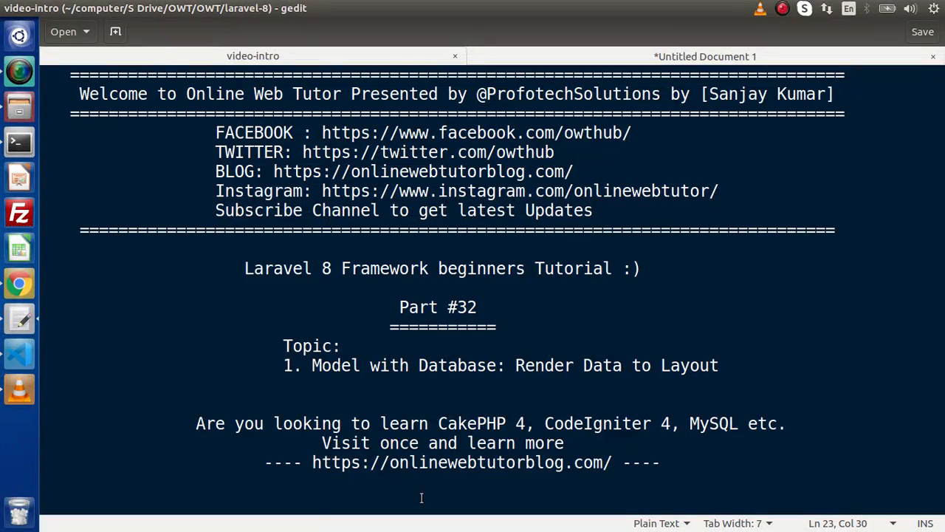
# Browse the Online Web Tutor blog's latest posts in Chrome and view the Articles categories
pyautogui.click(321, 500)
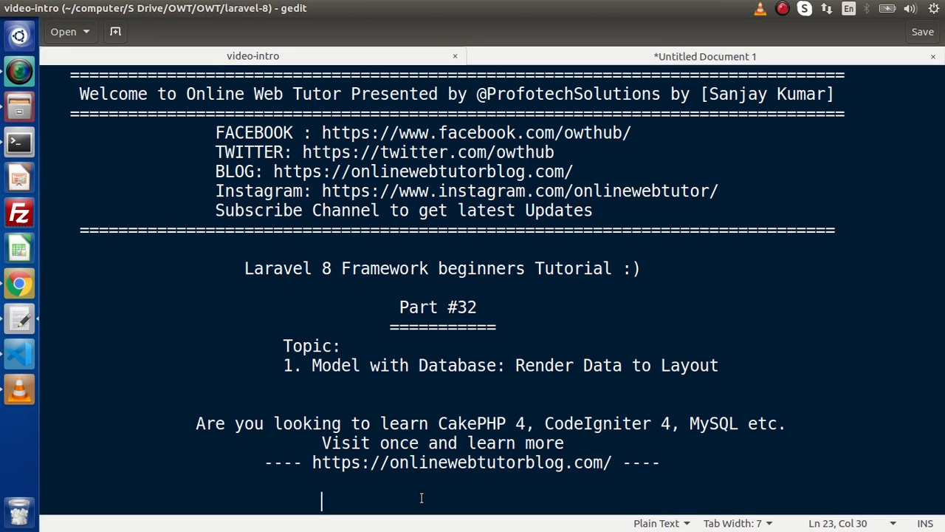
pyautogui.moveTo(401, 495)
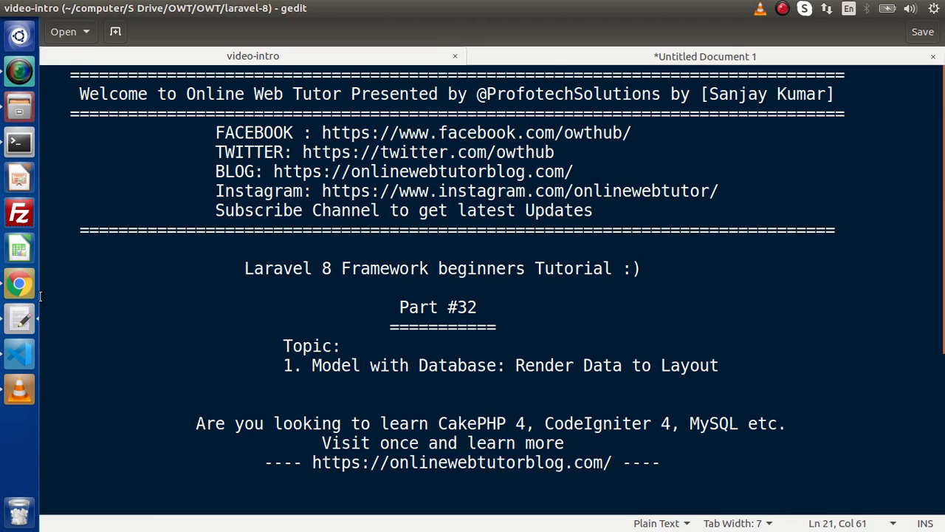
pyautogui.click(18, 283)
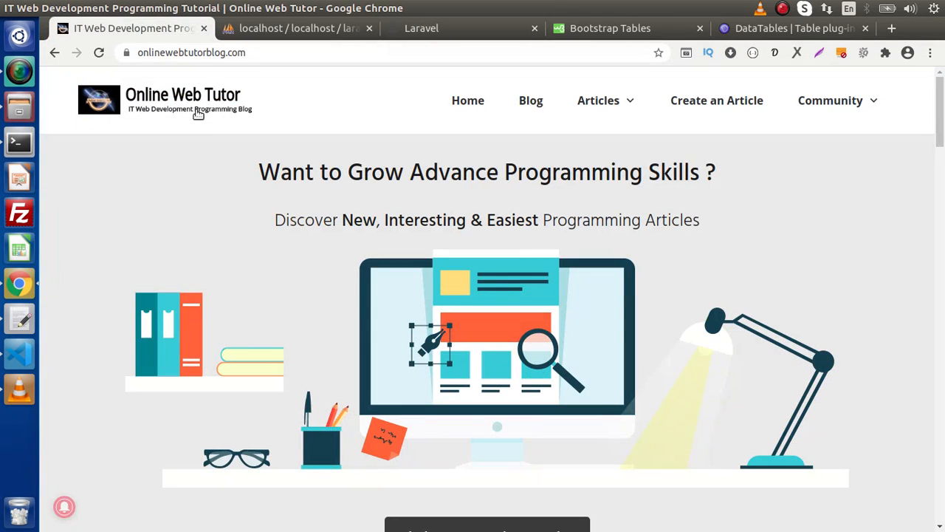
pyautogui.scroll(-3)
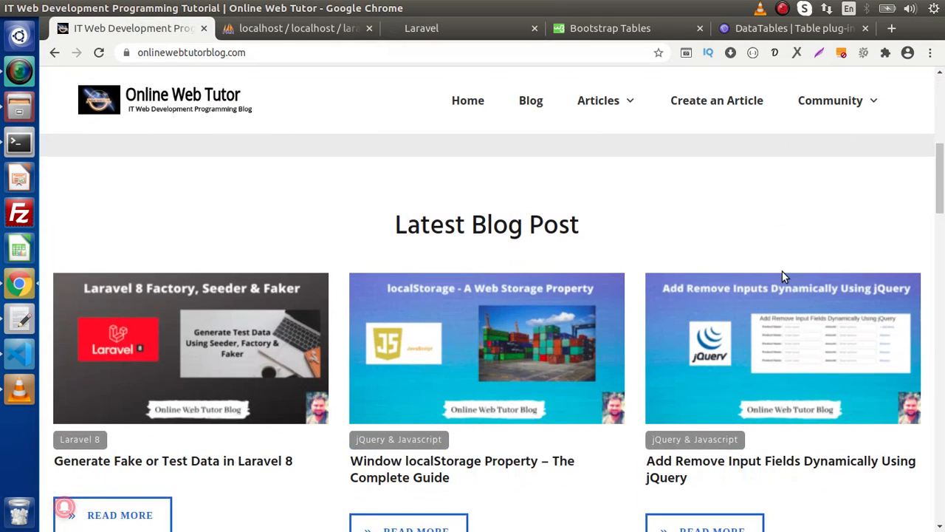
pyautogui.click(598, 101)
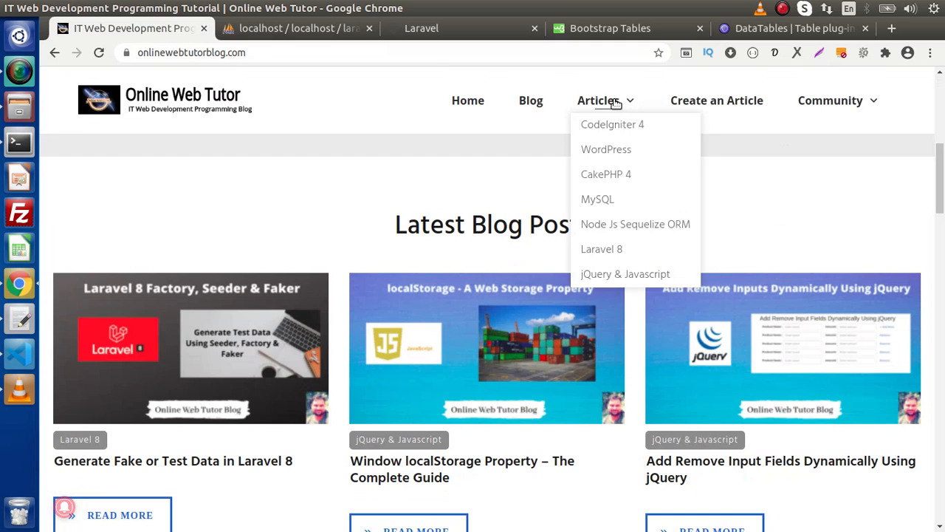
pyautogui.moveTo(636, 223)
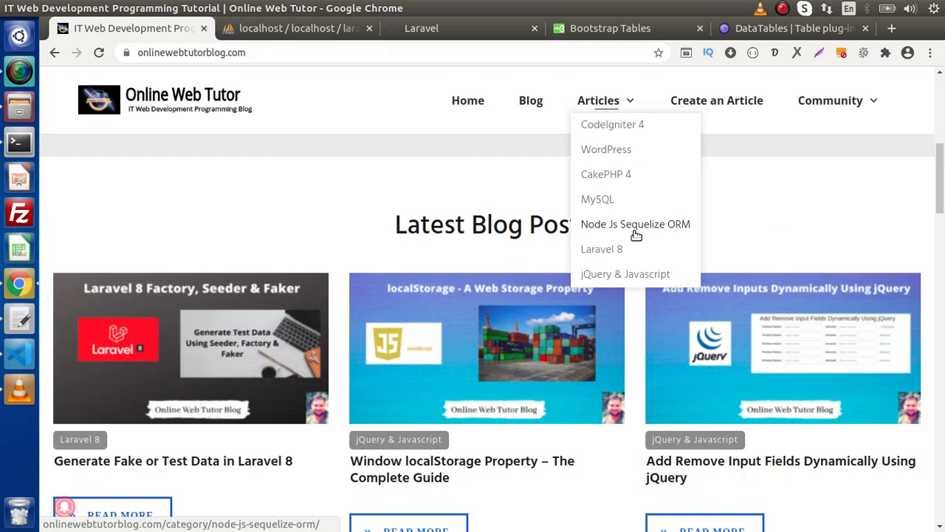
pyautogui.moveTo(655, 243)
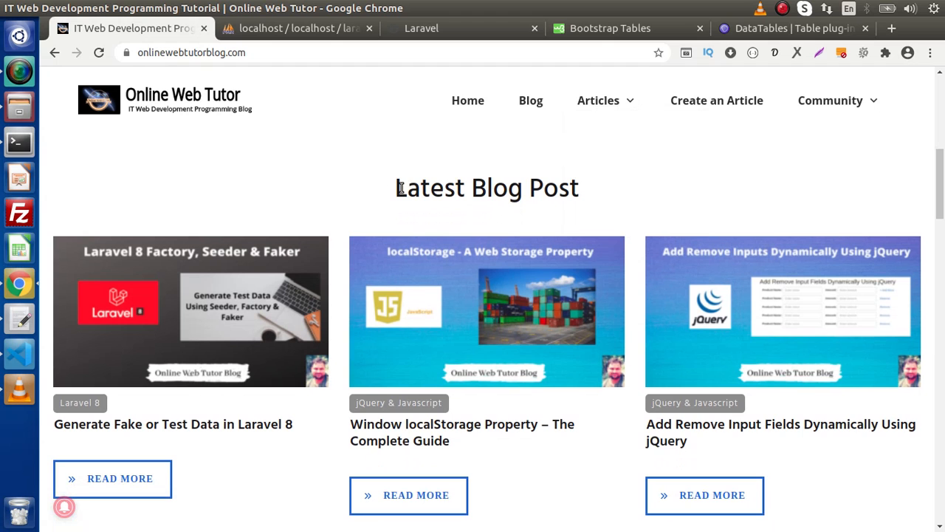
pyautogui.scroll(-3)
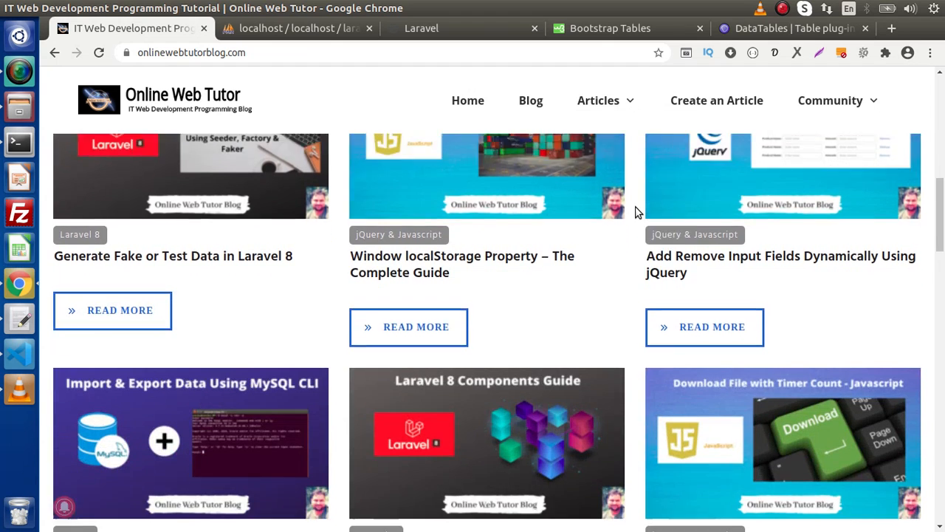
pyautogui.scroll(-3)
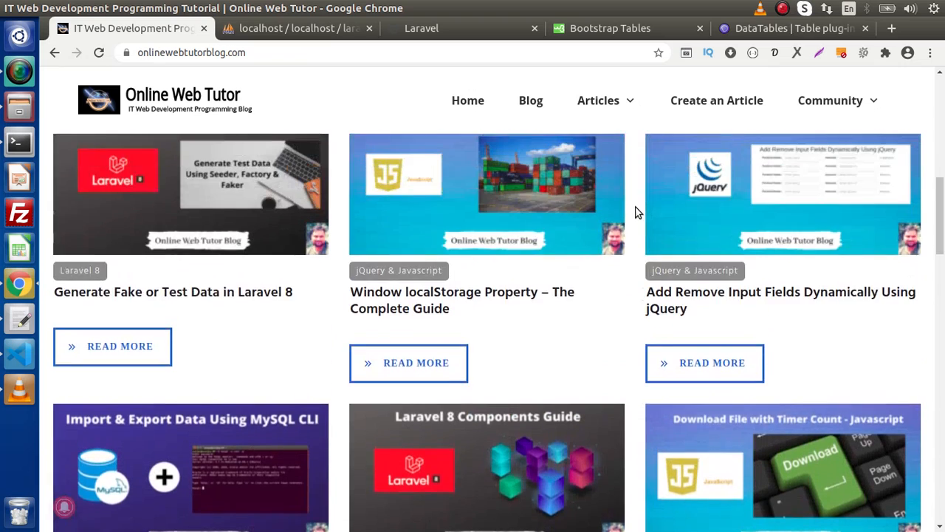
pyautogui.scroll(3)
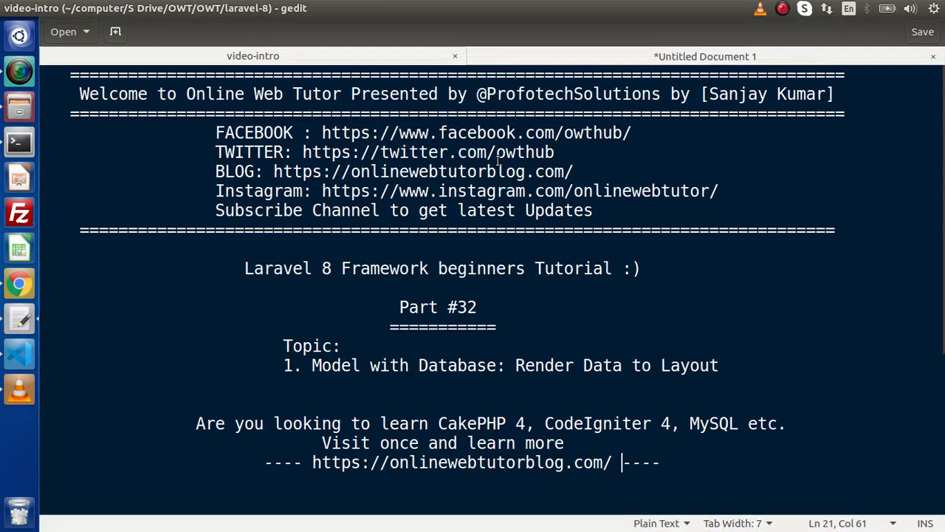
# Switch to the Untitled Document 1 notes and highlight the find() method
pyautogui.click(704, 56)
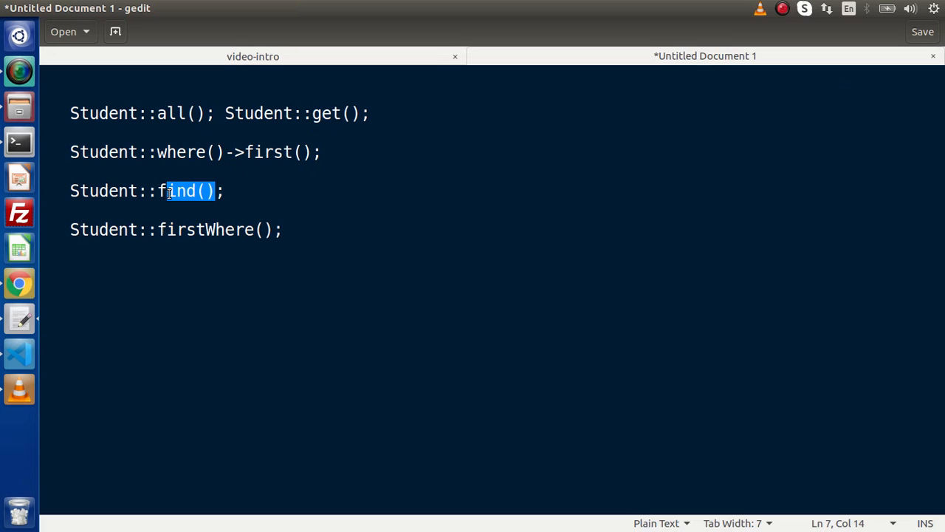
pyautogui.doubleClick(215, 229)
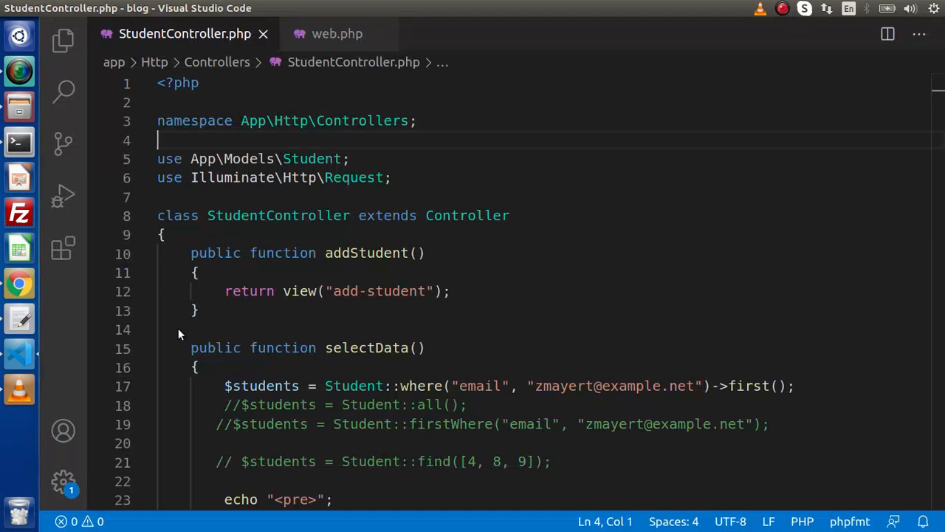
# Replace selectData's old body with $students = Student::all(); return view("list-student");
pyautogui.scroll(-3)
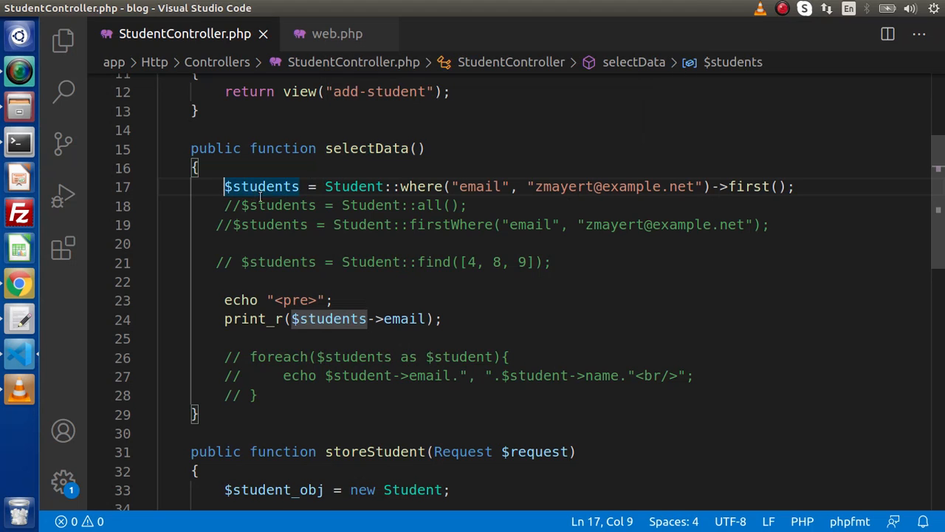
pyautogui.write('/')
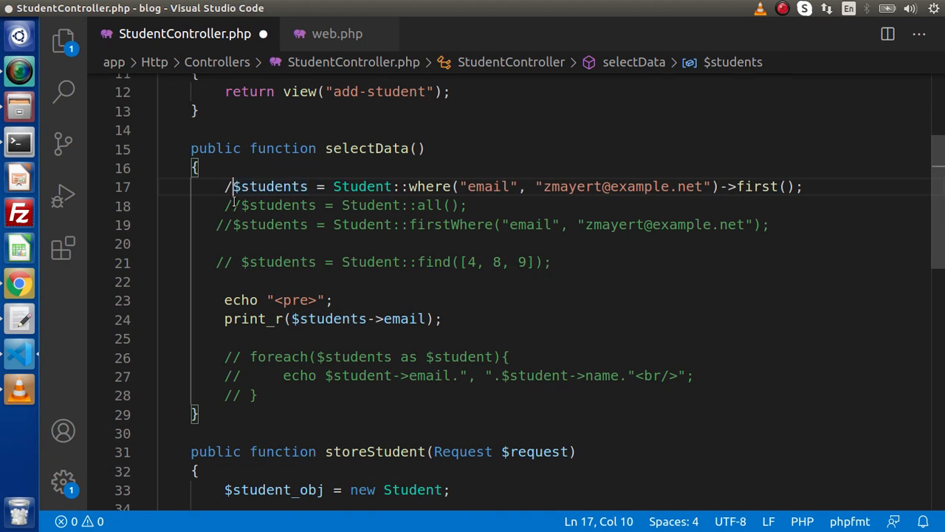
pyautogui.moveTo(231, 186); pyautogui.dragTo(257, 395)
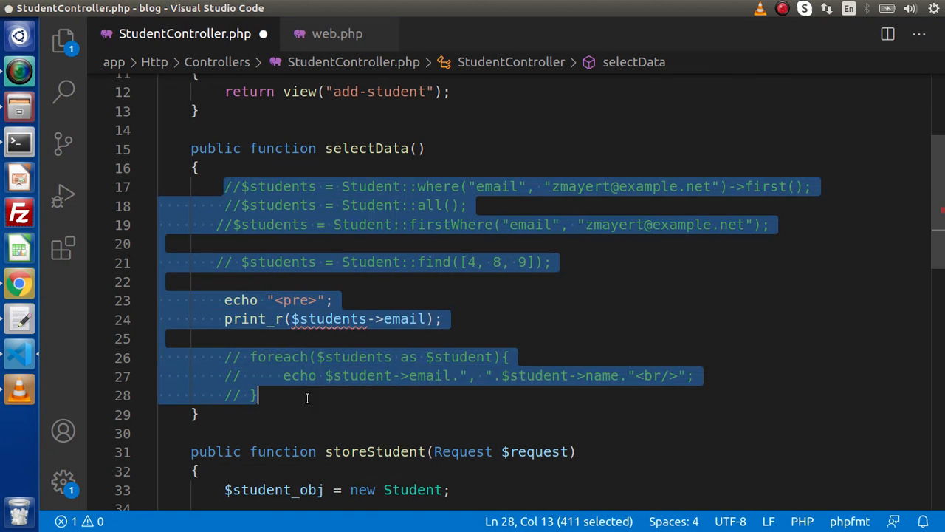
pyautogui.write('$')
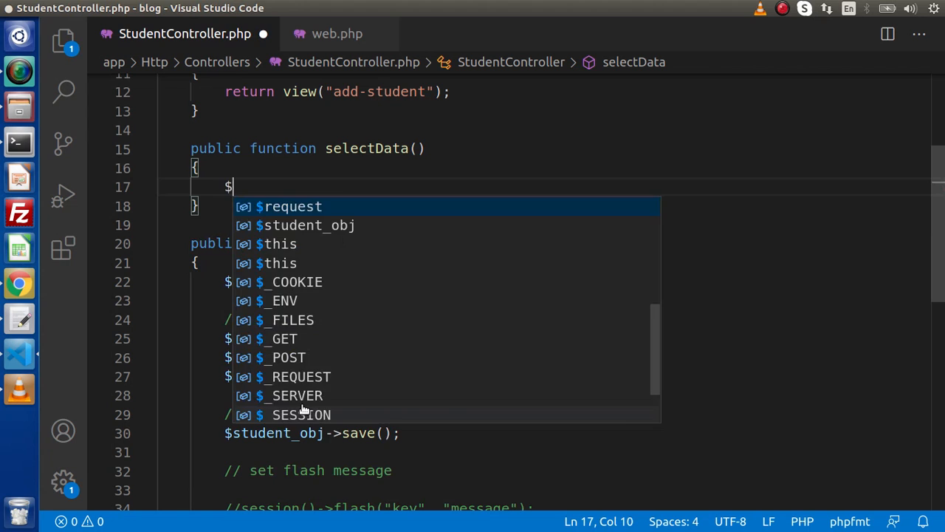
pyautogui.write('students =')
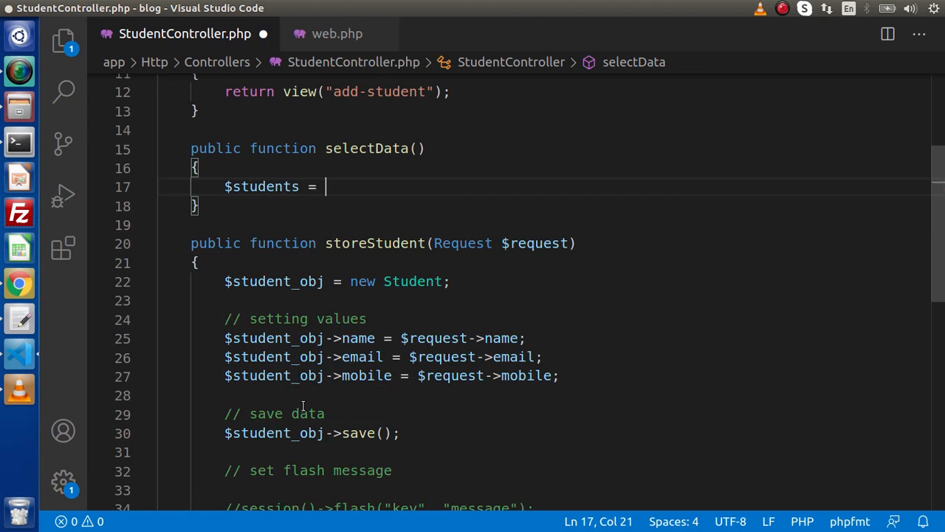
pyautogui.write('Student::all();')
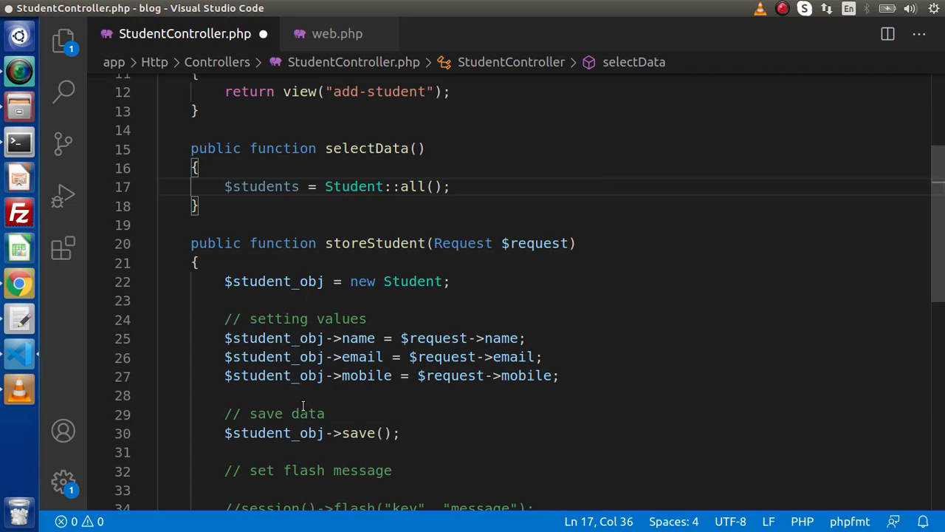
pyautogui.write('return view();')
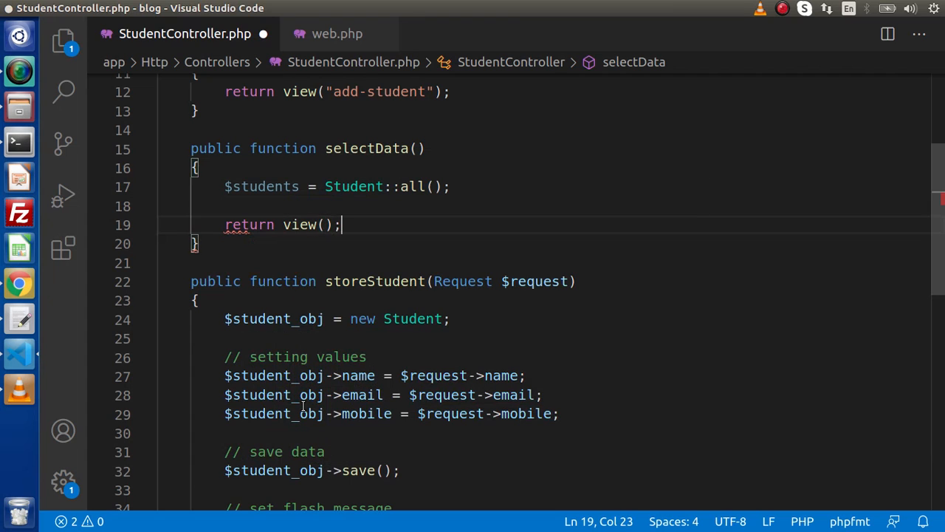
pyautogui.write('""')
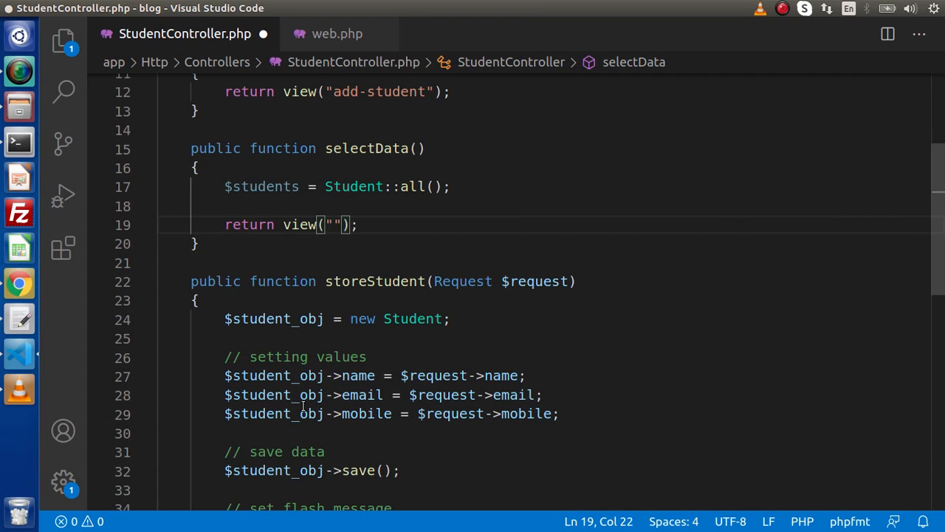
pyautogui.write('list-s')
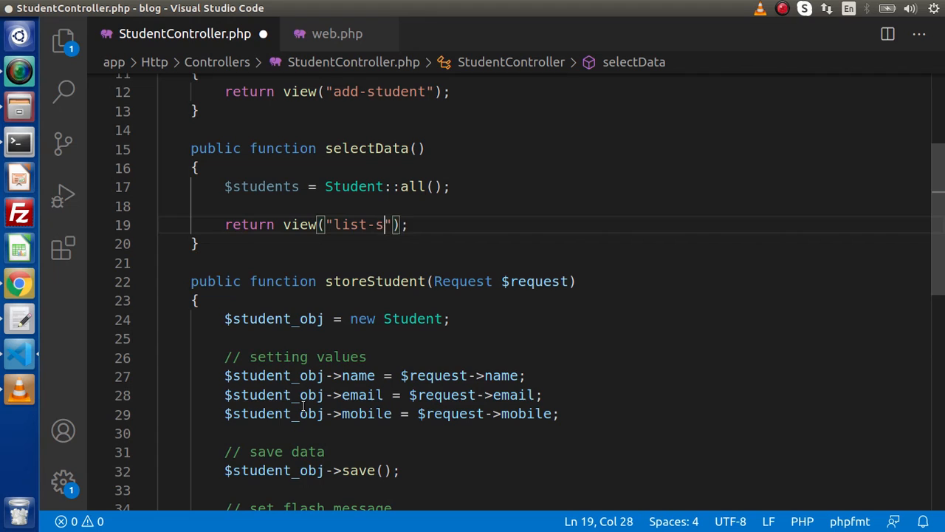
pyautogui.write('tudent')
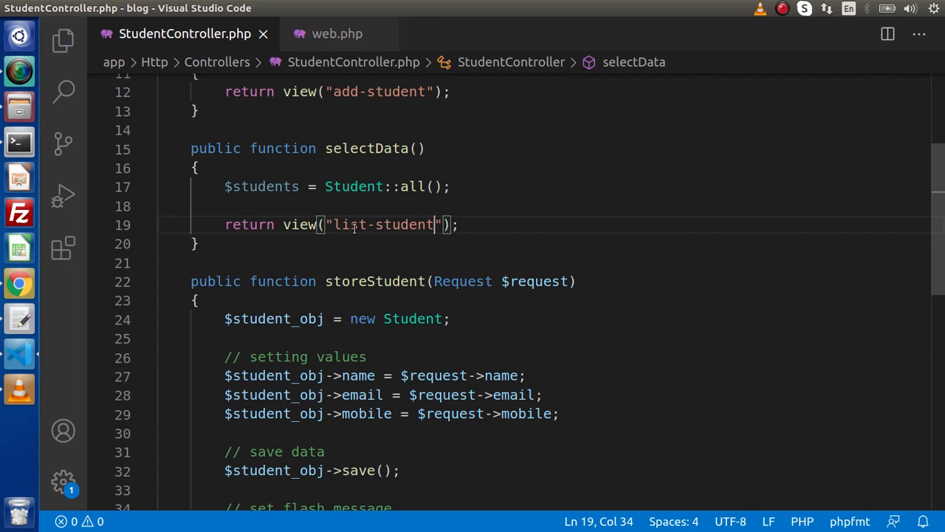
pyautogui.moveTo(393, 225)
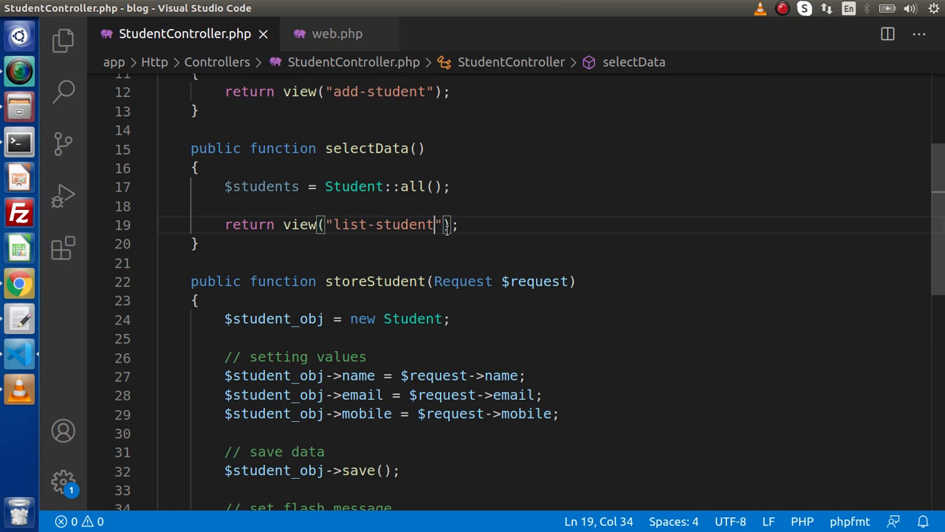
# Create a new file list-students.blade.php in the resources/views folder
pyautogui.click(63, 40)
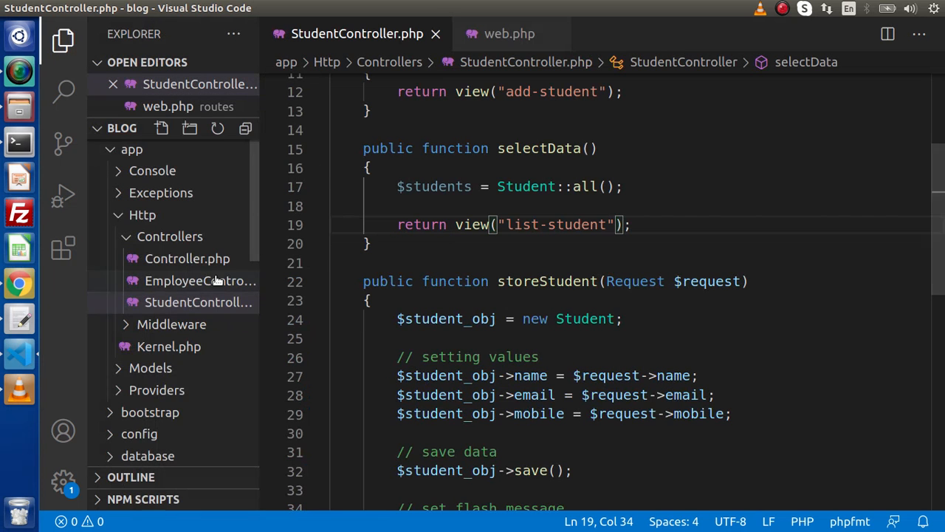
pyautogui.scroll(-3)
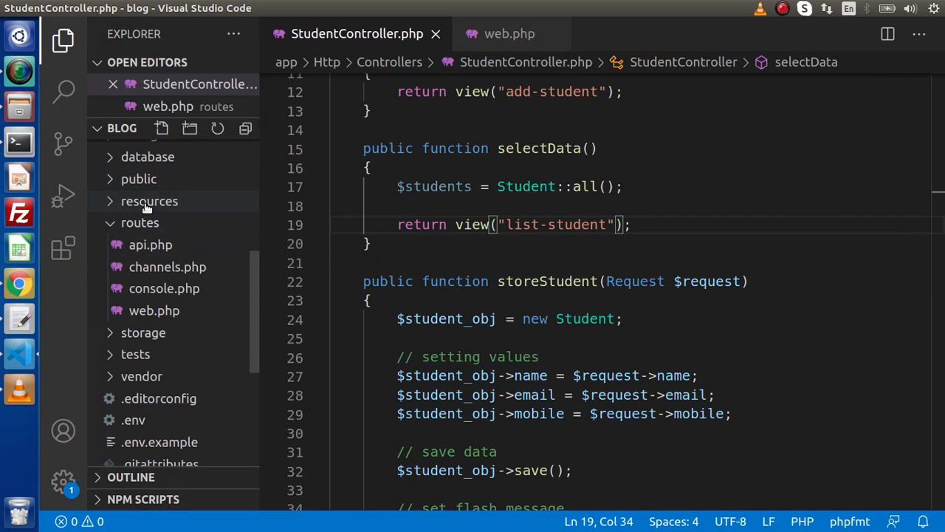
pyautogui.rightClick(137, 288)
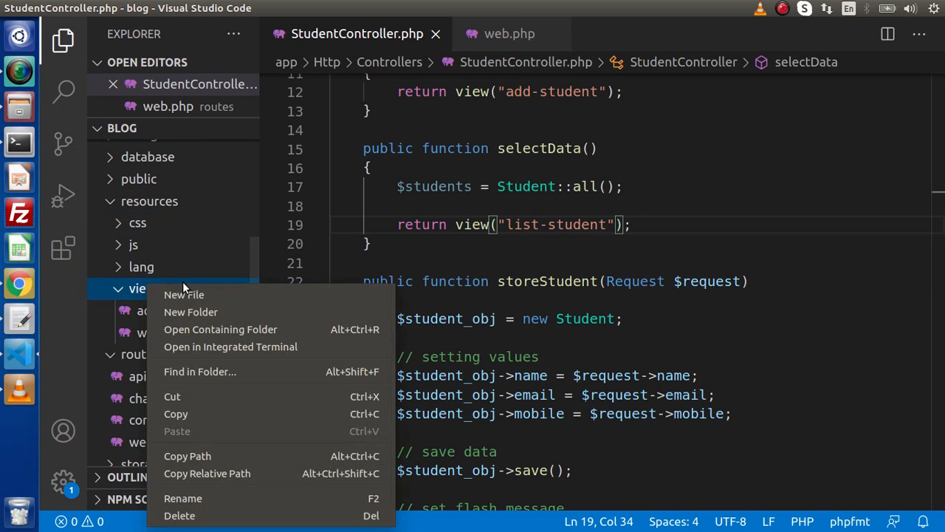
pyautogui.click(184, 293)
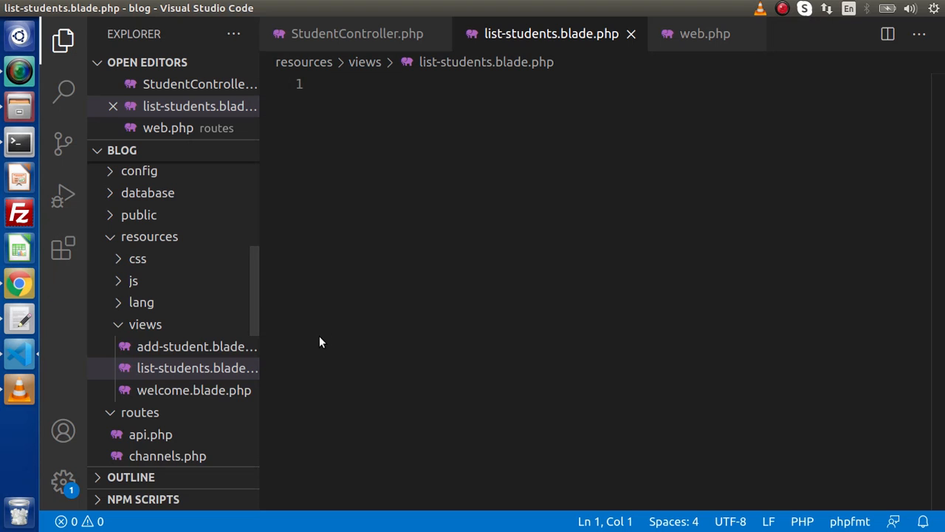
pyautogui.moveTo(416, 193)
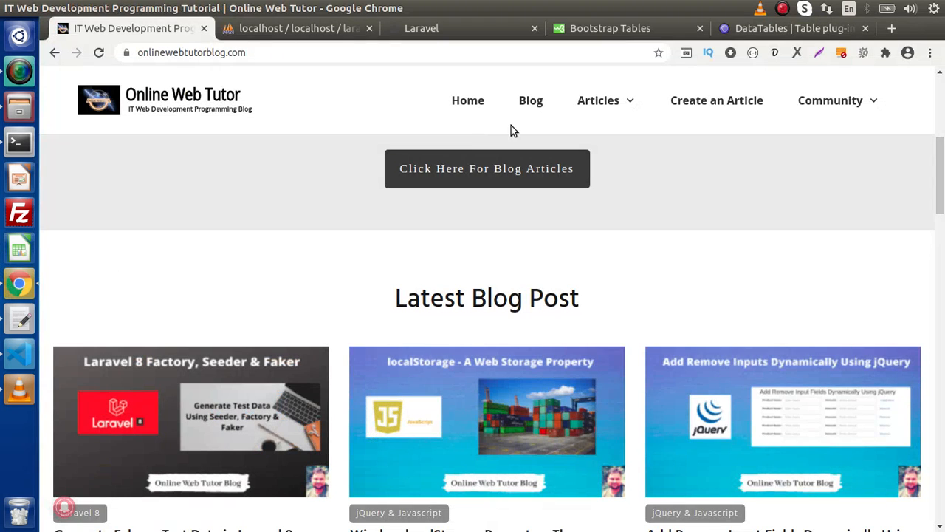
# Open the W3Schools Bootstrap basic table example in the Try it Yourself editor
pyautogui.click(610, 28)
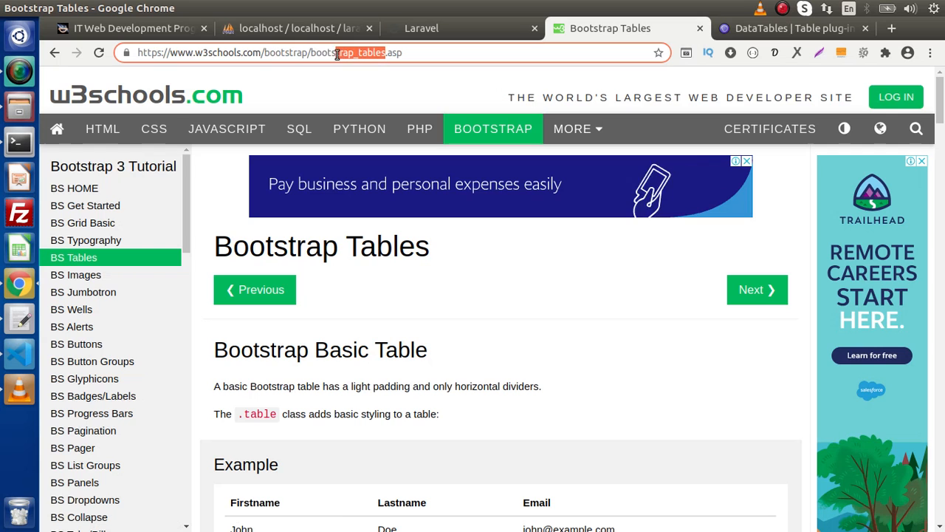
pyautogui.scroll(-3)
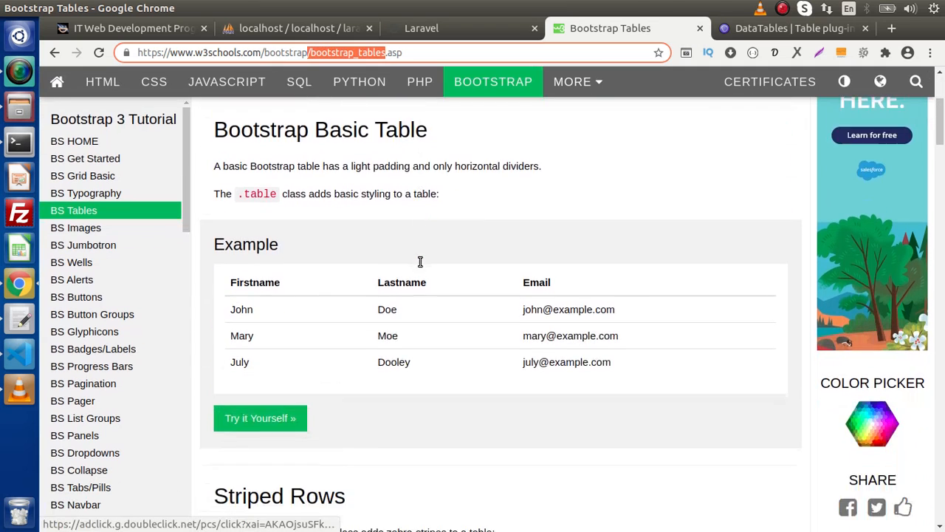
pyautogui.scroll(-3)
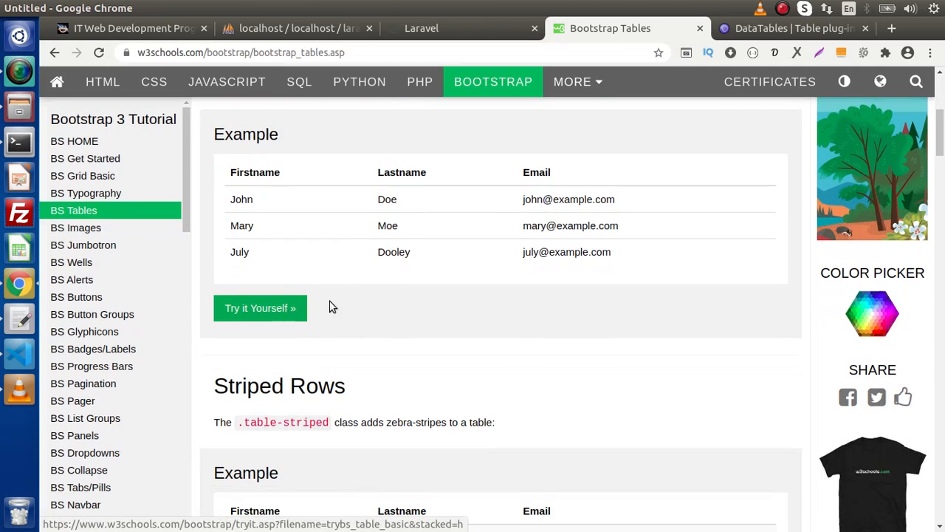
pyautogui.click(260, 308)
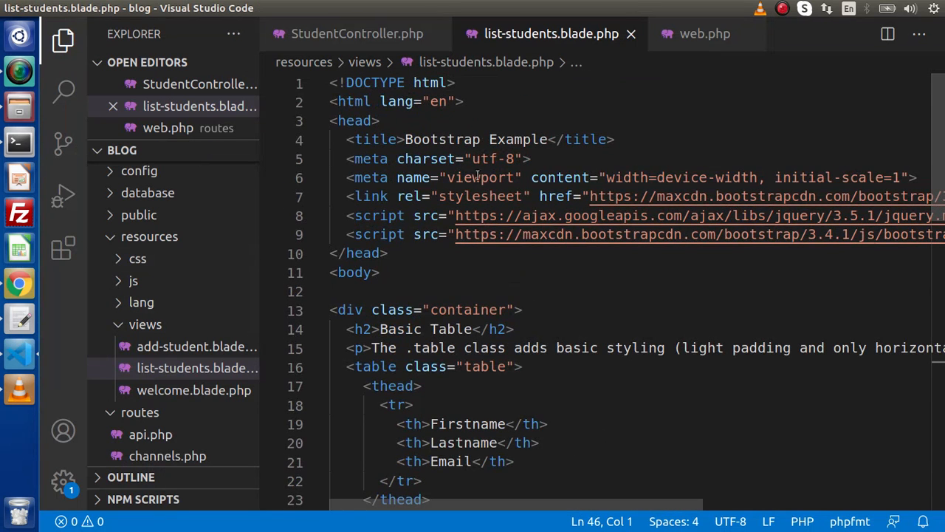
# Retitle the page 'List Students', save, and scroll down to the heading
pyautogui.doubleClick(475, 139)
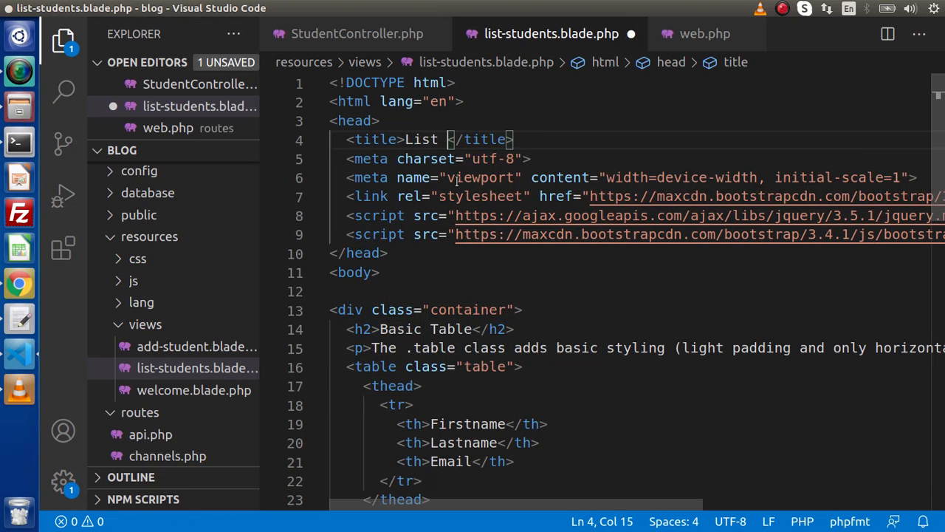
pyautogui.write('Students')
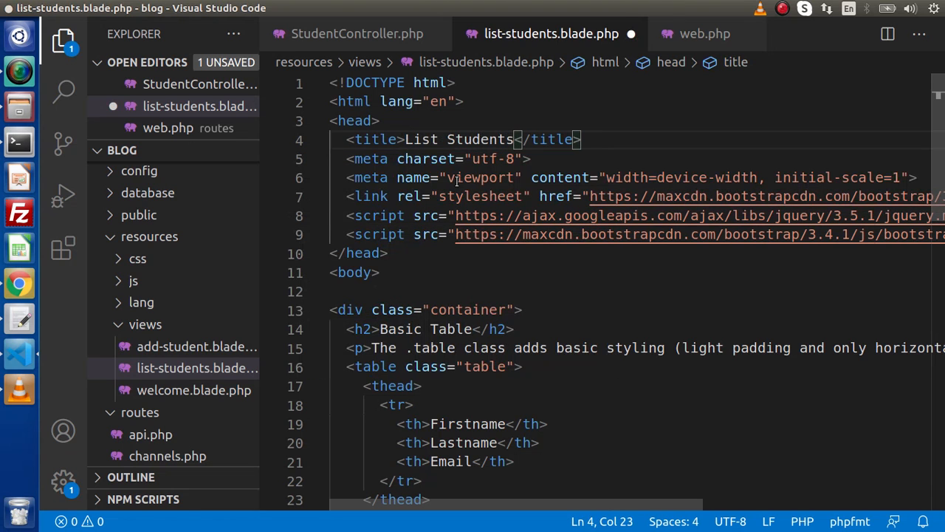
pyautogui.press('ctrl+s')
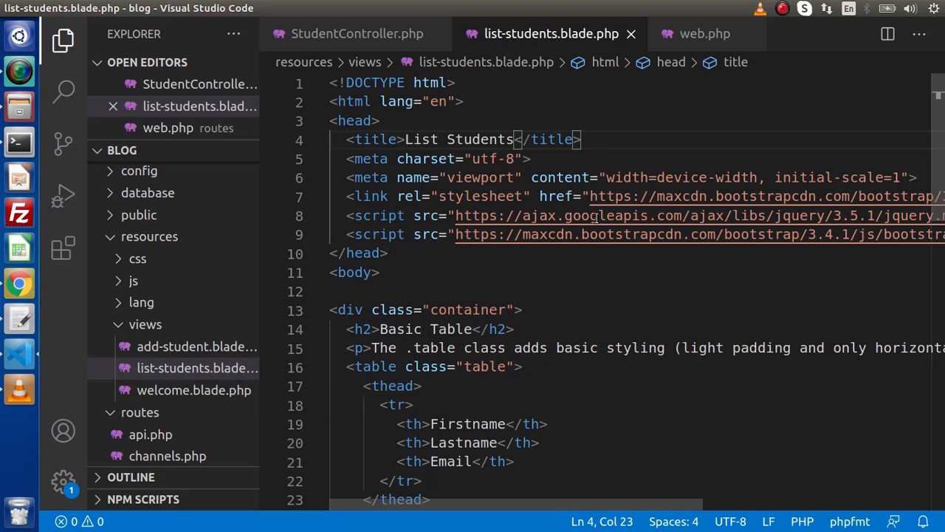
pyautogui.click(62, 41)
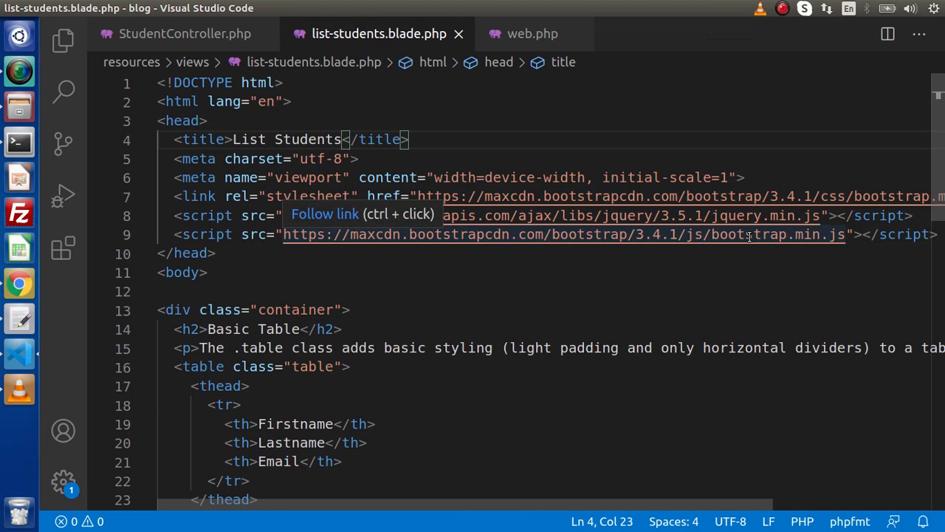
pyautogui.scroll(-3)
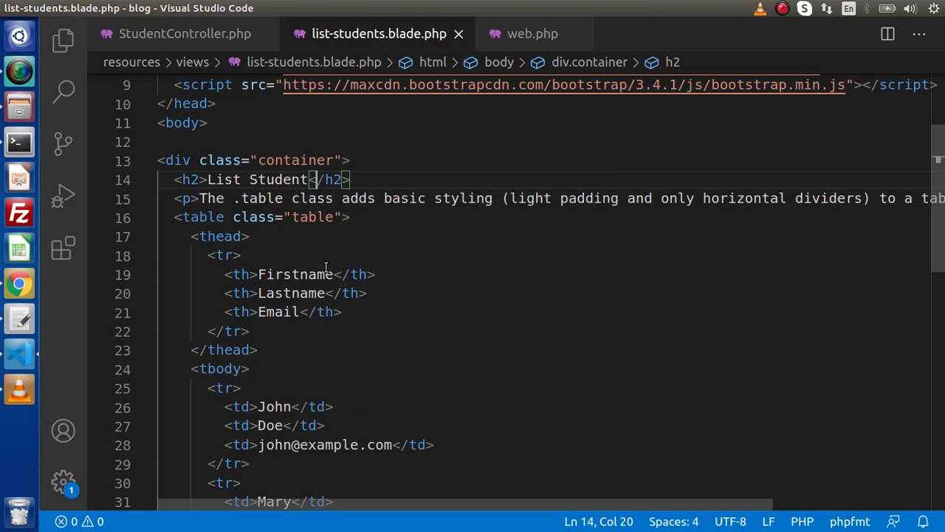
# Remove the description paragraph and set table headers to ID, Name, Email, Mobile
pyautogui.press('Ctrl+Shift+K')
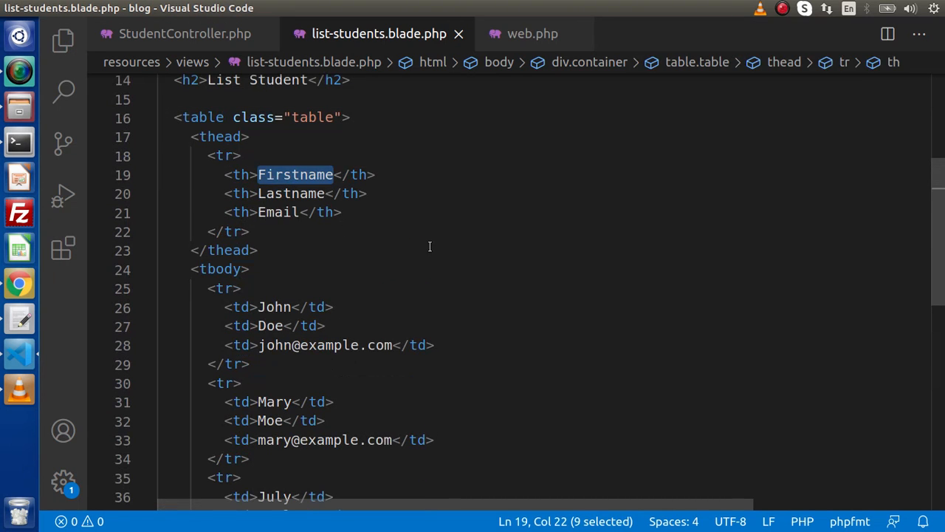
pyautogui.write('ID')
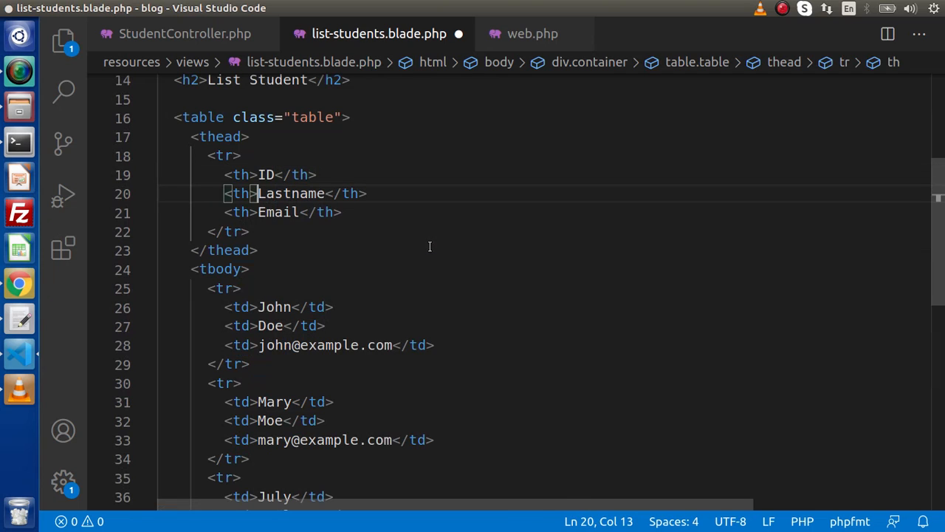
pyautogui.write('N')
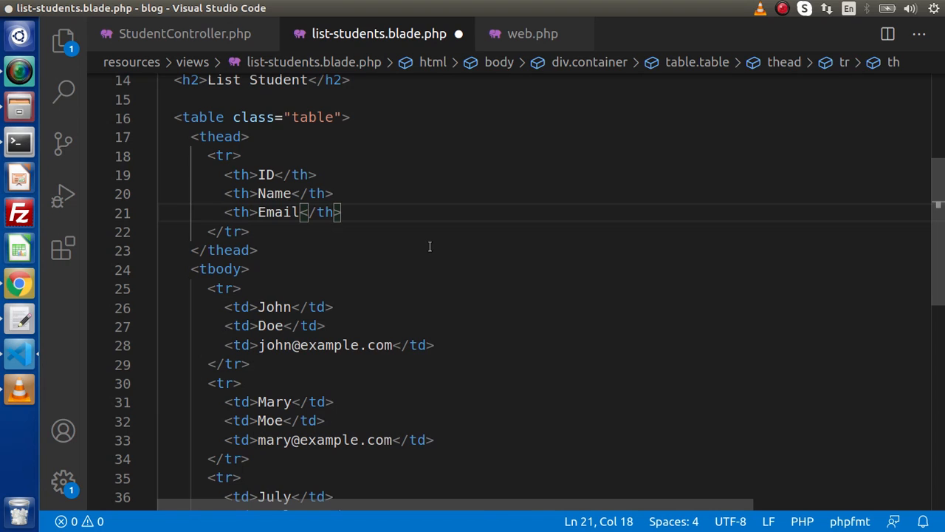
pyautogui.write('\\')
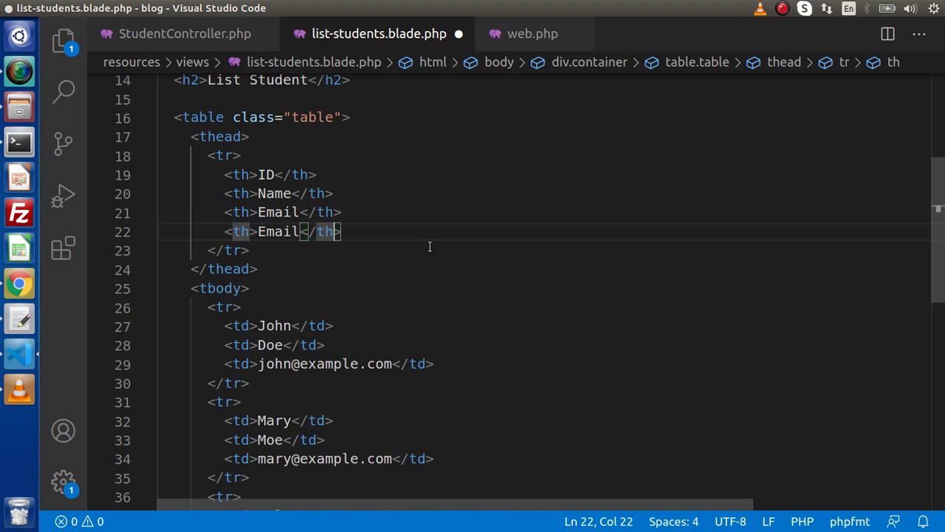
pyautogui.doubleClick(278, 231)
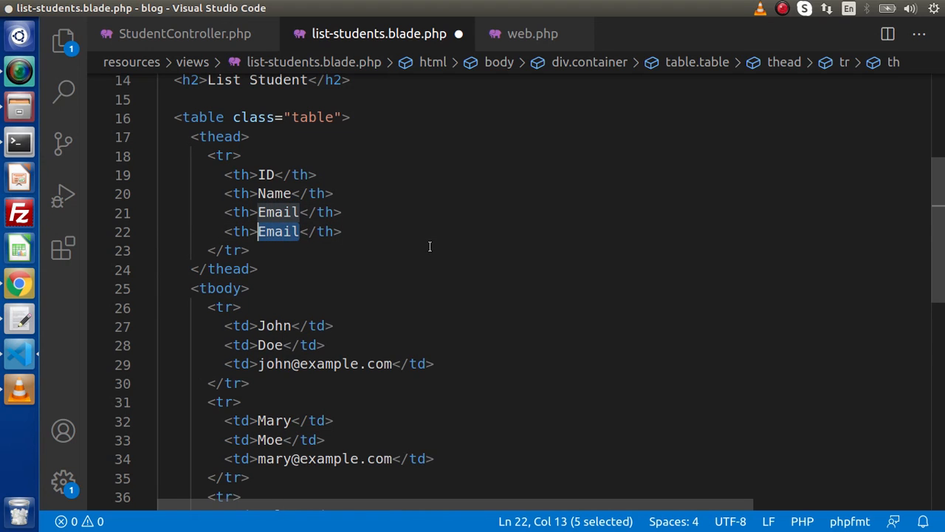
pyautogui.write('Mobile')
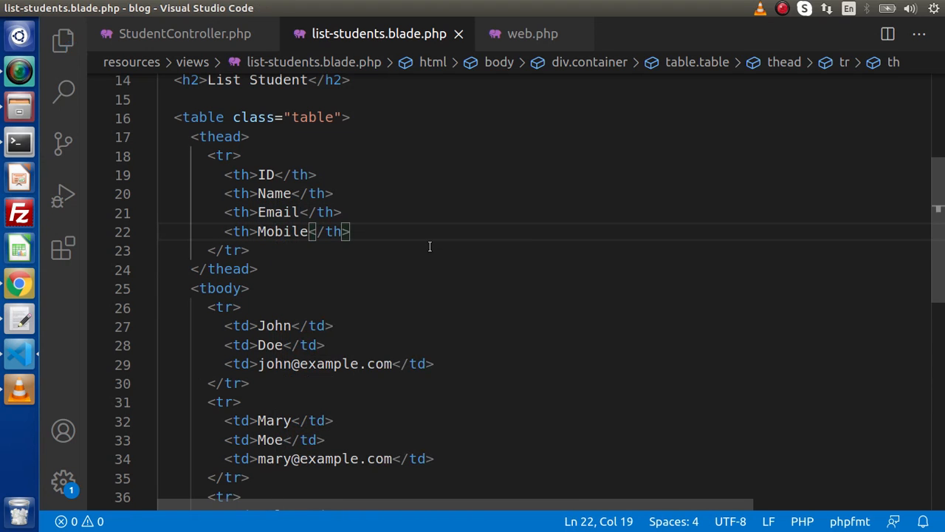
# Give the table the id tbl-list-students
pyautogui.scroll(-3)
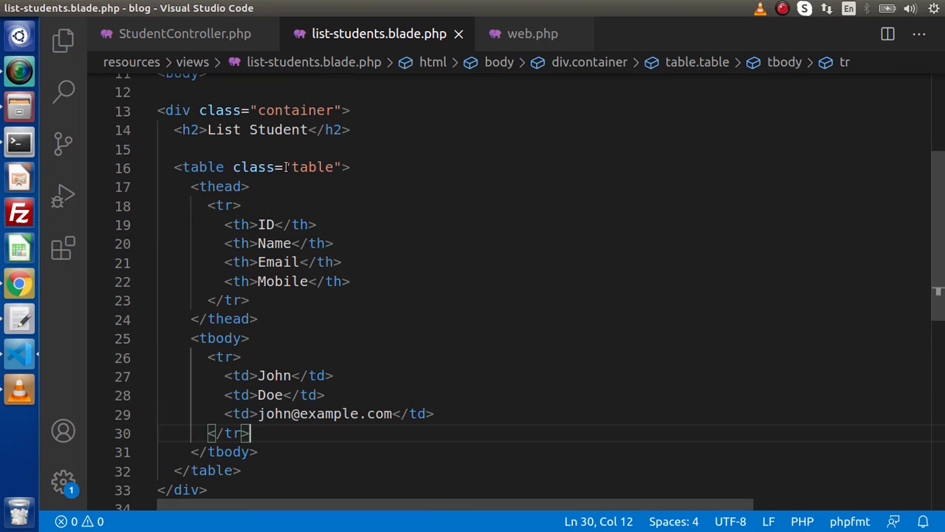
pyautogui.write('id="')
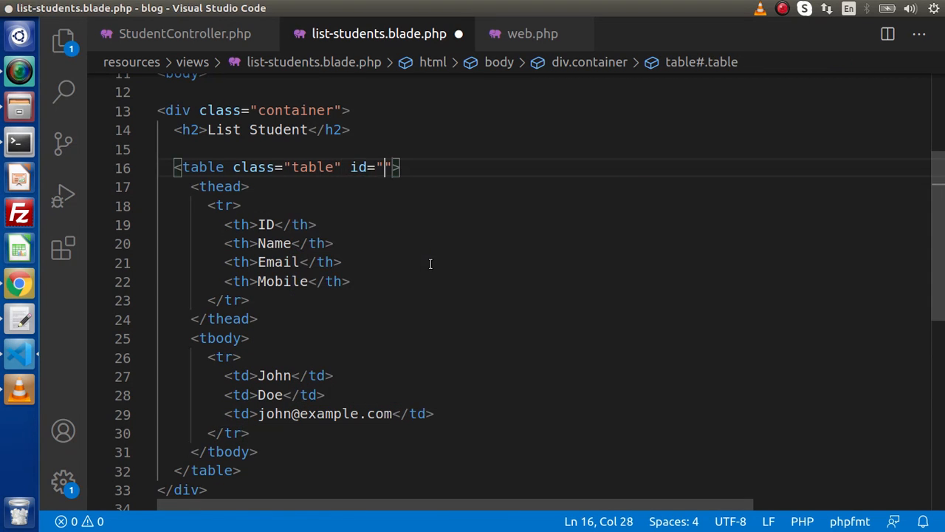
pyautogui.write('tb')
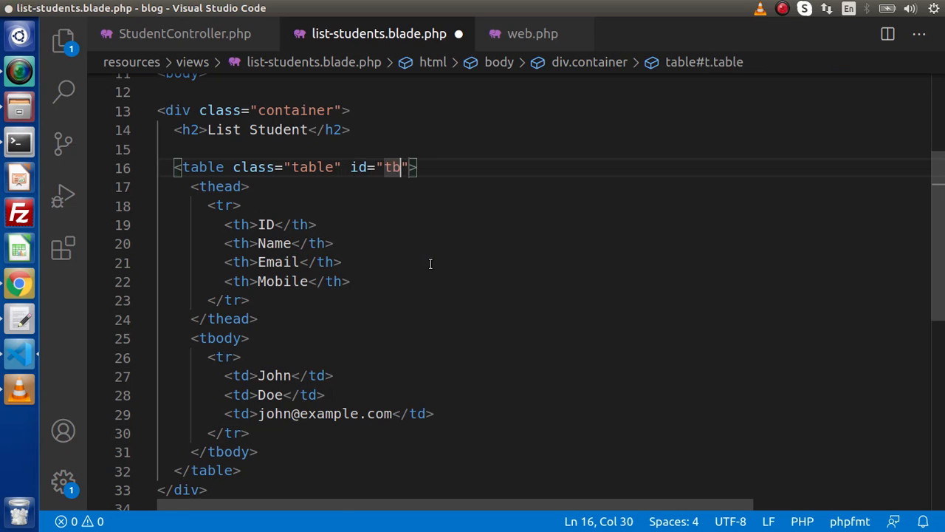
pyautogui.write('bl-list-')
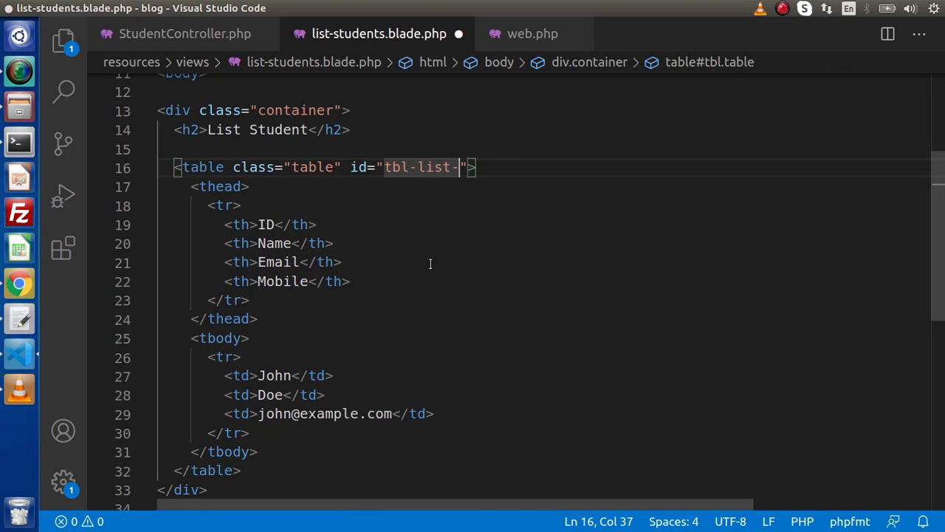
pyautogui.write('students')
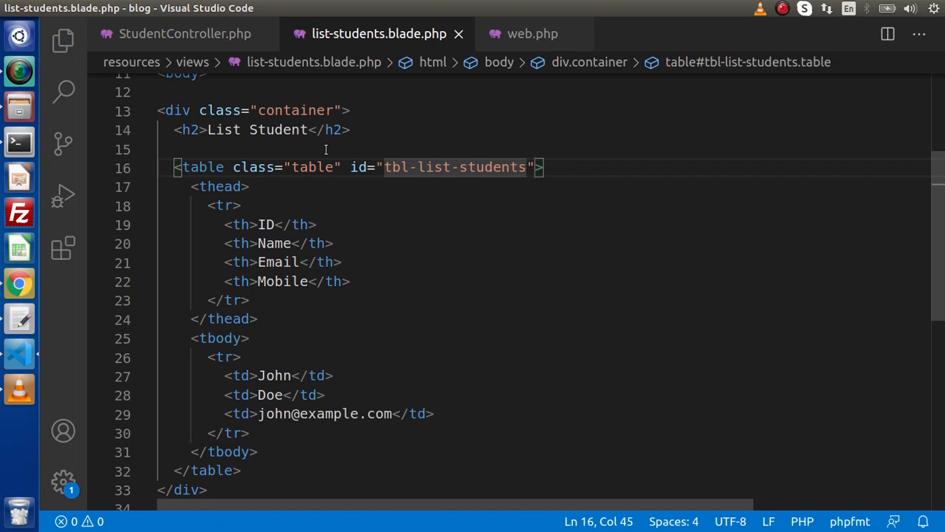
pyautogui.moveTo(326, 201)
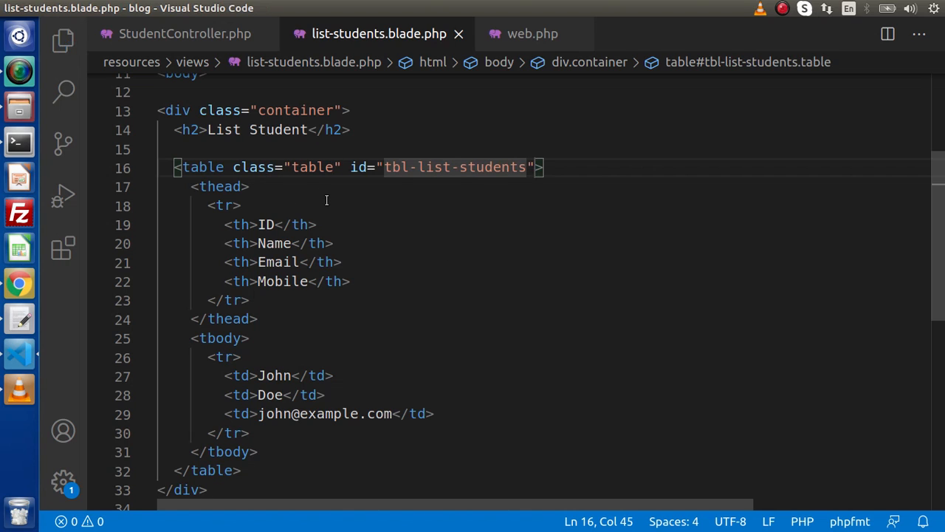
pyautogui.moveTo(232, 261)
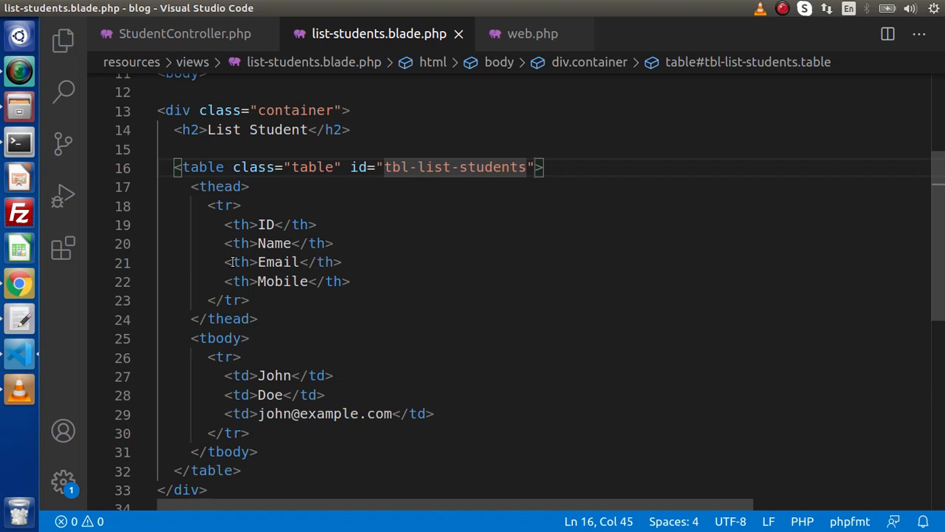
pyautogui.click(809, 28)
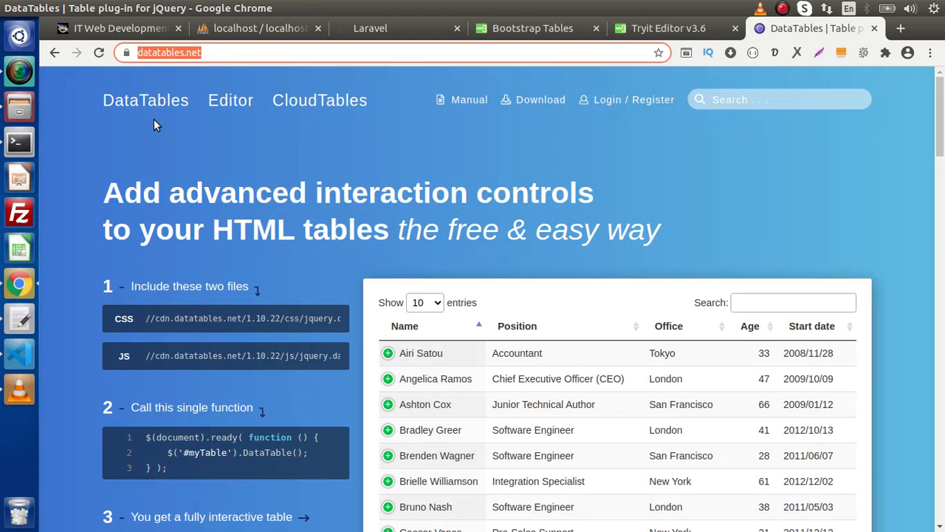
pyautogui.moveTo(292, 127)
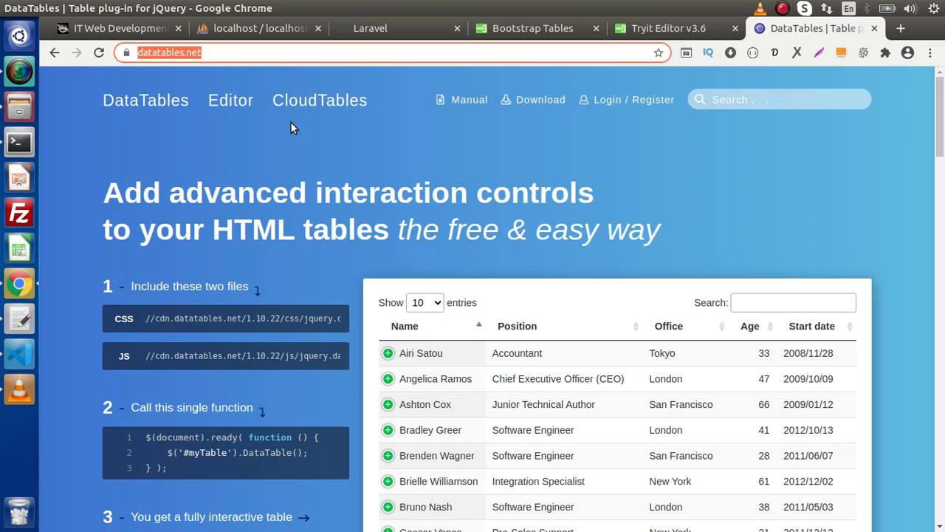
pyautogui.scroll(-3)
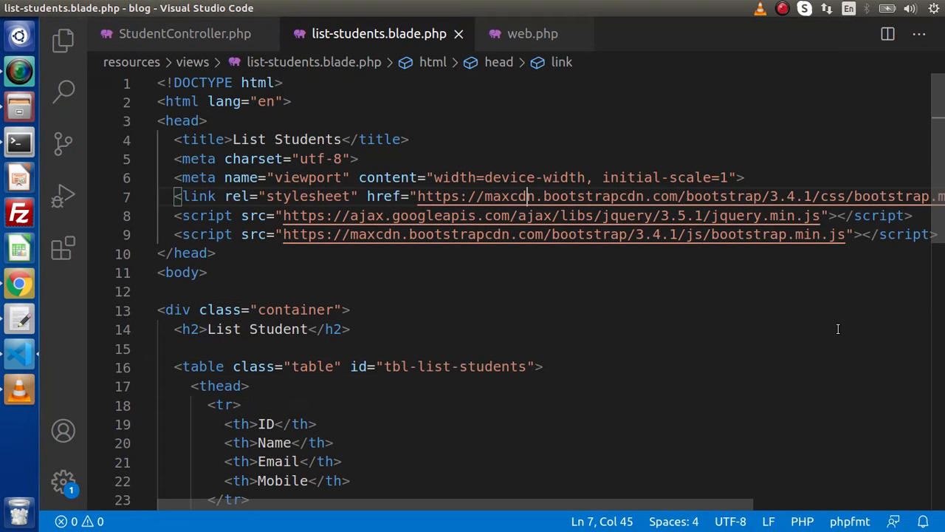
# Add a link tag for cdn.datatables.net/1.10.22 jquery.dataTables.min.css and save
pyautogui.write('<link')
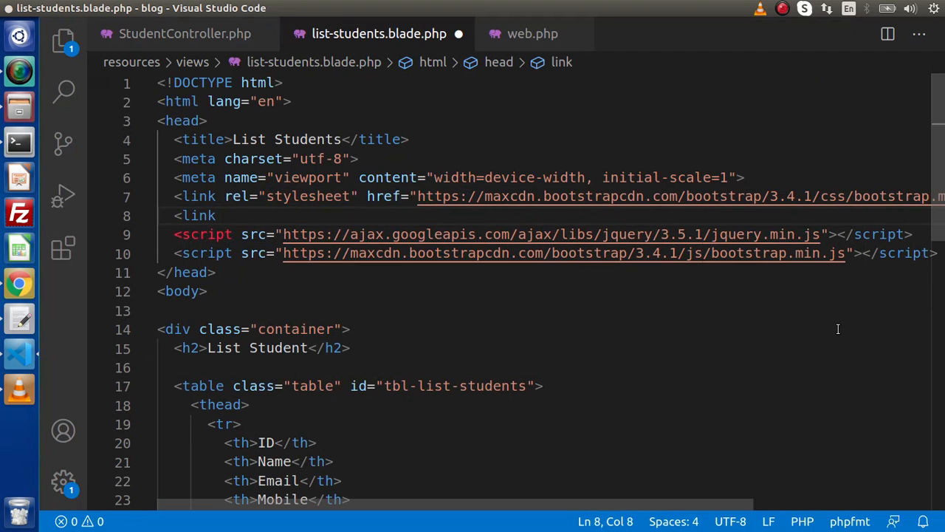
pyautogui.write('/>')
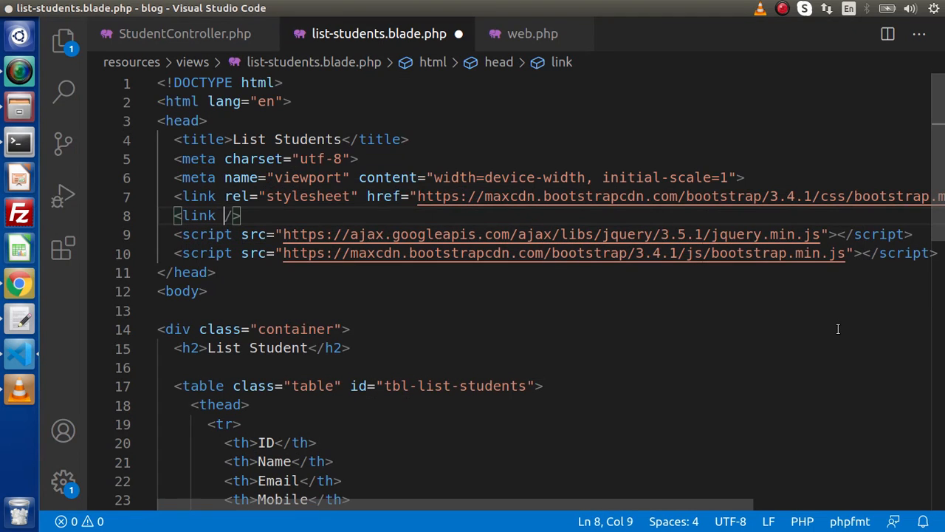
pyautogui.write('href="//cdn.datatables.net/1.10.22/css/jquery.dataTables.min.css"')
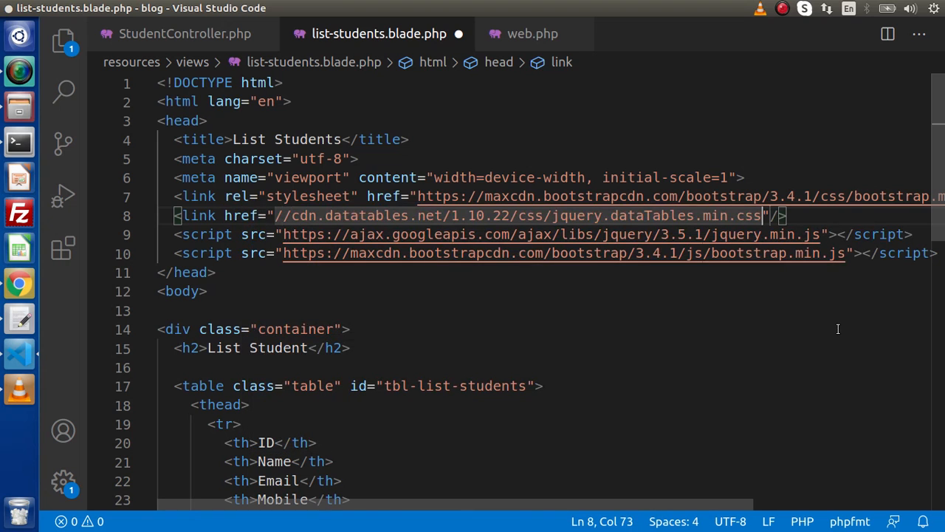
pyautogui.click(459, 215)
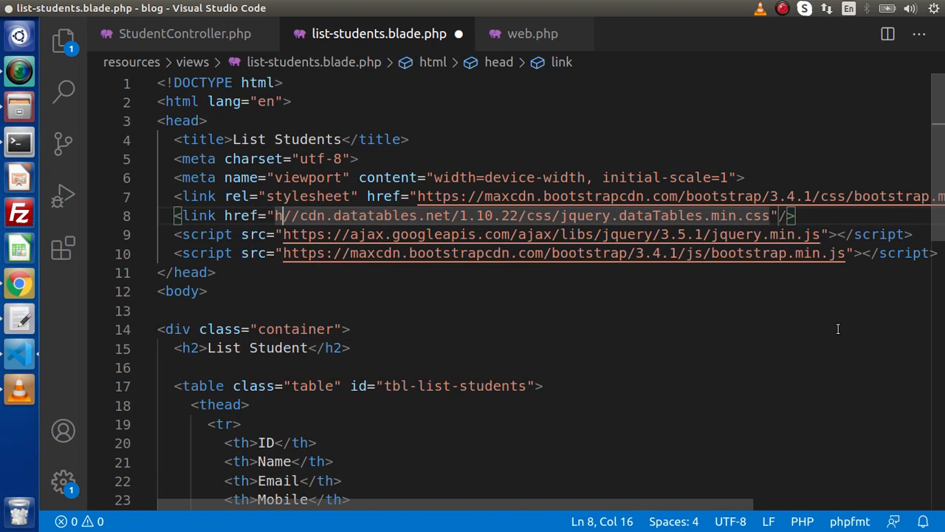
pyautogui.press('ctrl+s')
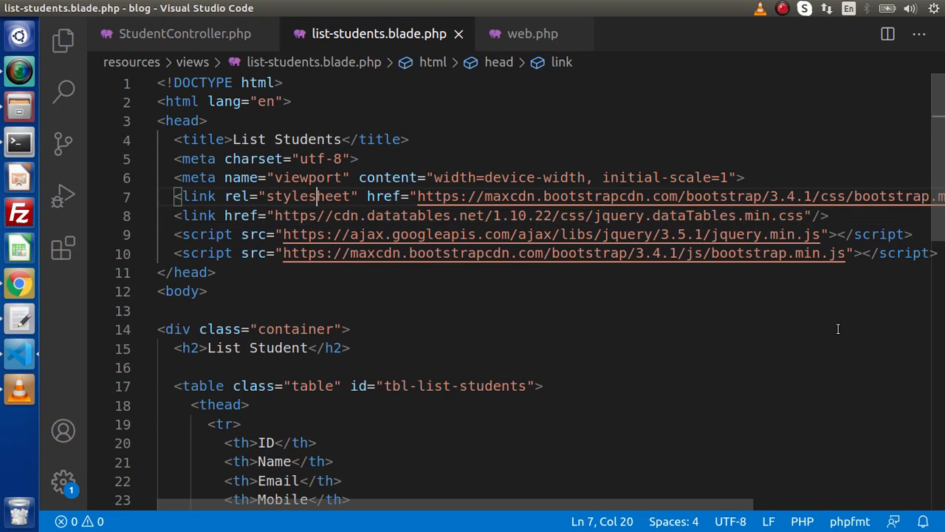
# Copy rel="stylesheet" into the DataTables CSS link tag
pyautogui.doubleClick(307, 196)
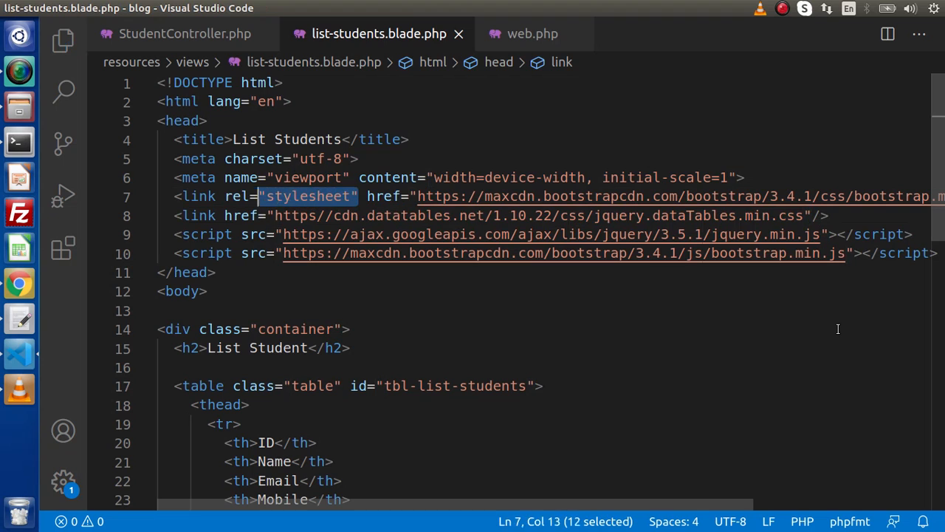
pyautogui.click(266, 215)
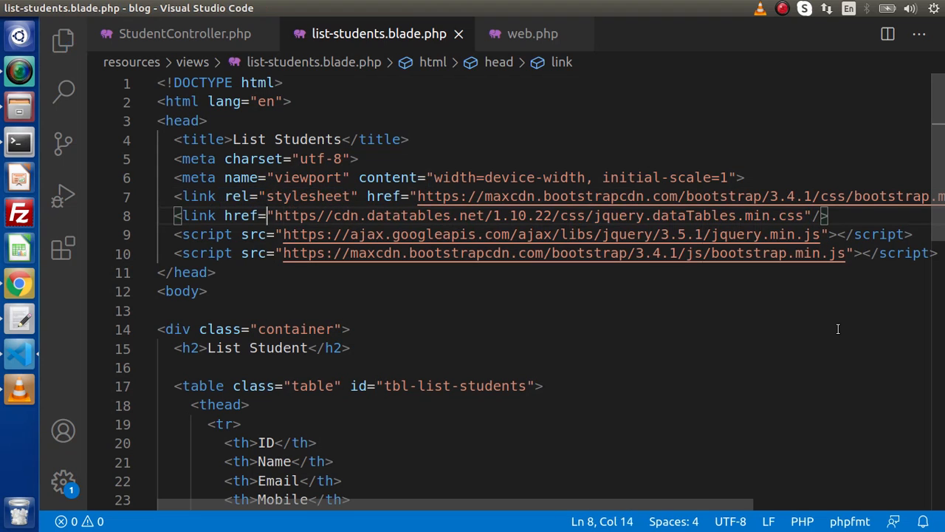
pyautogui.write('rel="stylesheet"')
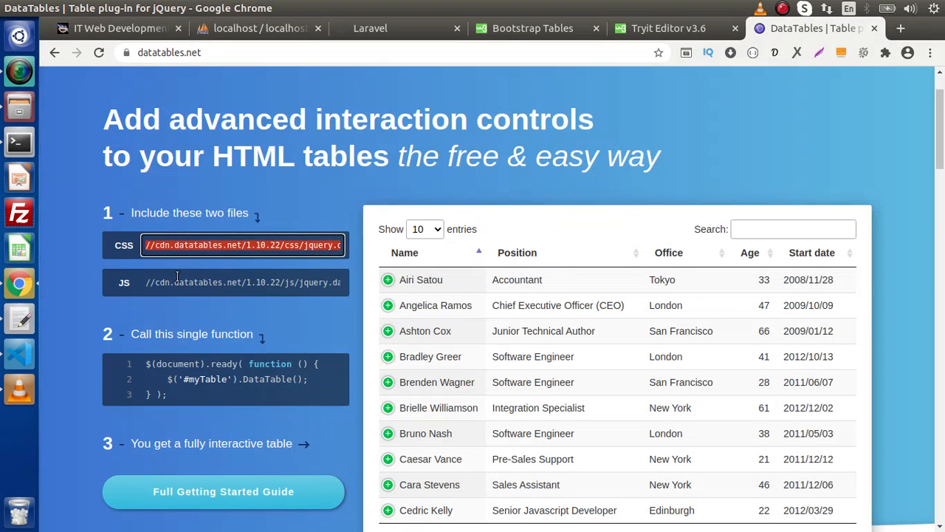
pyautogui.click(242, 282)
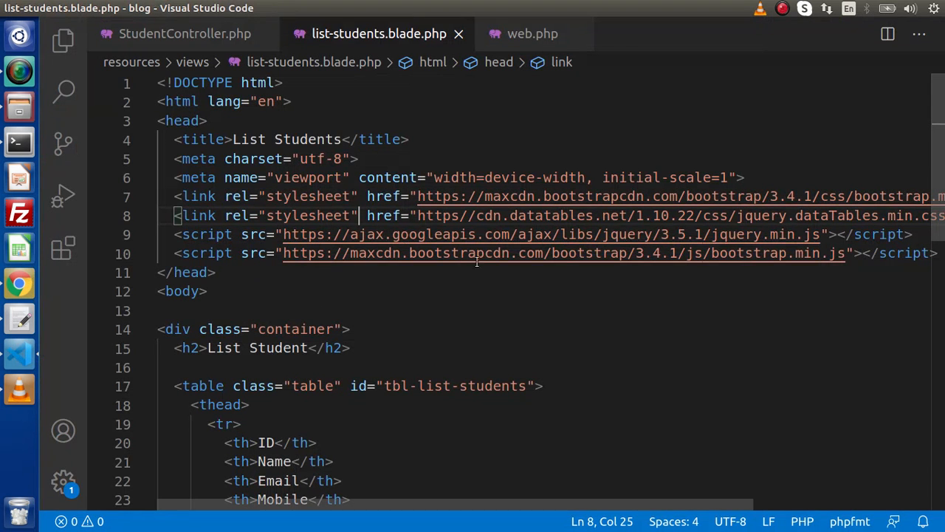
pyautogui.scroll(-3)
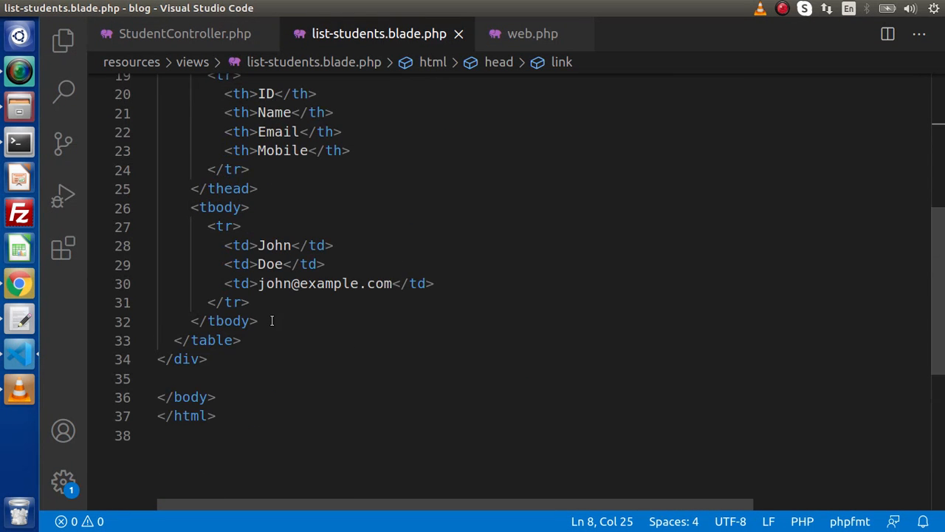
pyautogui.click(209, 359)
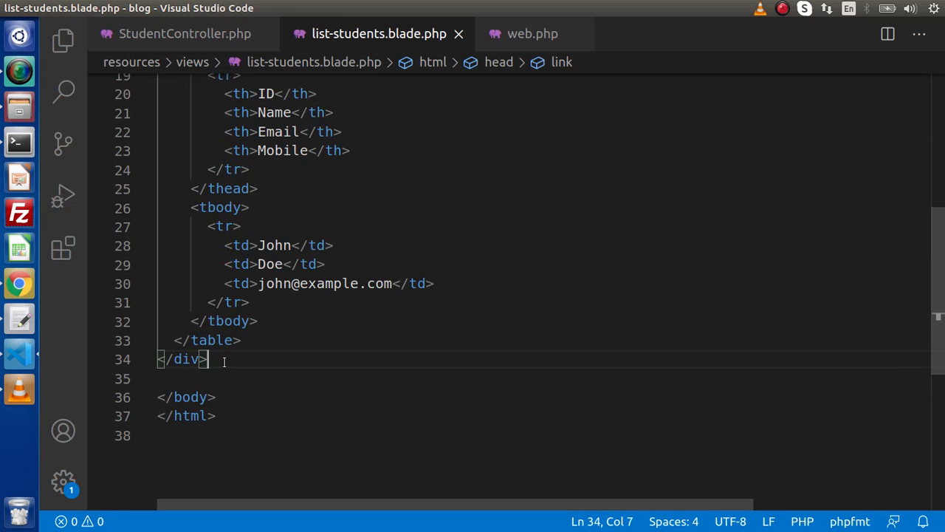
pyautogui.write('<s')
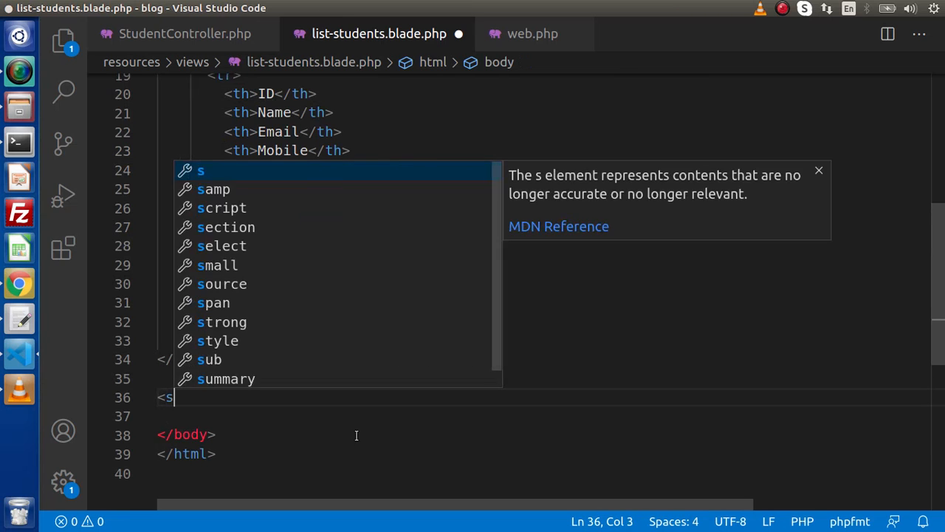
pyautogui.write('cr')
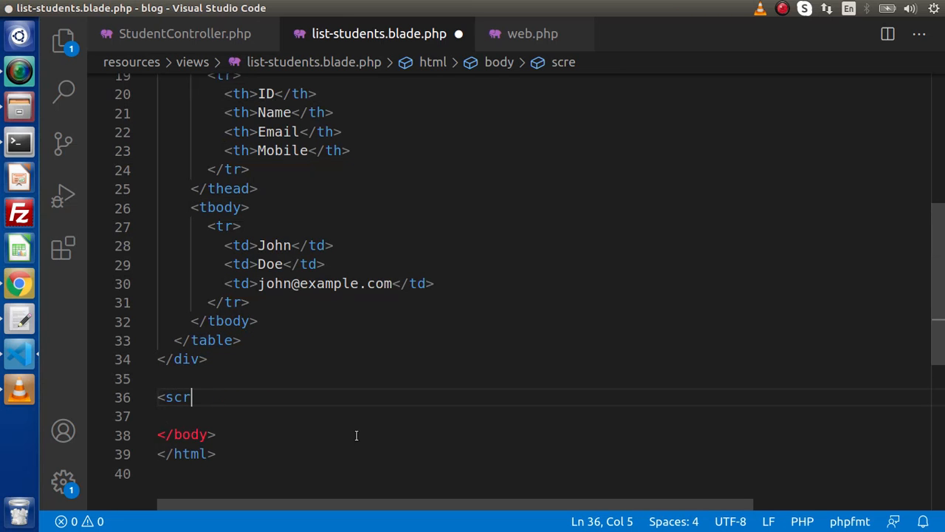
pyautogui.write('ipt></script>')
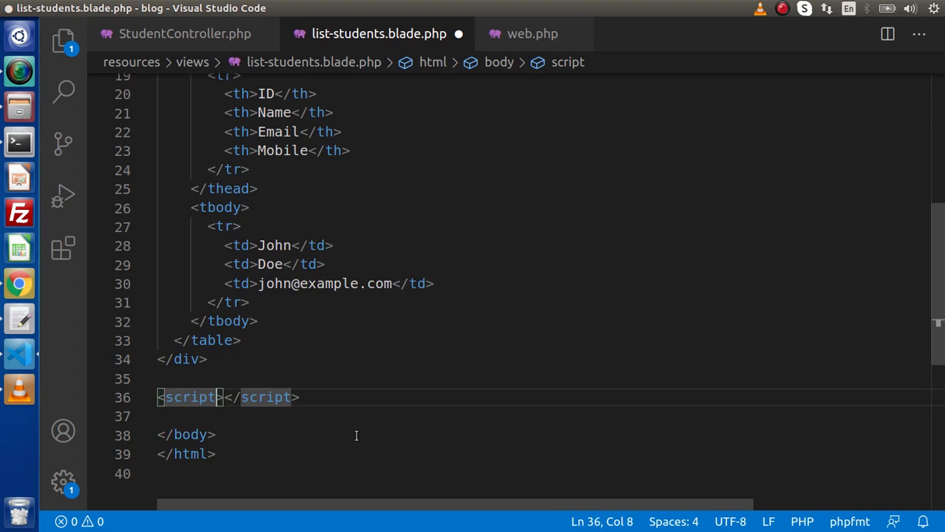
pyautogui.write('src=""')
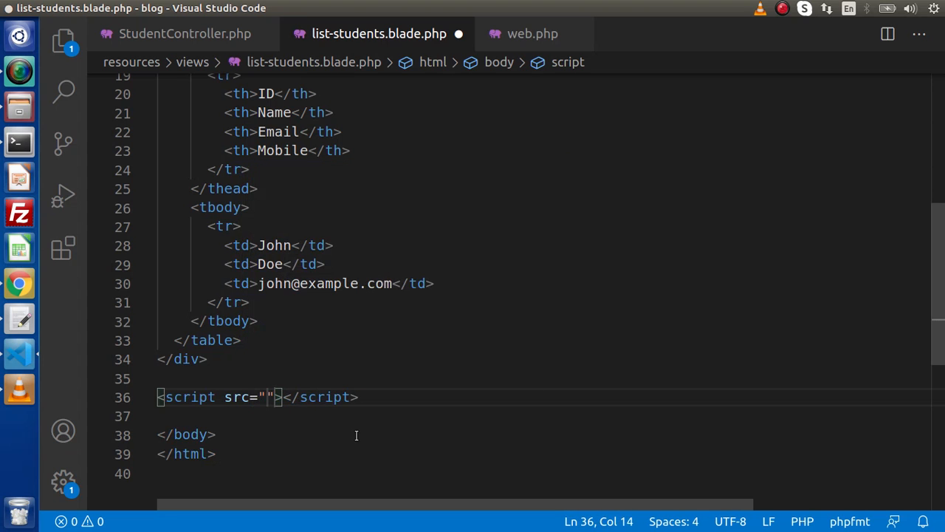
pyautogui.write('https:')
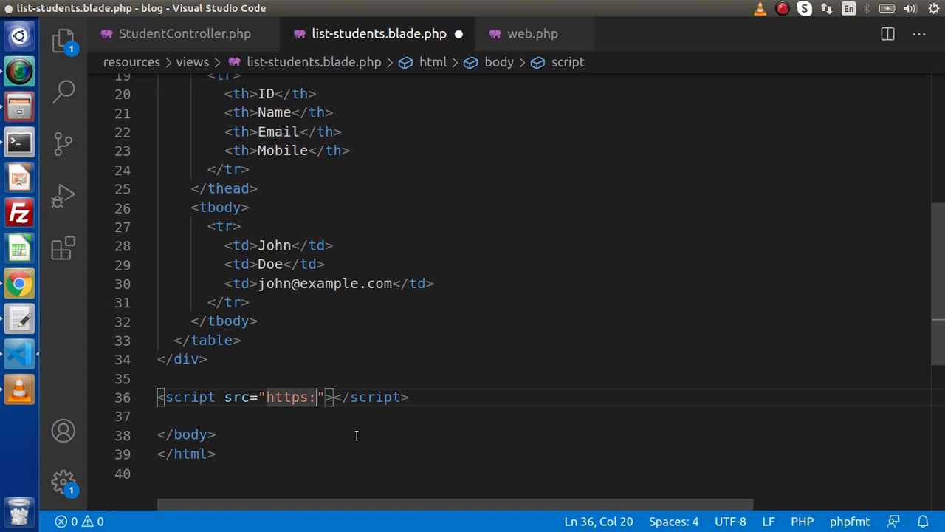
pyautogui.write('//cdn.datatables.net/1.10.22/js/jquery.dataTables.min.js')
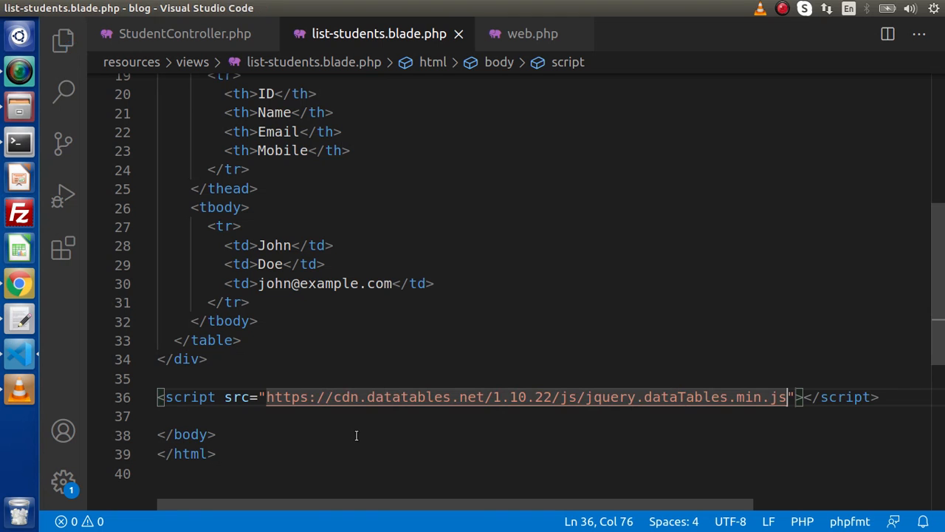
pyautogui.scroll(-3)
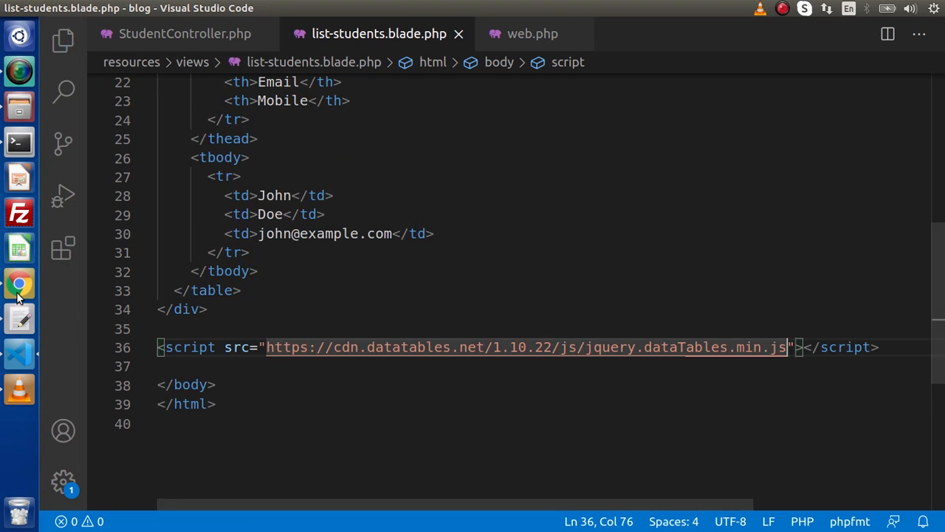
# Add a script block with the DataTable ready() call targeting #tbl-list-students
pyautogui.click(19, 284)
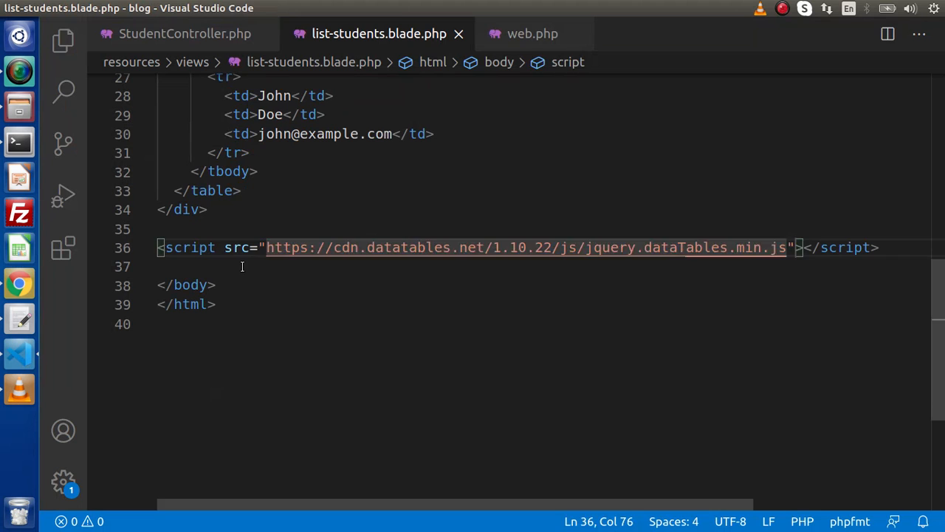
pyautogui.write('<s')
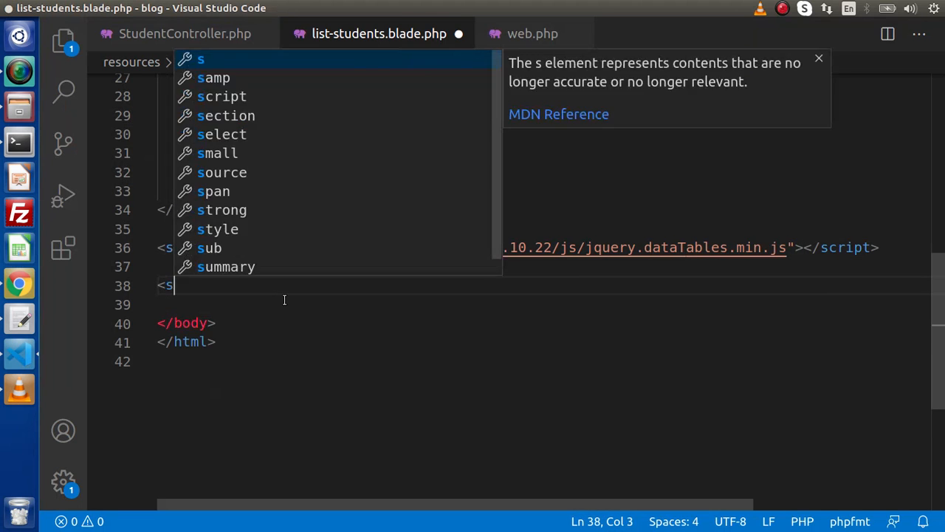
pyautogui.write('cript><')
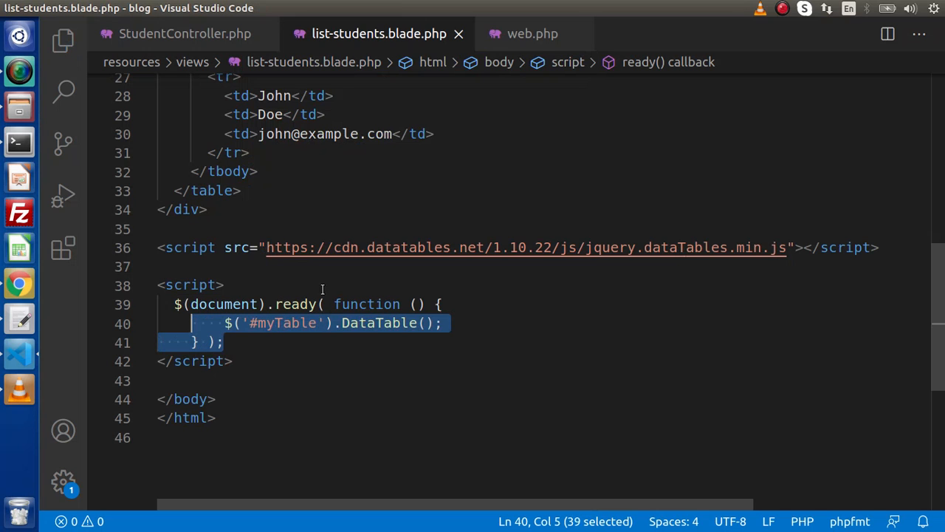
pyautogui.doubleClick(285, 323)
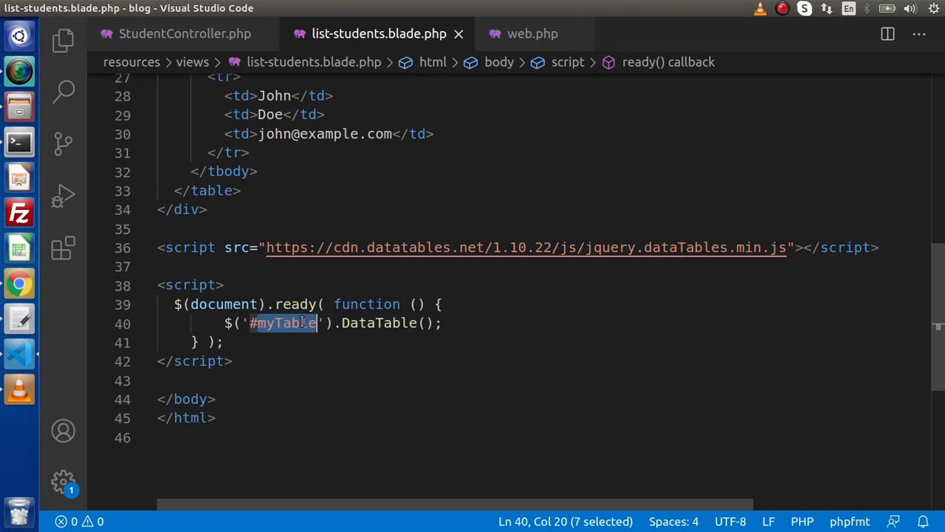
pyautogui.scroll(3)
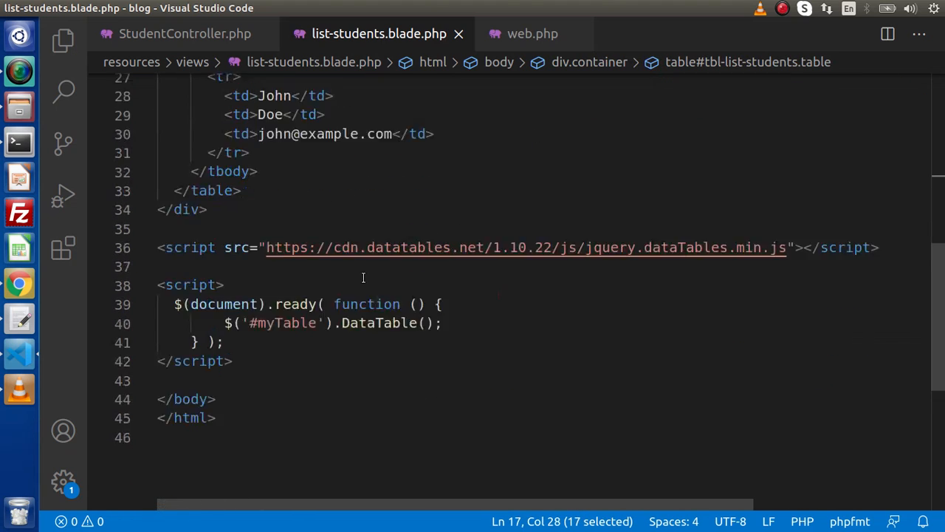
pyautogui.write('#tbl-list-students')
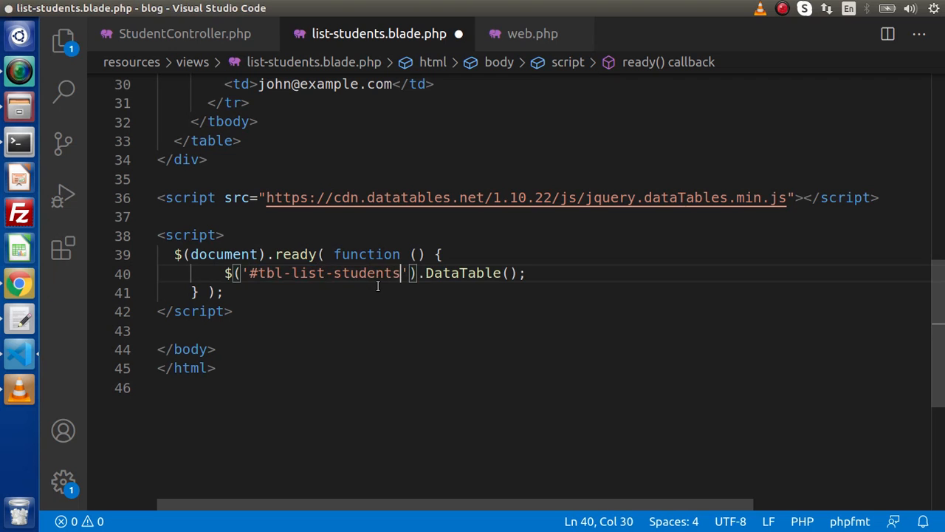
# Save the view and switch to the browser to test the page
pyautogui.press('ctrl+s')
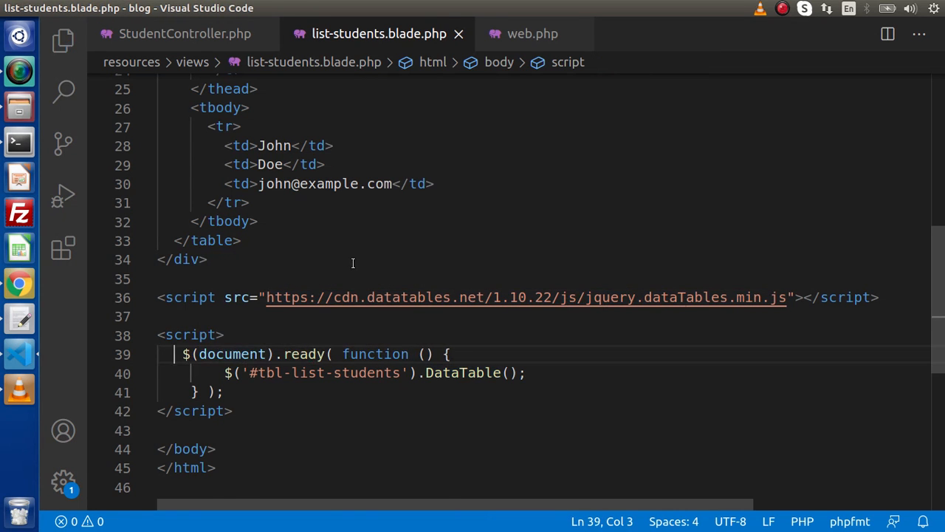
pyautogui.scroll(3)
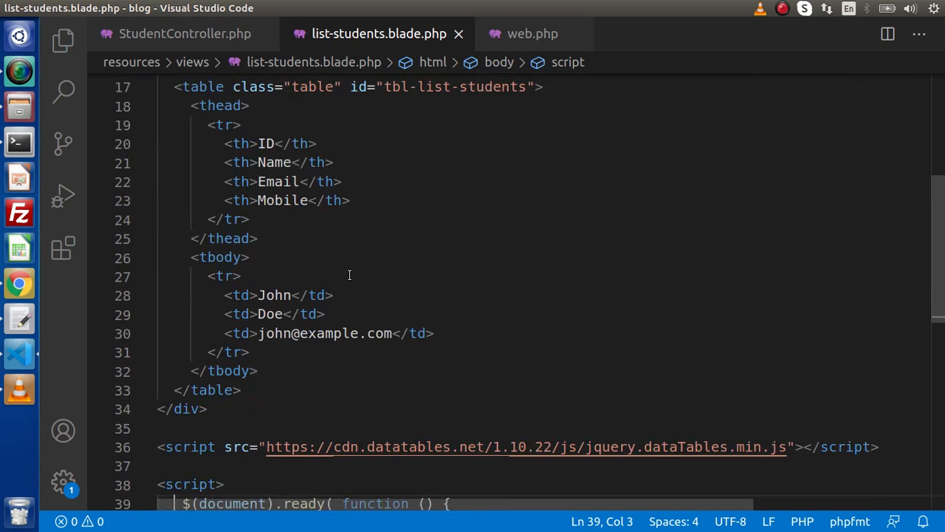
pyautogui.moveTo(266, 273)
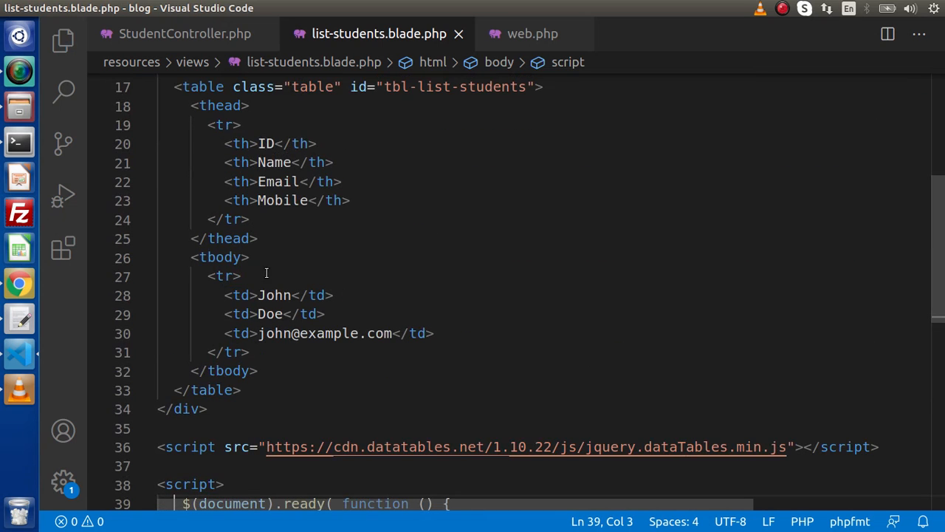
pyautogui.scroll(3)
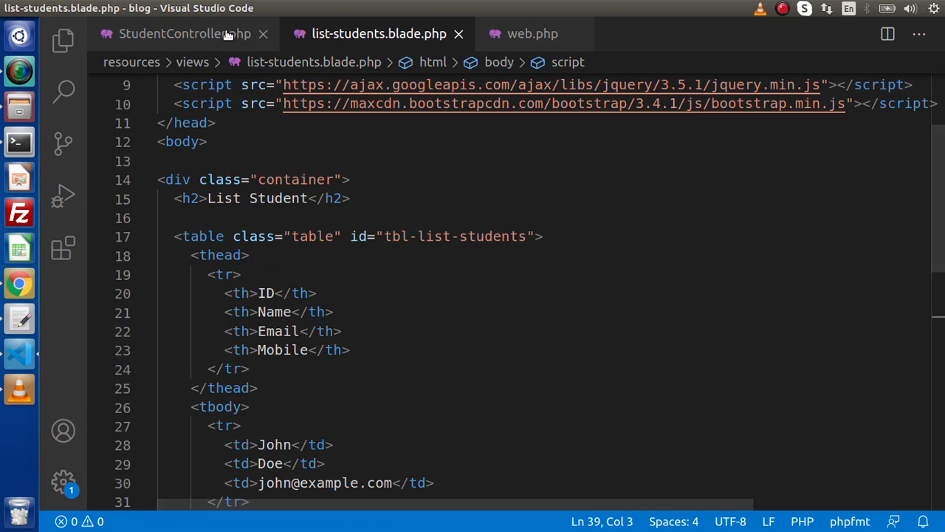
pyautogui.click(532, 33)
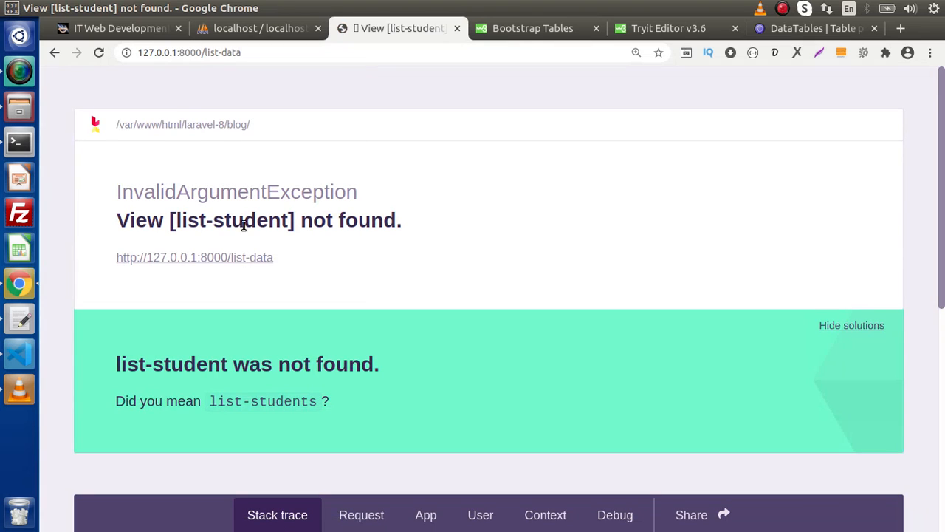
# Select the missing 'list-student' view name in Chrome's 'View not found' error
pyautogui.doubleClick(221, 220)
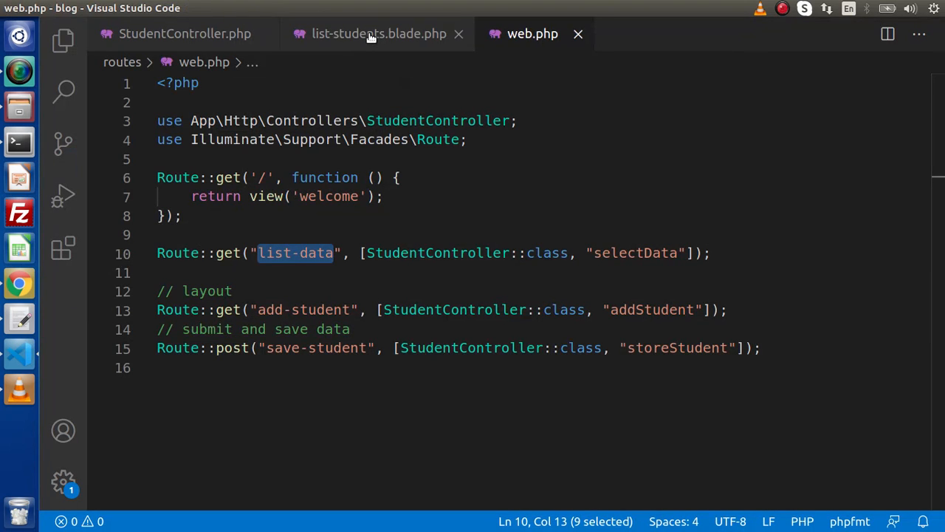
# Change selectData in StudentController.php to return view("list-students")
pyautogui.click(184, 33)
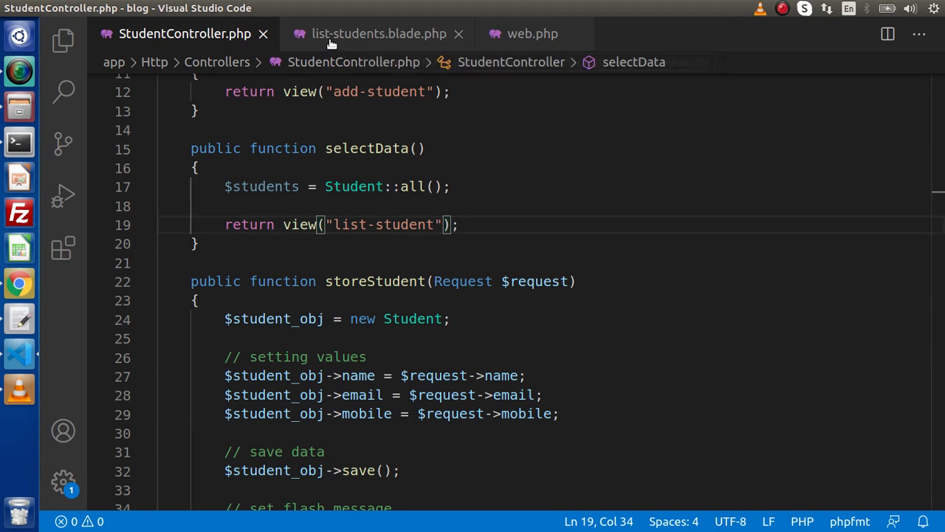
pyautogui.moveTo(444, 235)
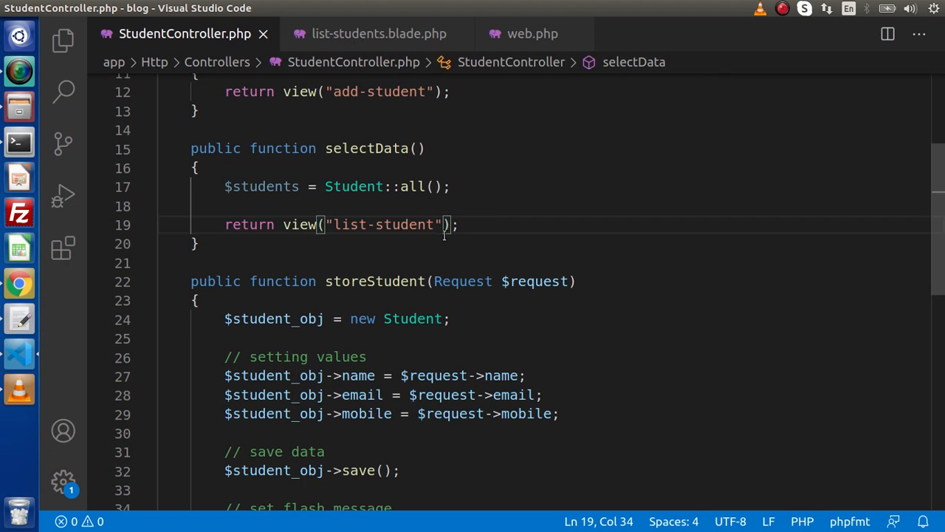
pyautogui.write('s')
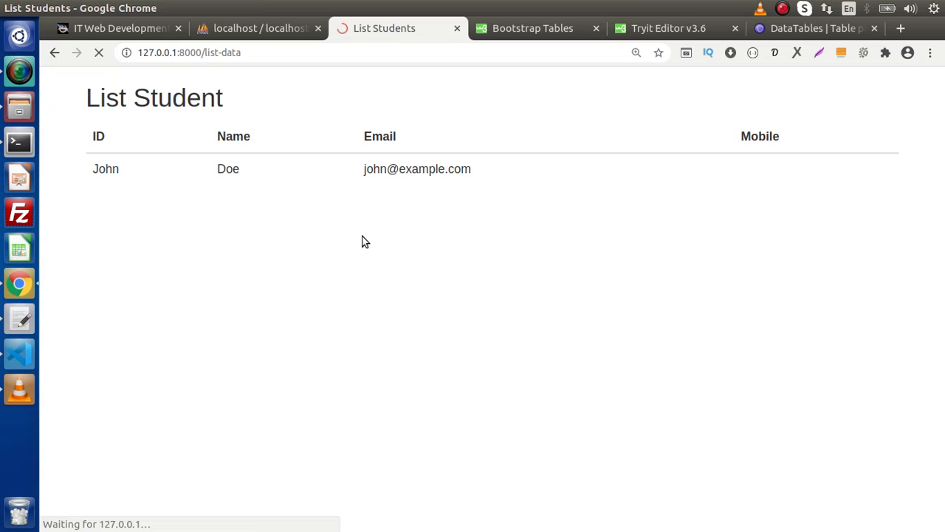
# Inspect the List Student table row in Chrome DevTools, revealing only three cells
pyautogui.rightClick(362, 242)
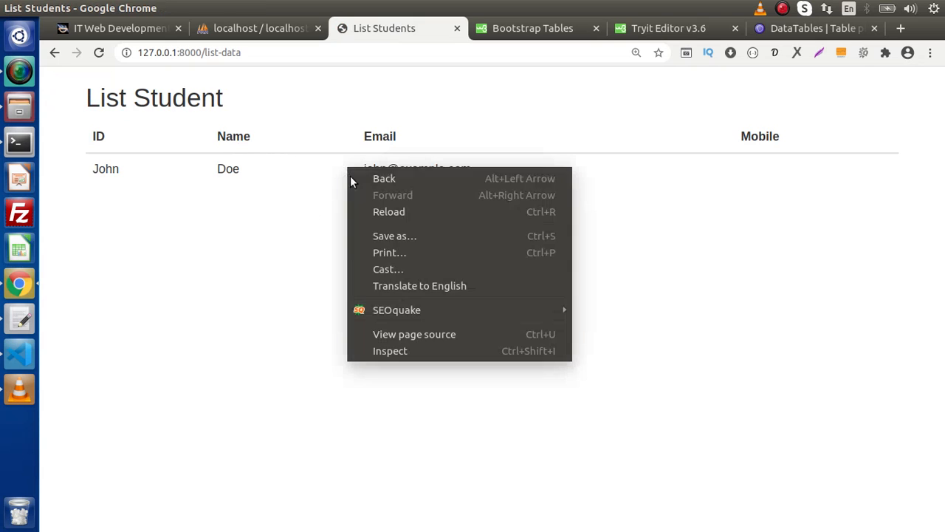
pyautogui.click(390, 350)
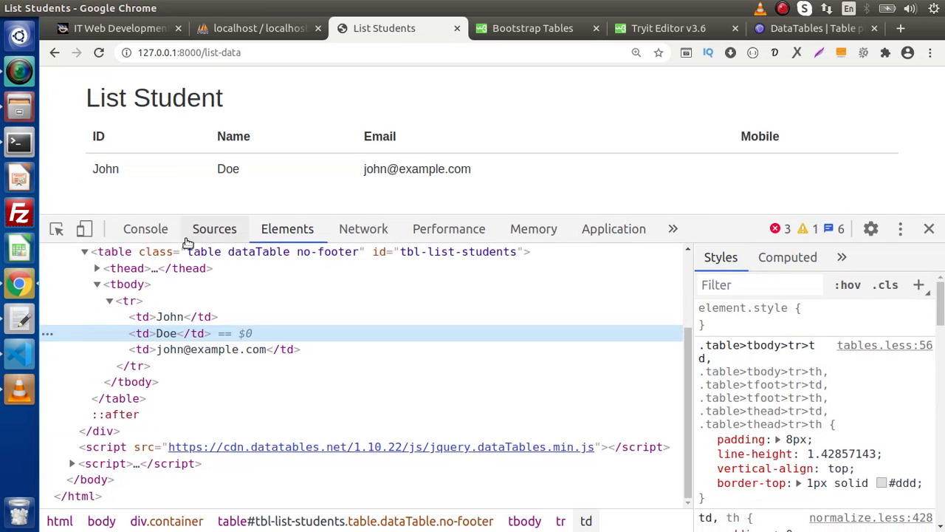
pyautogui.click(145, 228)
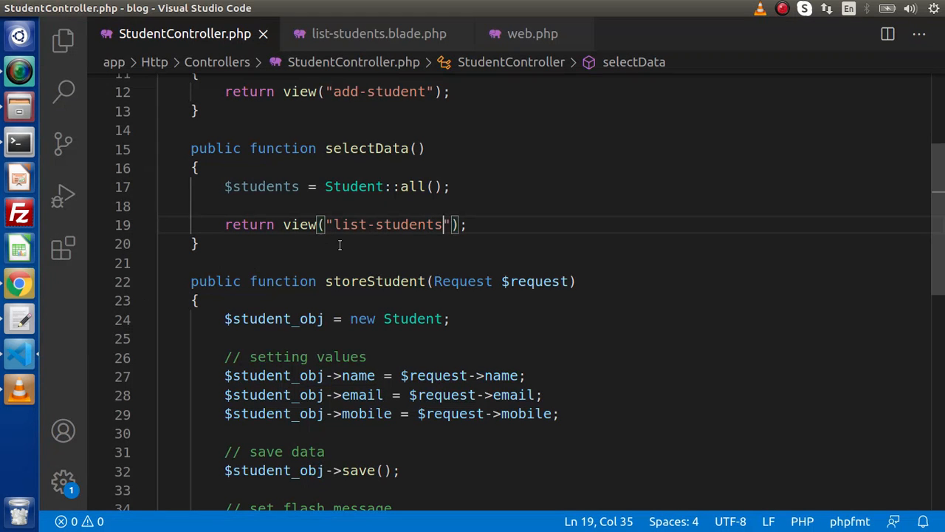
# Add an empty <td></td> Mobile cell after the email cell in list-students.blade.php
pyautogui.click(378, 33)
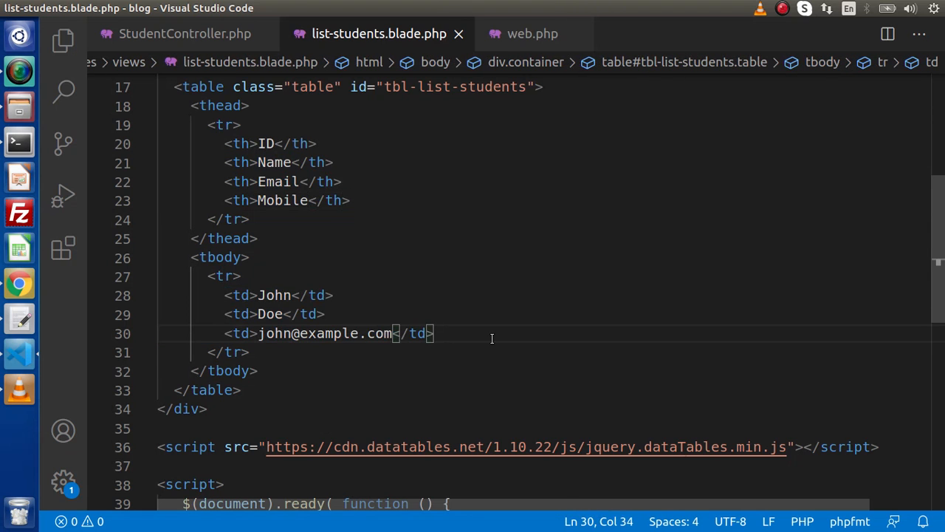
pyautogui.write('<td>')
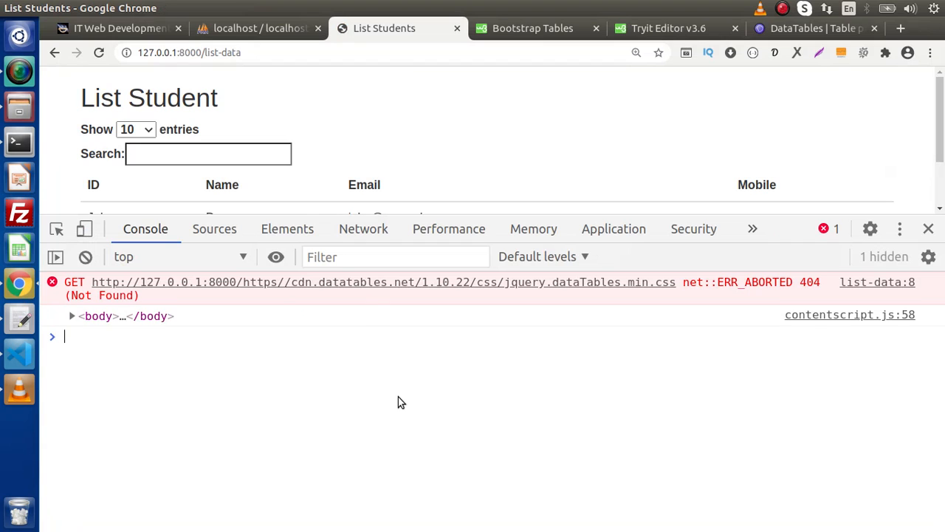
pyautogui.moveTo(246, 294)
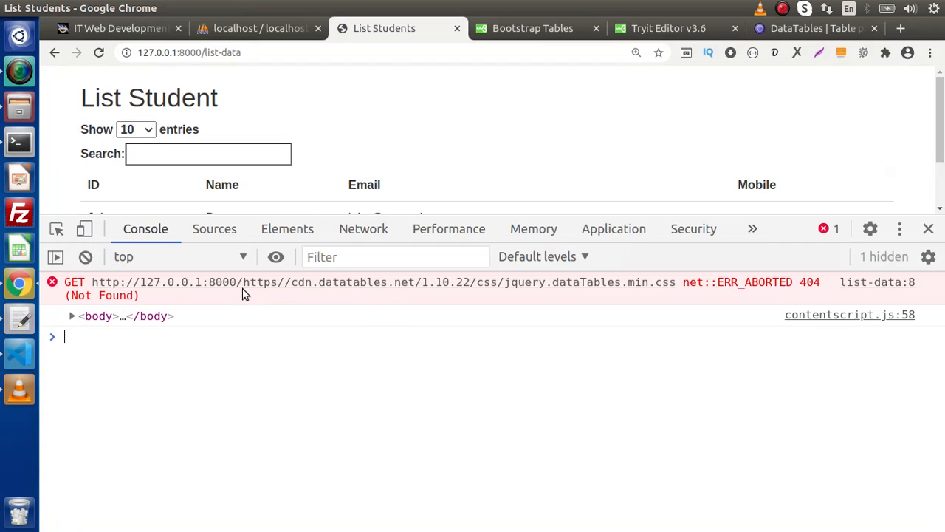
pyautogui.moveTo(356, 287)
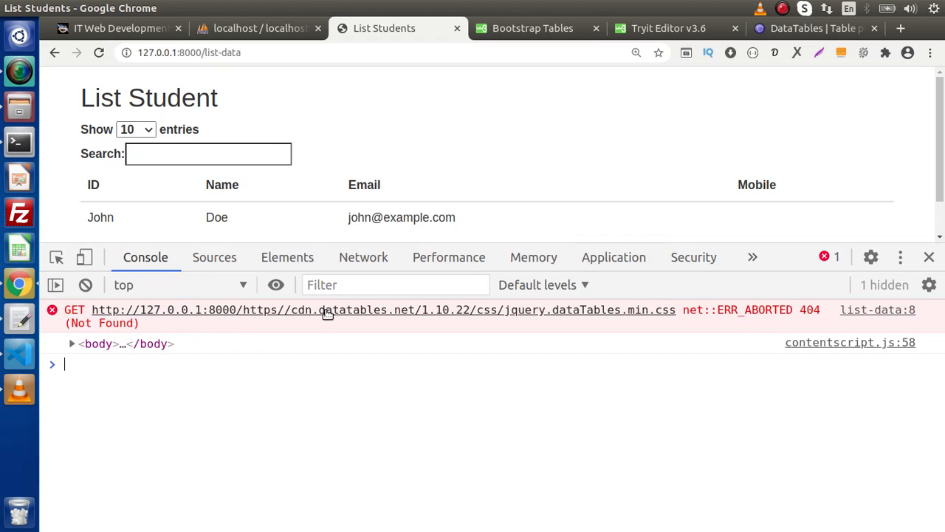
pyautogui.moveTo(449, 312)
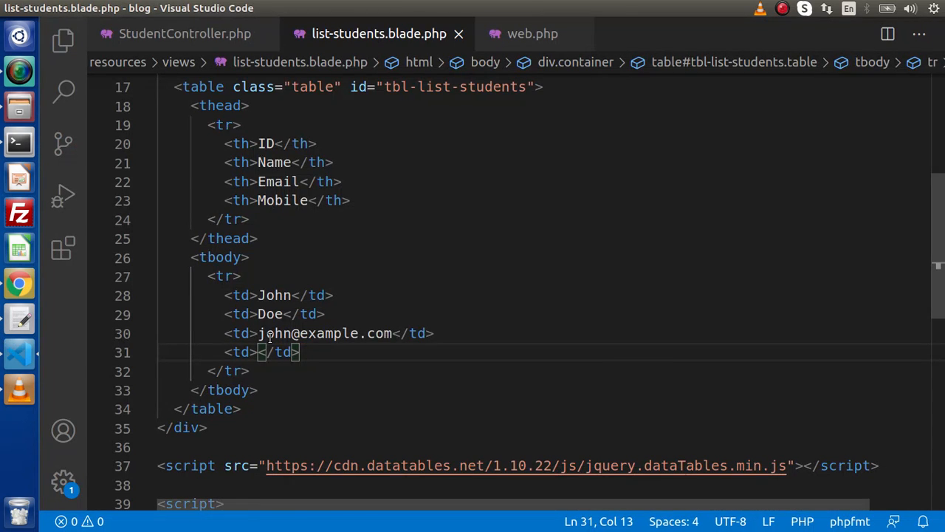
# Correct the dataTables CSS link href, refresh list-data in Chrome and close DevTools
pyautogui.click(185, 33)
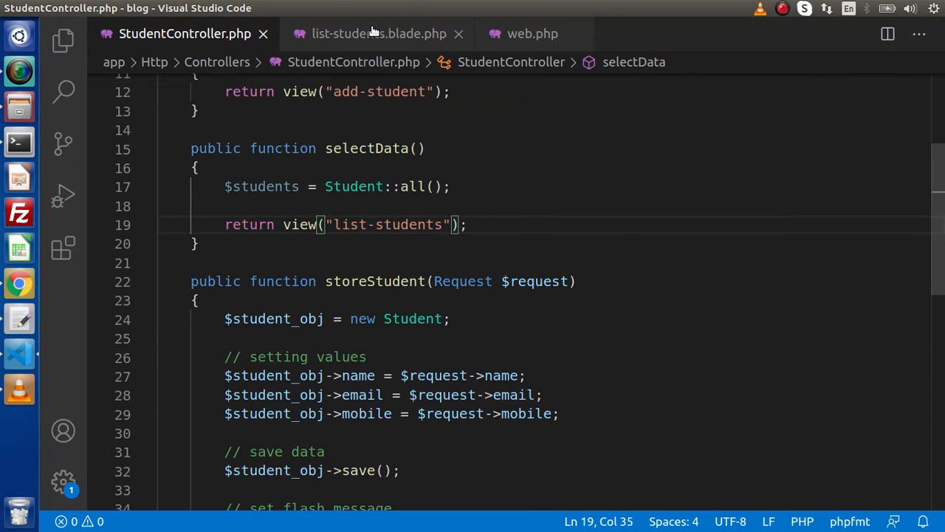
pyautogui.click(378, 33)
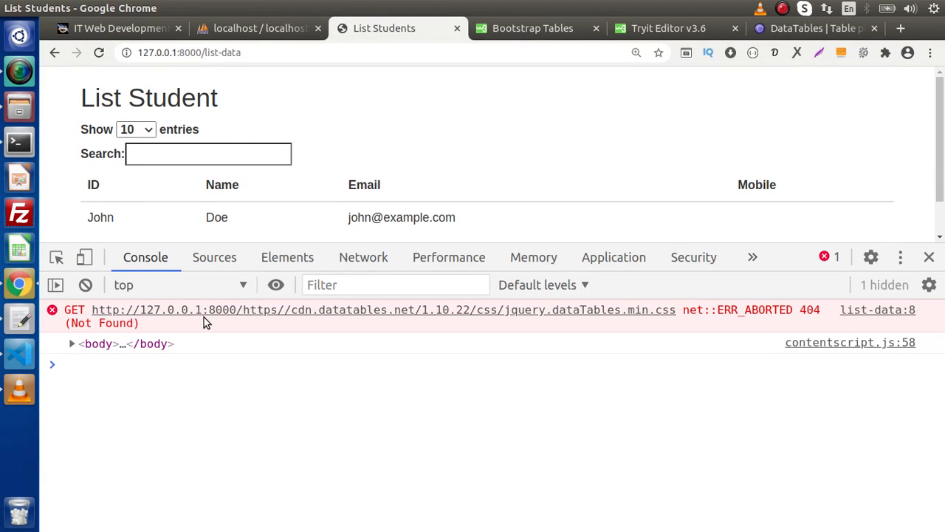
pyautogui.moveTo(282, 313)
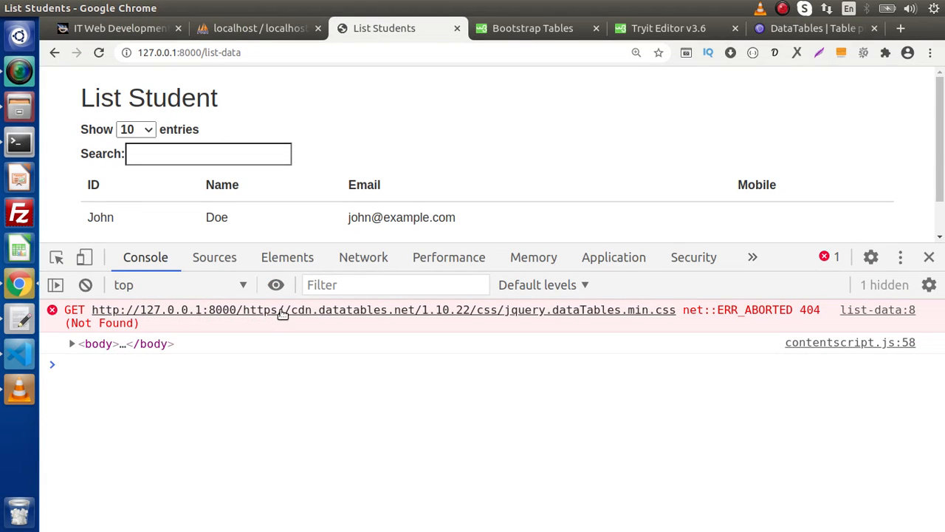
pyautogui.click(19, 353)
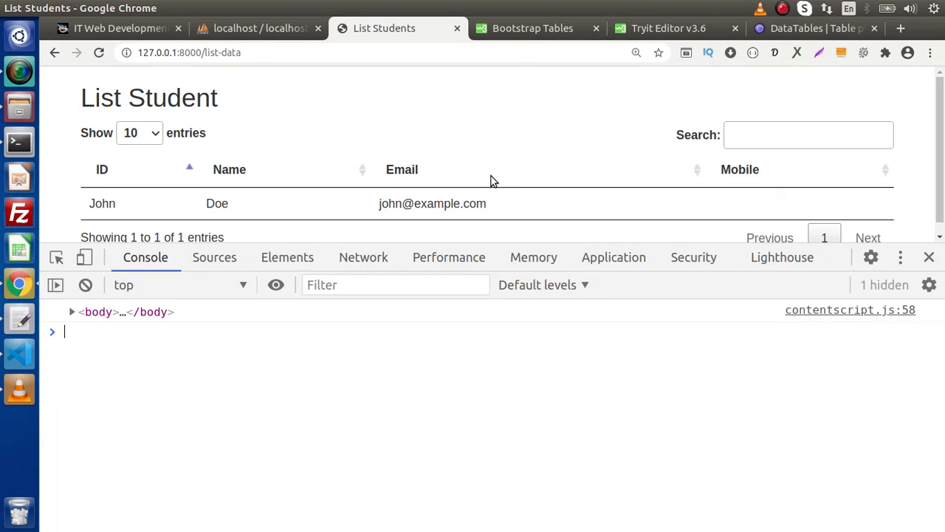
pyautogui.moveTo(197, 374)
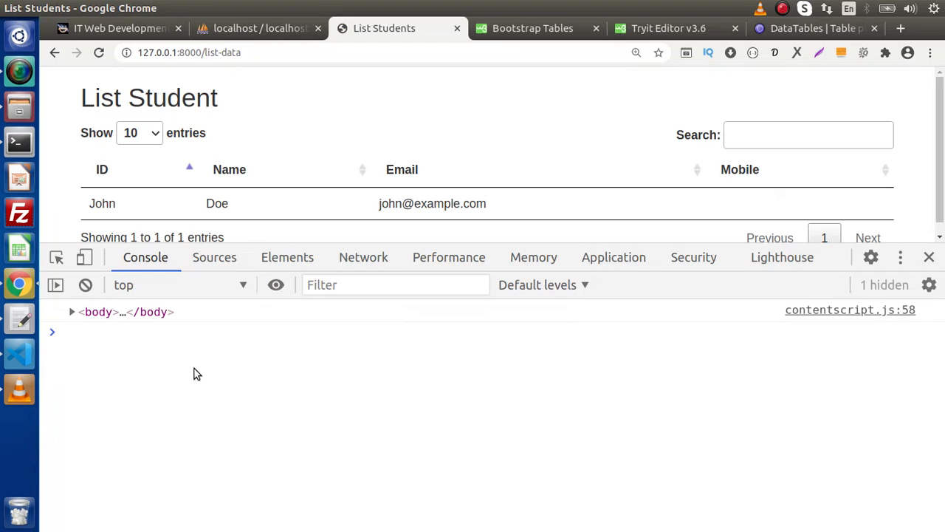
pyautogui.click(929, 257)
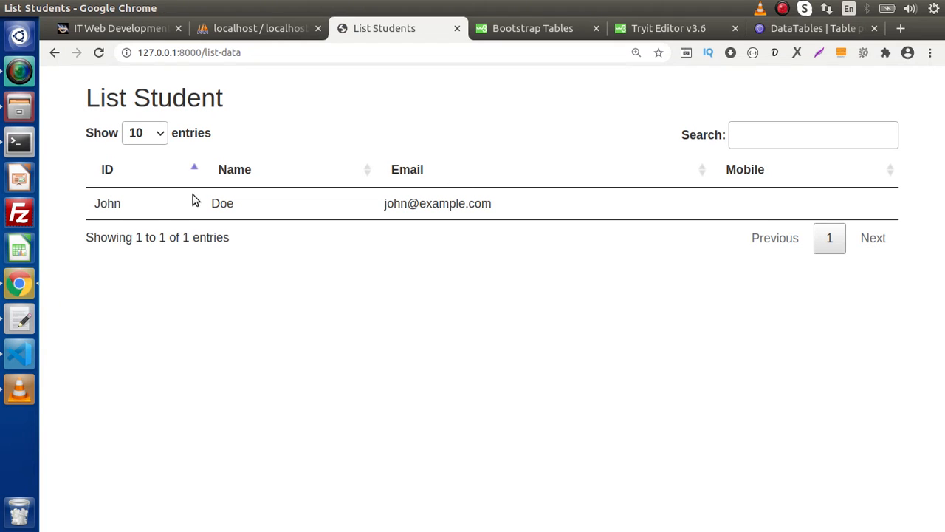
pyautogui.moveTo(277, 248)
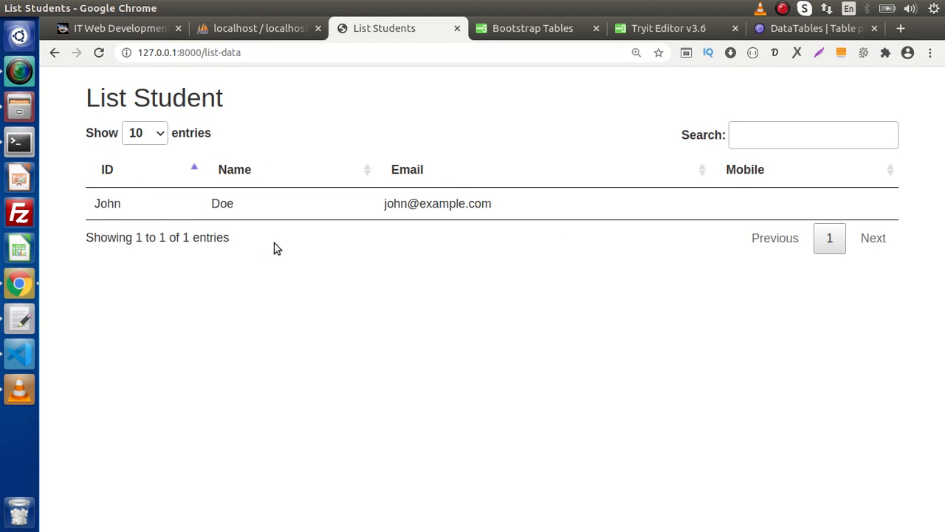
pyautogui.moveTo(177, 264)
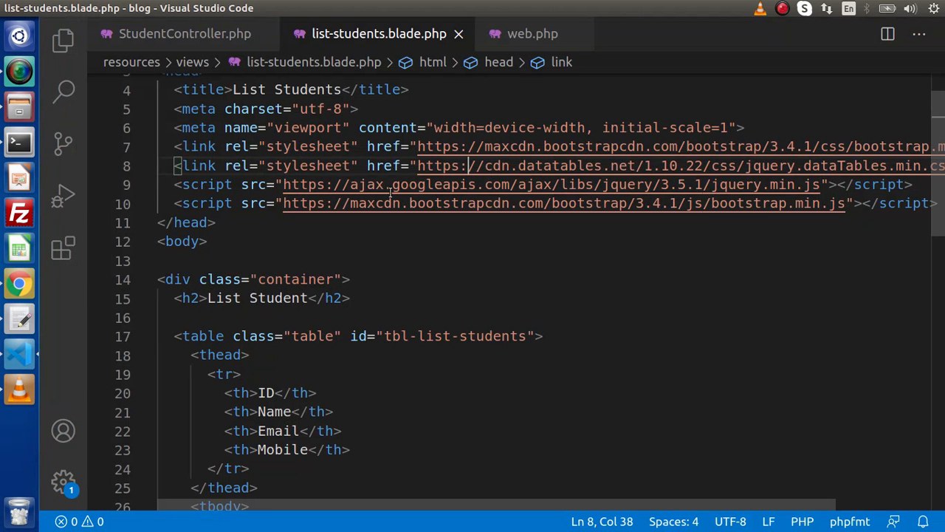
# Make selectData return view("list-students", ["students" => $students])
pyautogui.scroll(-3)
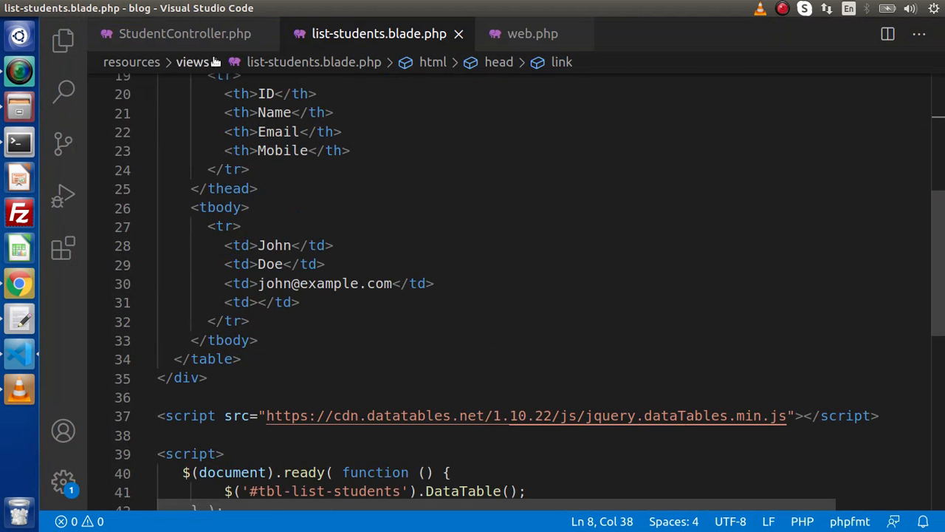
pyautogui.click(184, 33)
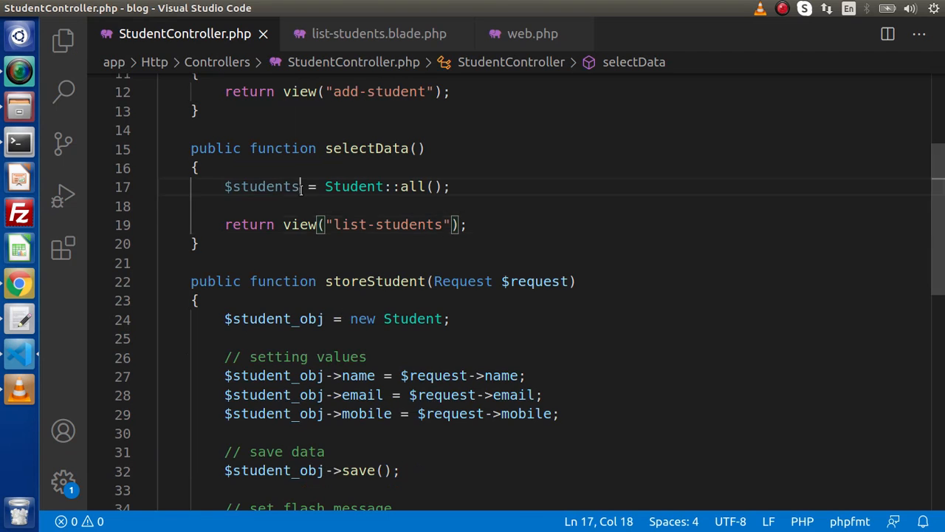
pyautogui.click(450, 224)
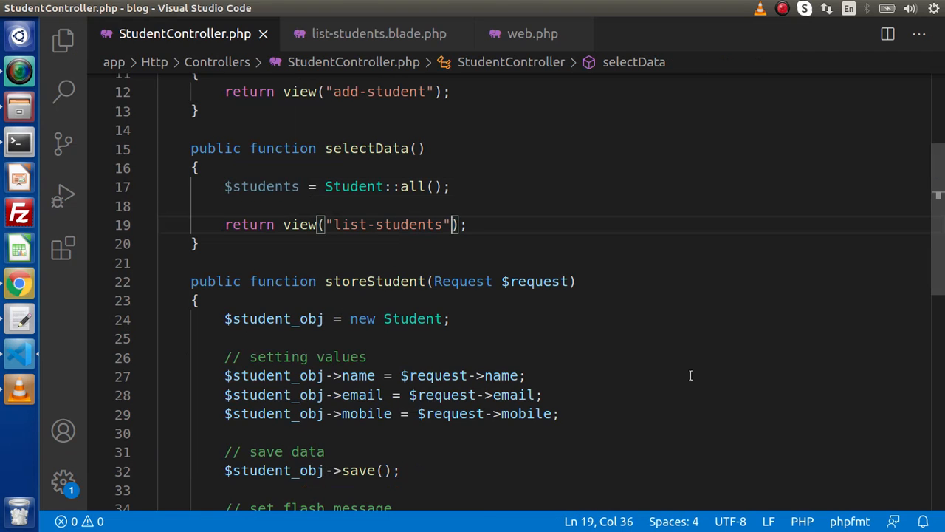
pyautogui.write(', []')
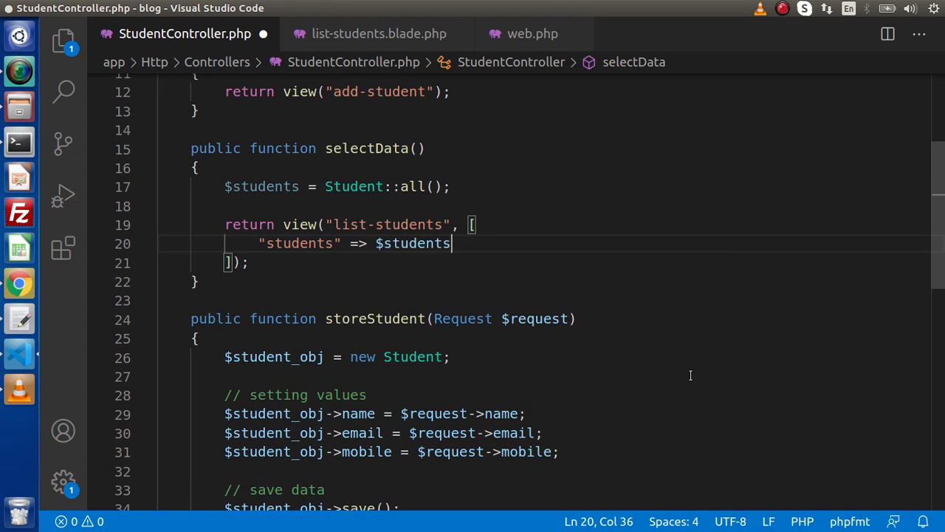
pyautogui.click(378, 33)
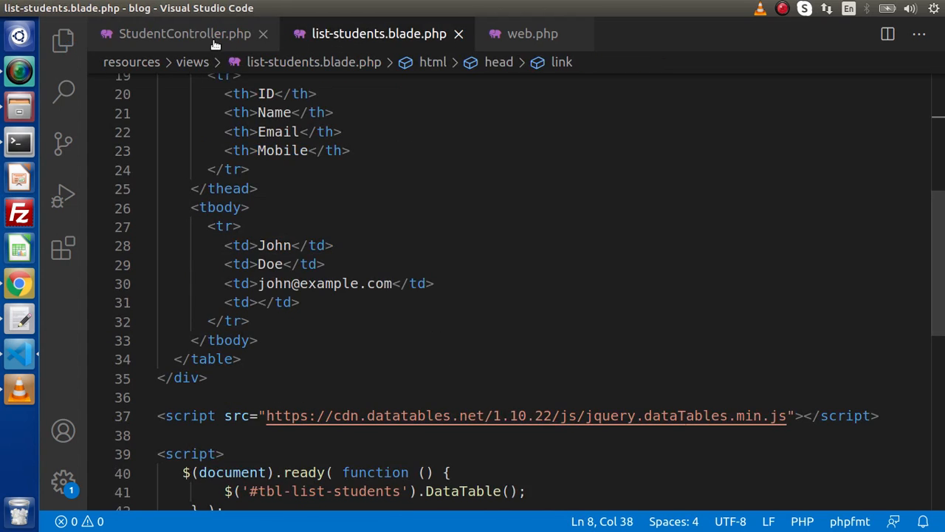
pyautogui.click(184, 33)
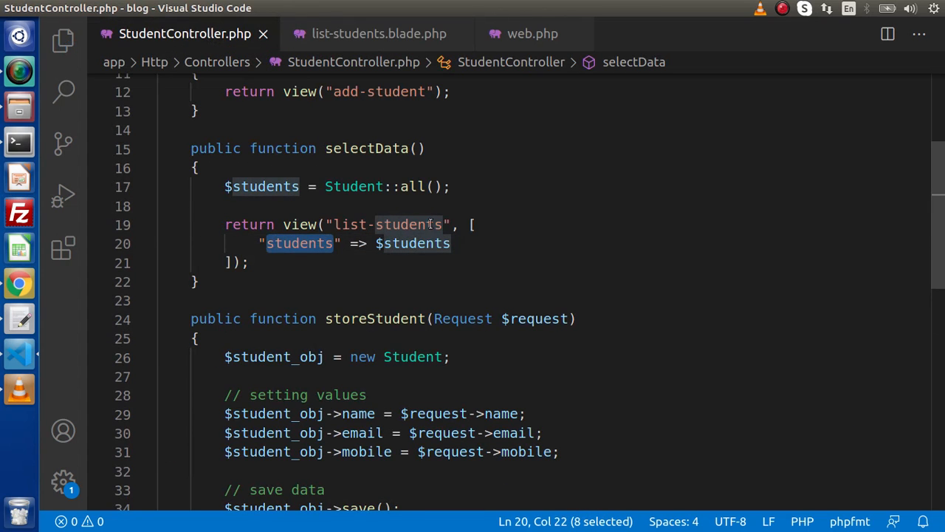
pyautogui.click(378, 34)
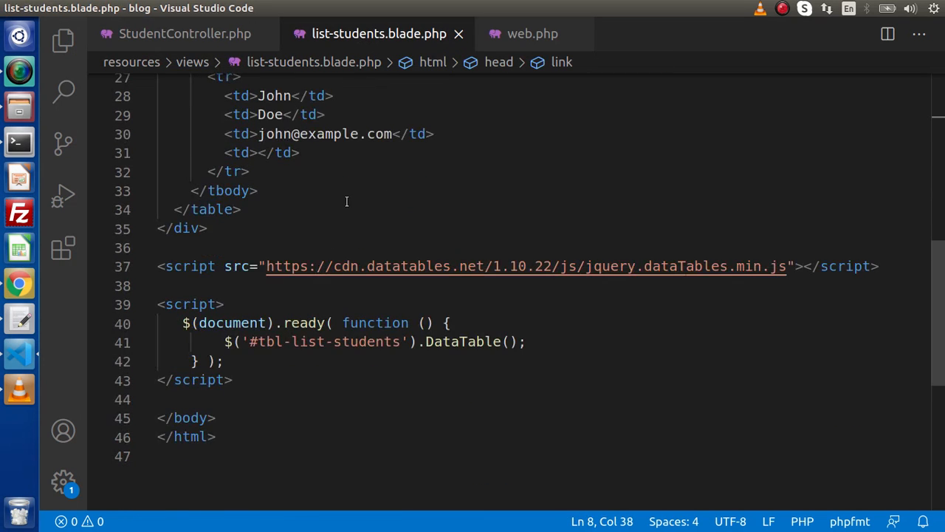
pyautogui.moveTo(208, 226); pyautogui.dragTo(270, 321)
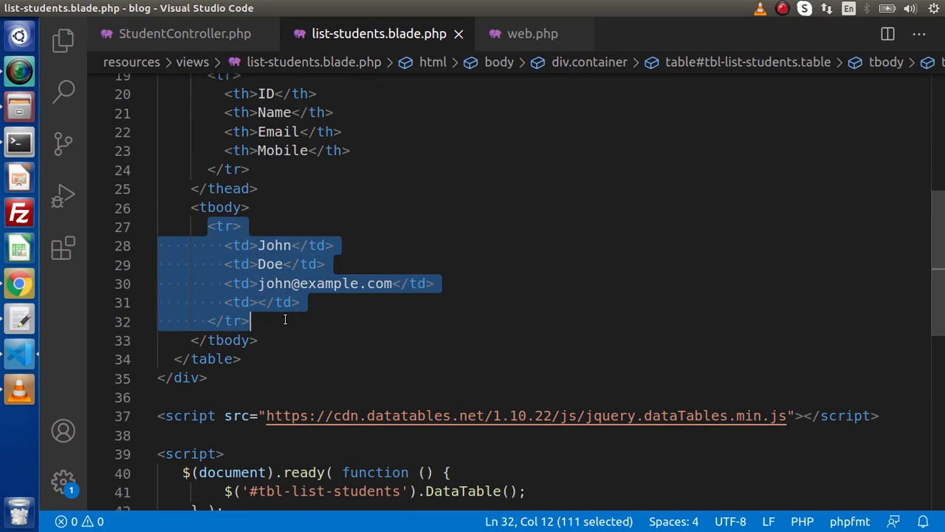
pyautogui.press('Enter')
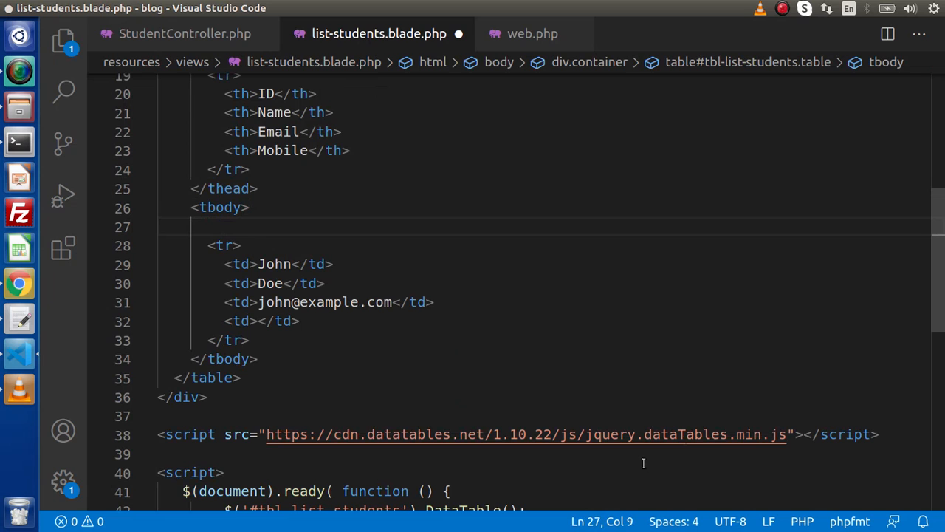
pyautogui.write('@')
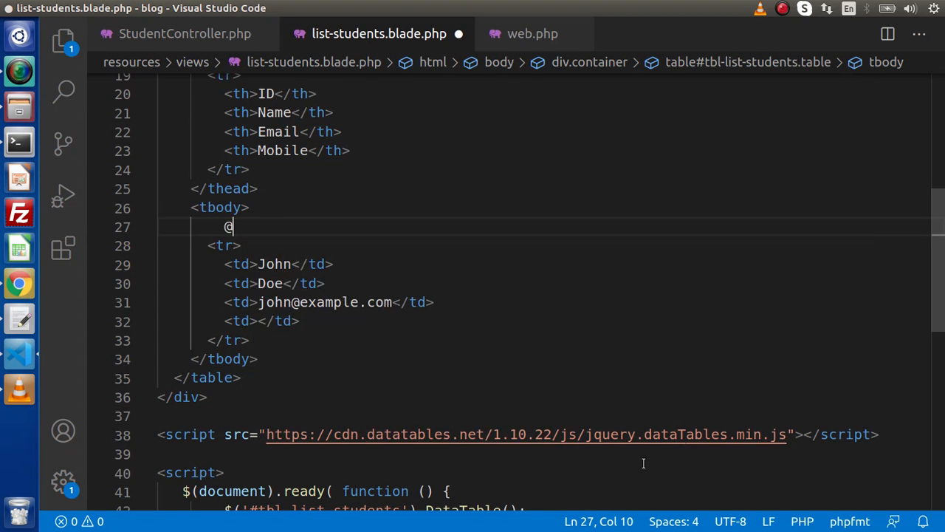
pyautogui.write('php_check_syntax')
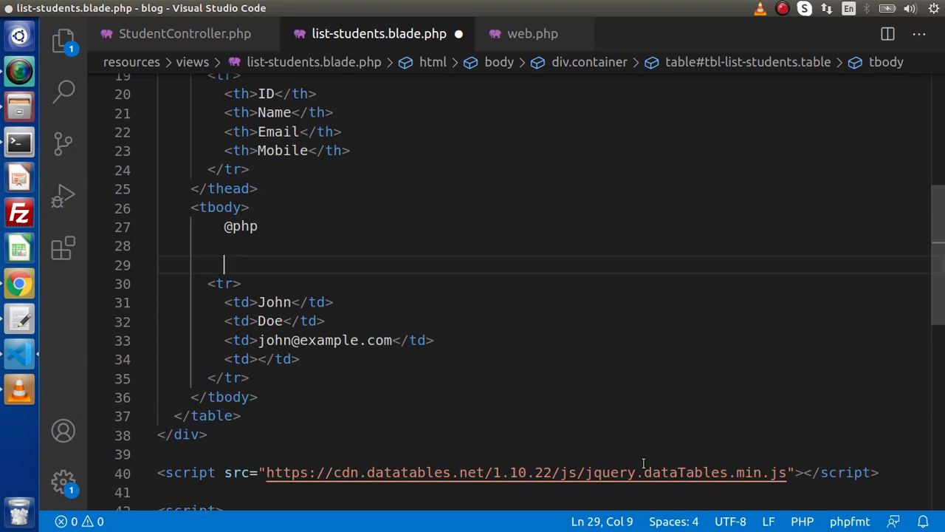
pyautogui.write('@en')
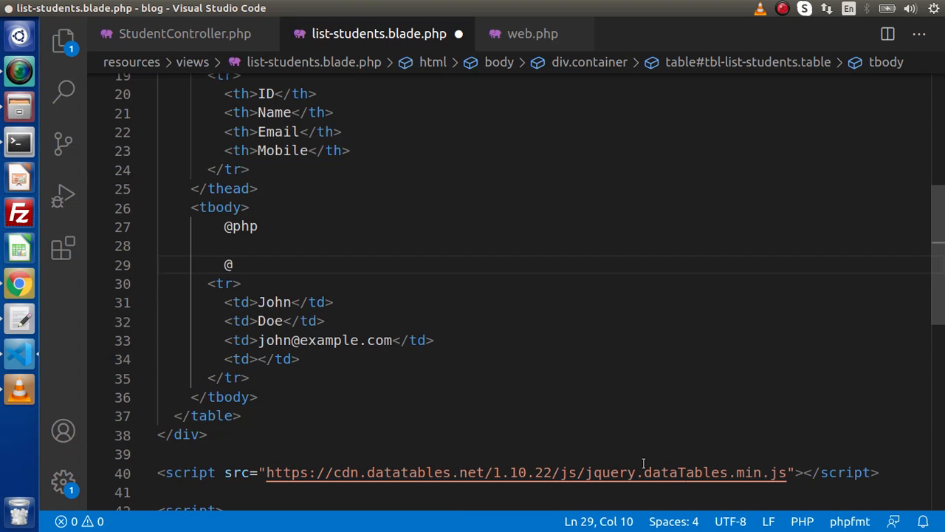
pyautogui.write('end')
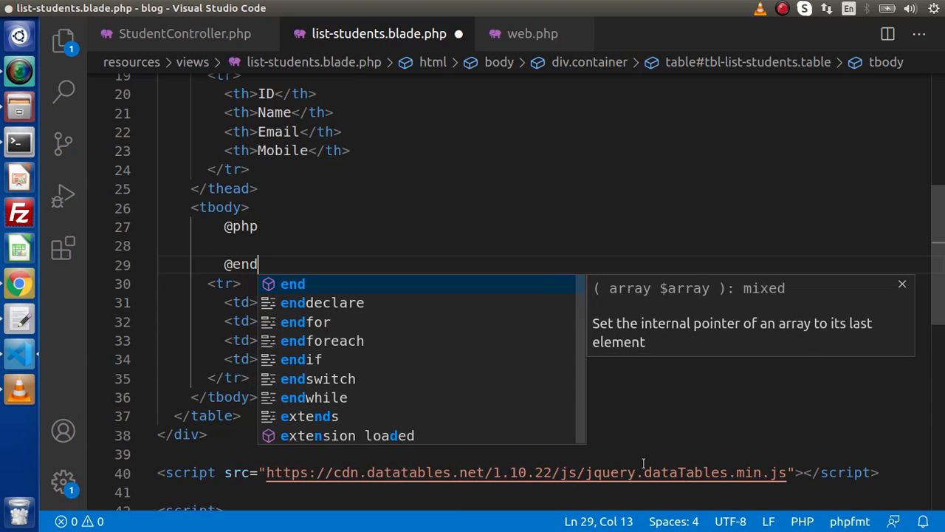
pyautogui.write('php')
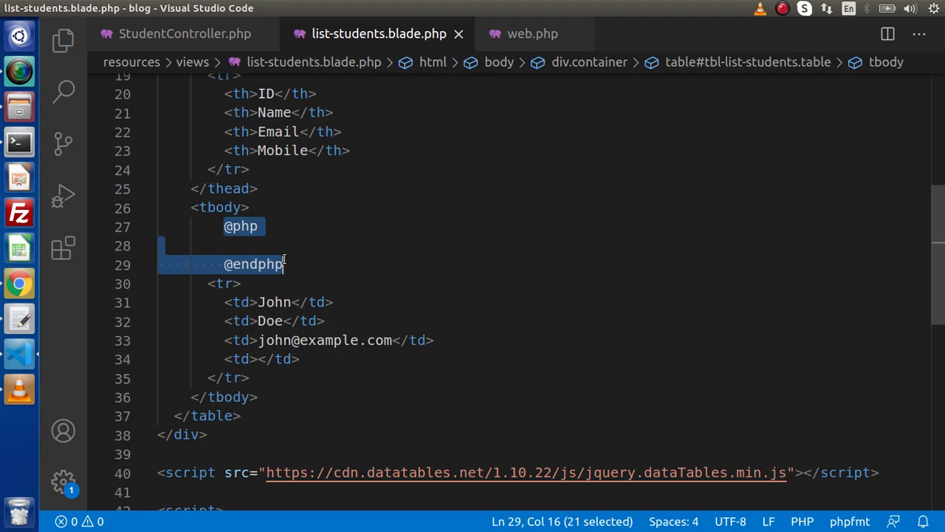
pyautogui.click(283, 264)
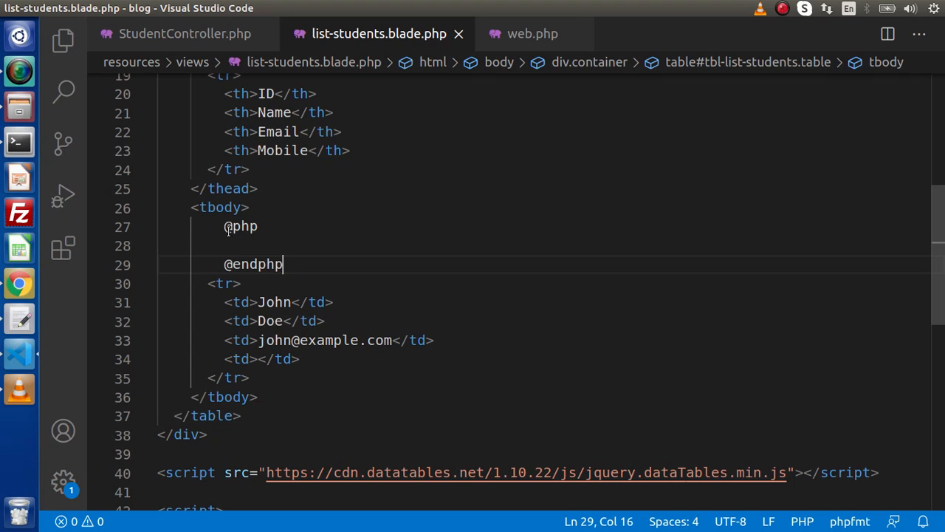
pyautogui.moveTo(263, 247)
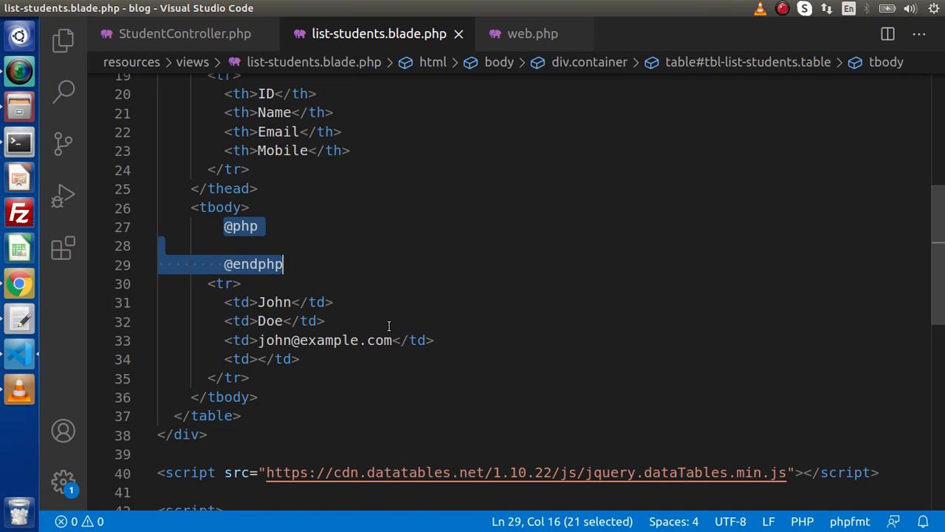
pyautogui.write('@foreac')
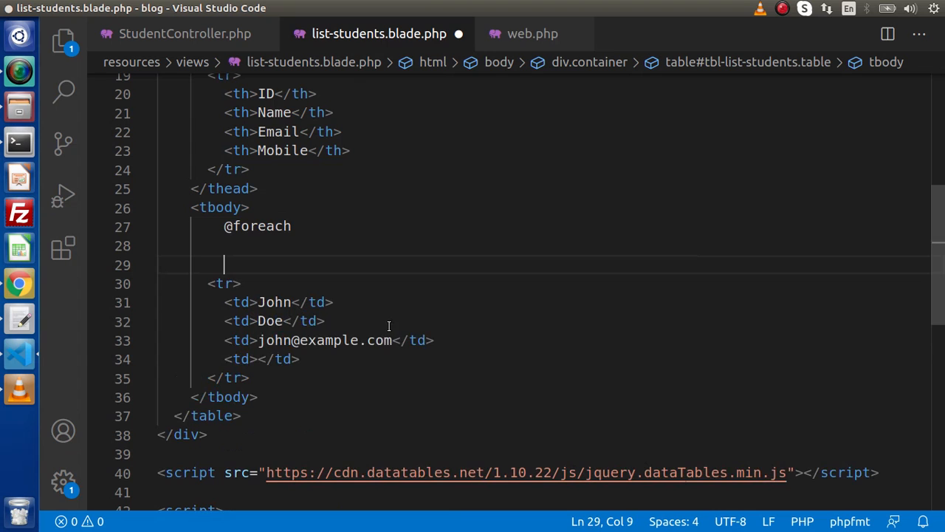
pyautogui.write('@endforeach')
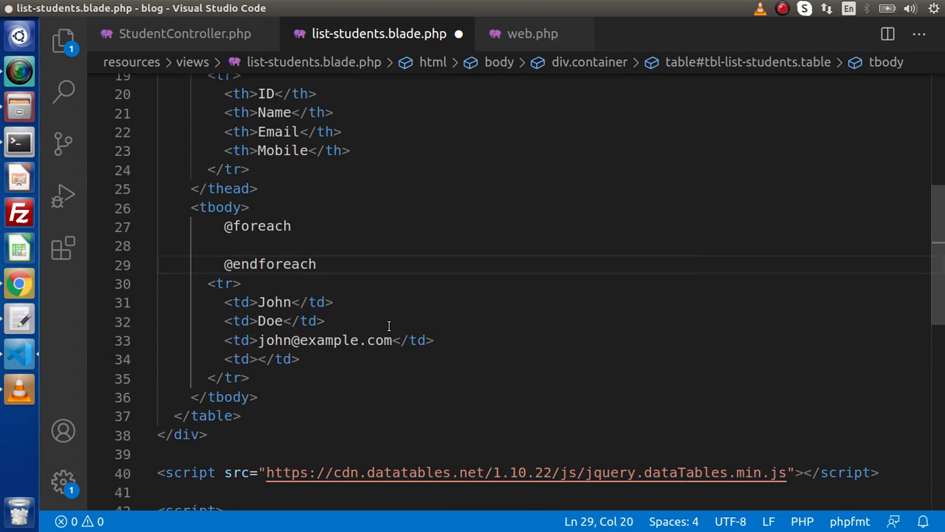
pyautogui.click(292, 226)
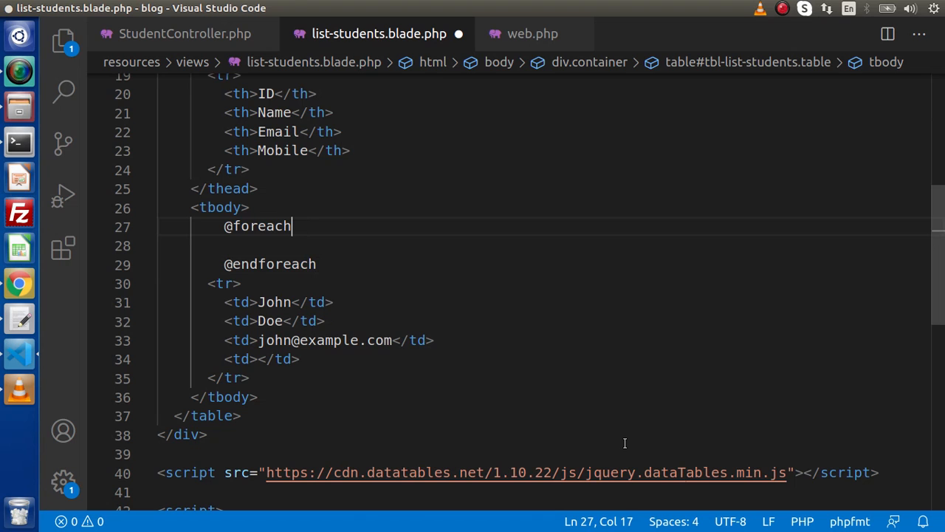
pyautogui.write('($student)')
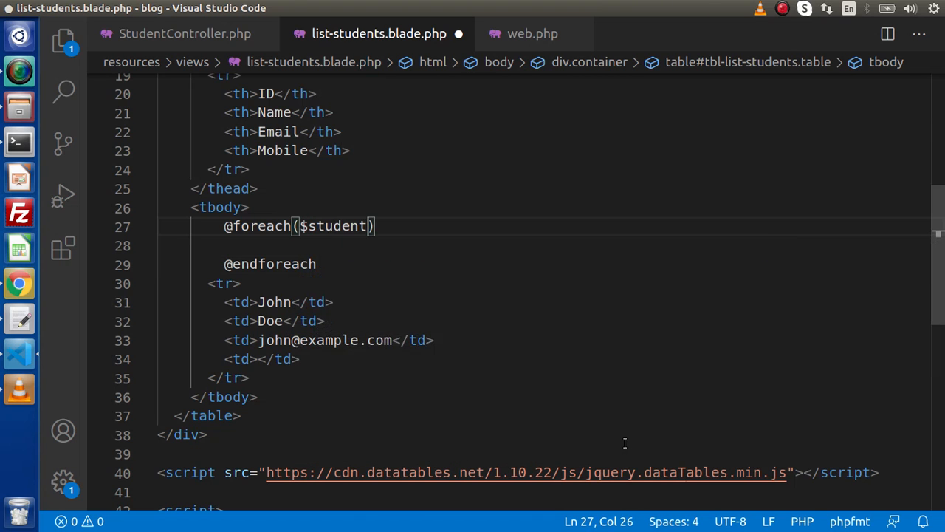
pyautogui.write('s as $student')
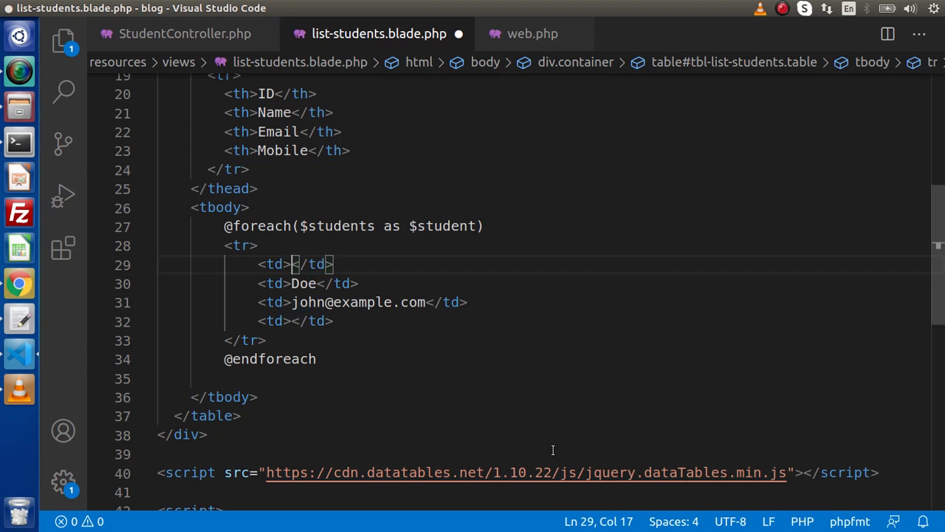
# Fill the row cells with {{ $student->id }}, ->name, ->email and ->mobile
pyautogui.write('{{ }}')
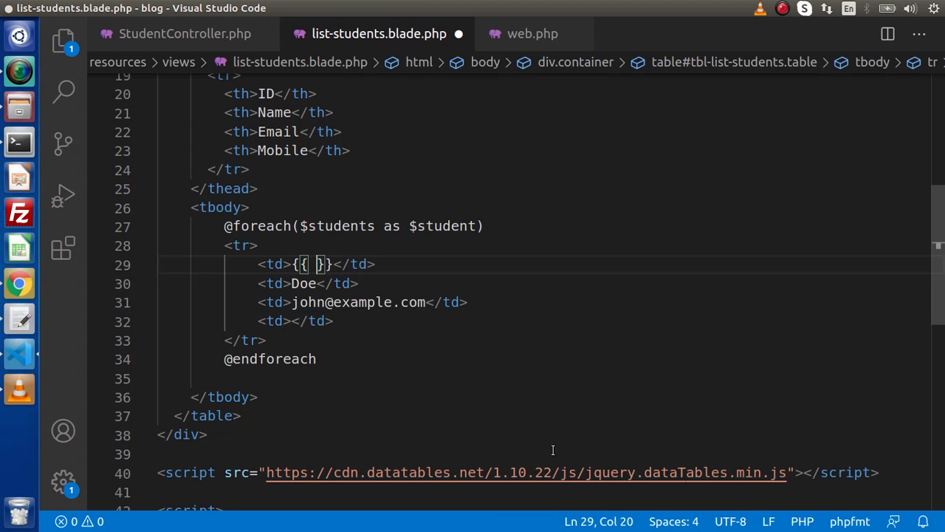
pyautogui.write('$student')
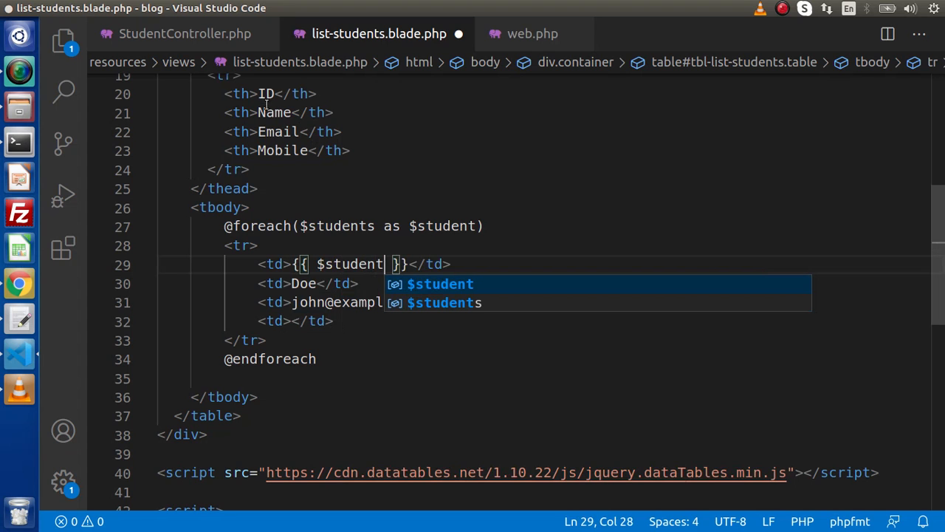
pyautogui.write('->id')
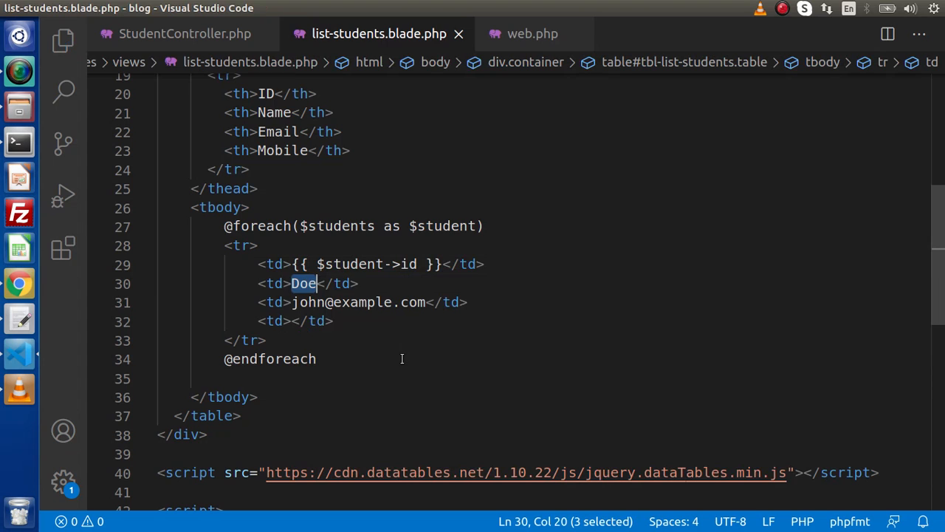
pyautogui.write('{{}}')
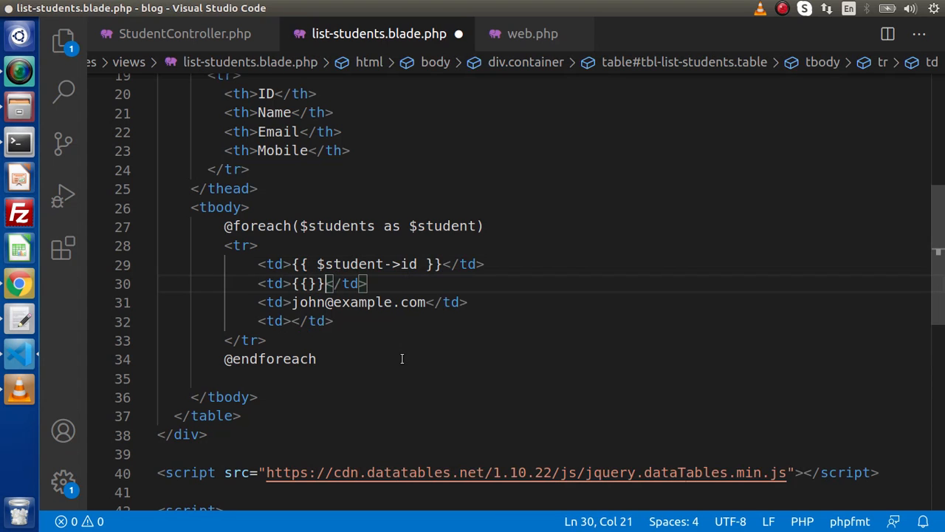
pyautogui.write('$student->name')
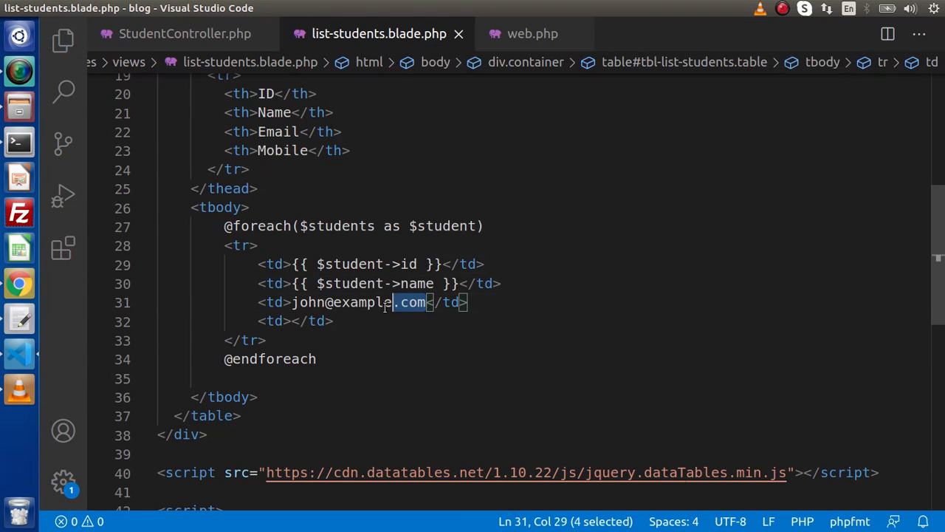
pyautogui.write('{{ $ }}</td>')
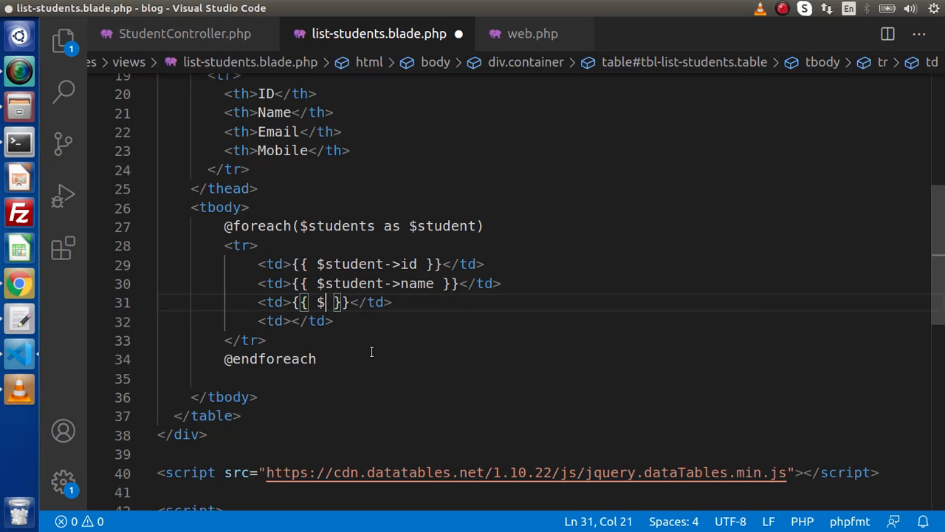
pyautogui.write('email')
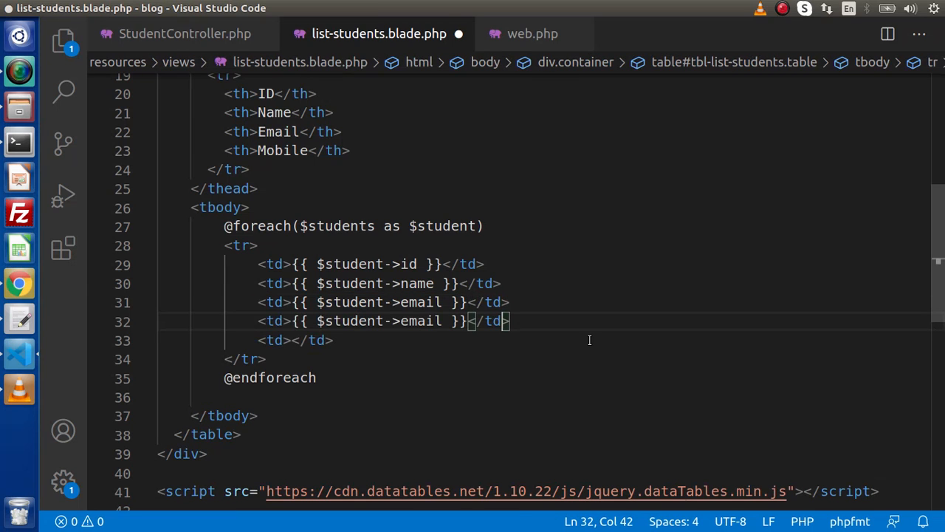
pyautogui.doubleClick(421, 320)
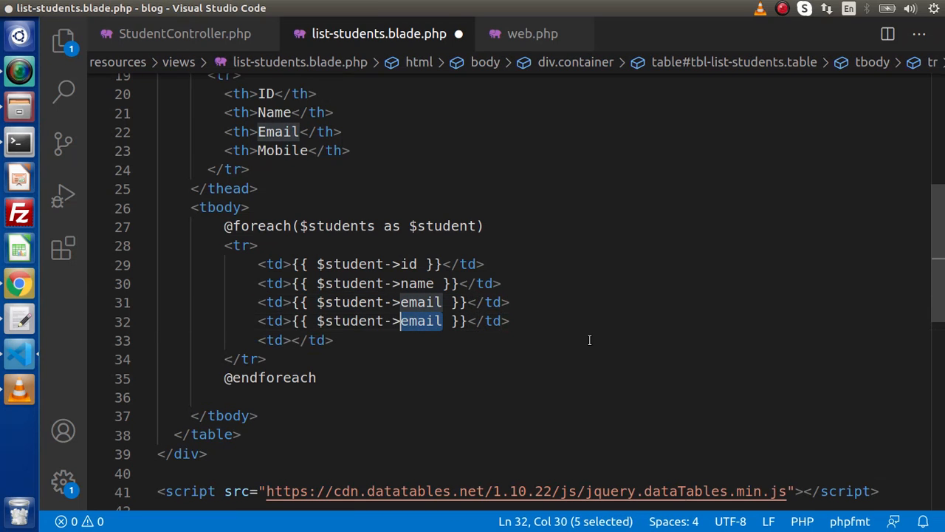
pyautogui.write('mobile')
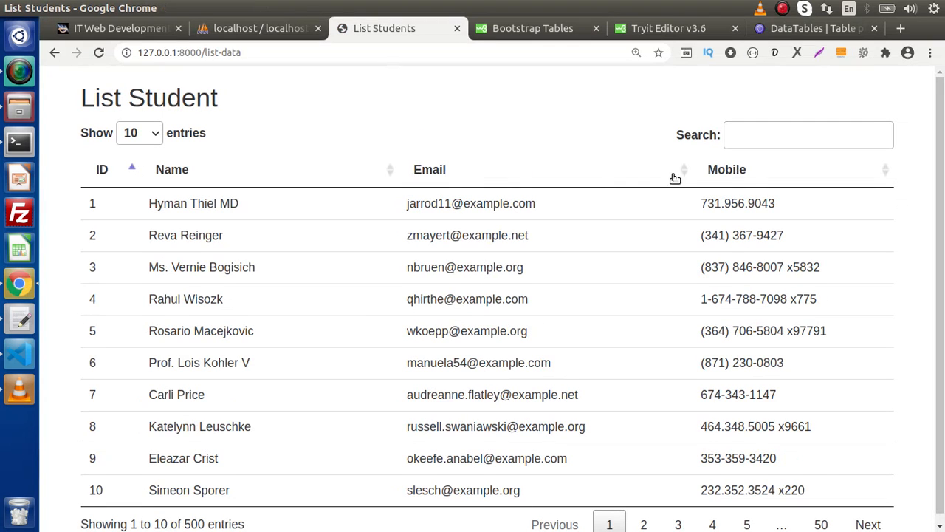
# Compare the list-data table with phpMyAdmin's students table and the Bootstrap and DataTables pages
pyautogui.scroll(3)
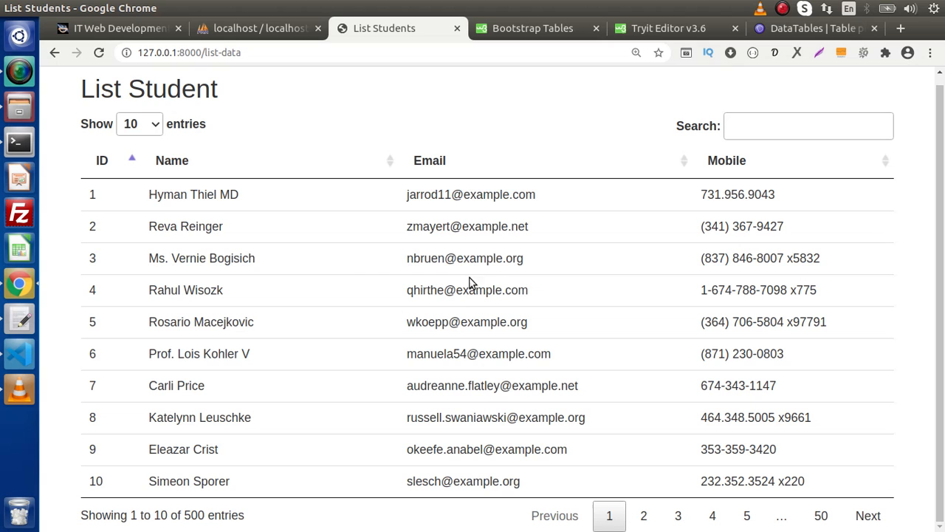
pyautogui.click(256, 28)
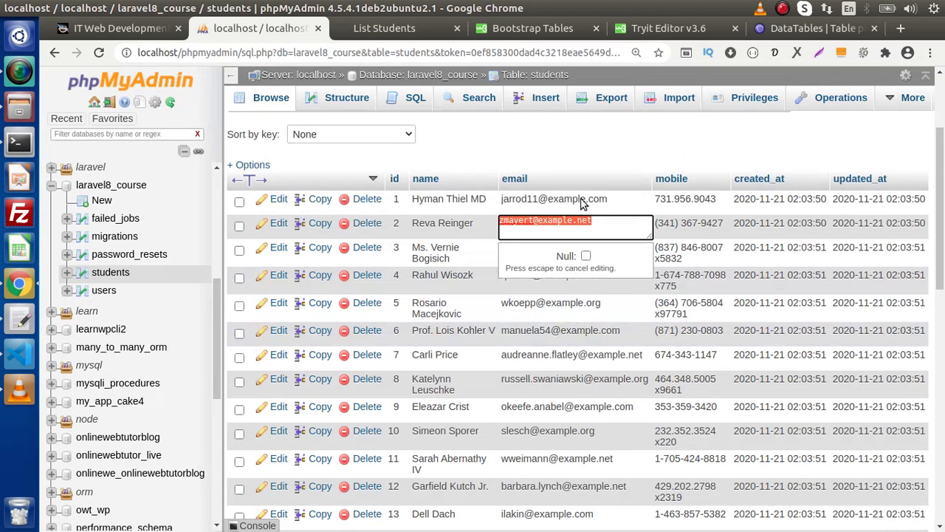
pyautogui.click(384, 28)
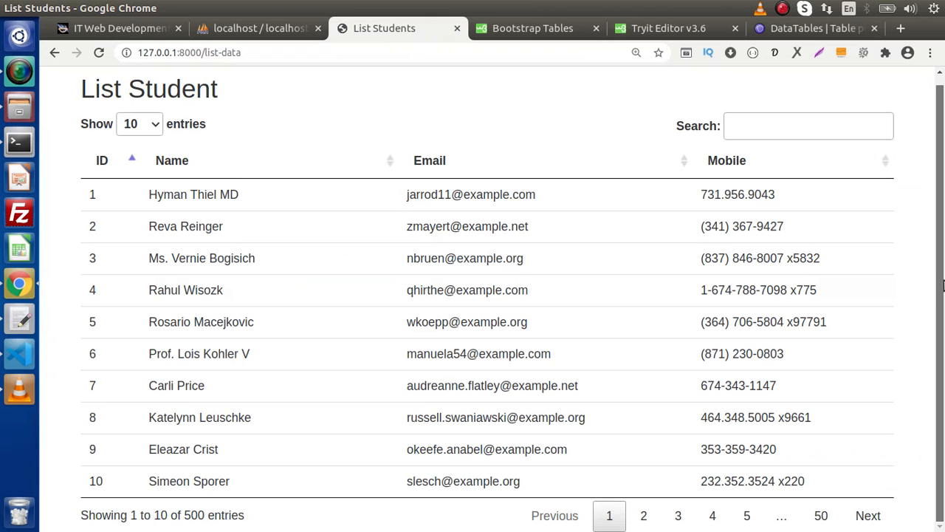
pyautogui.click(532, 28)
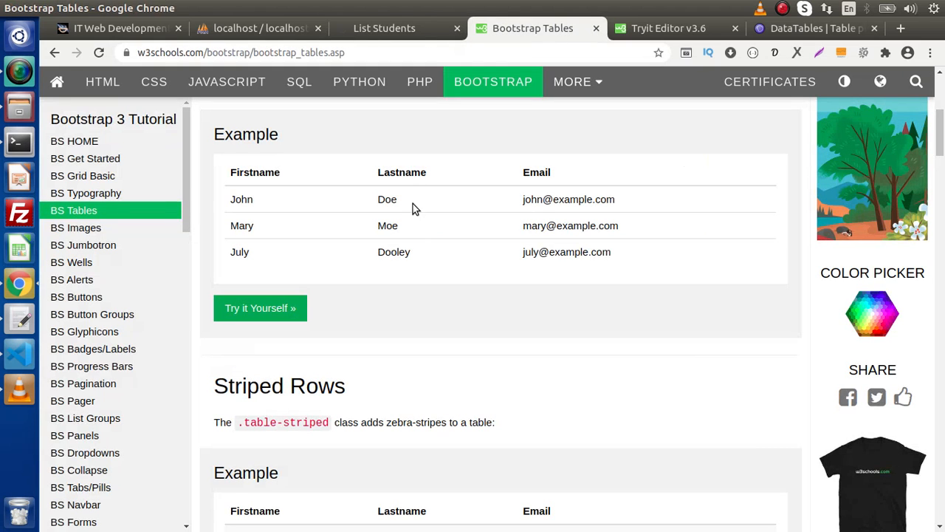
pyautogui.click(812, 28)
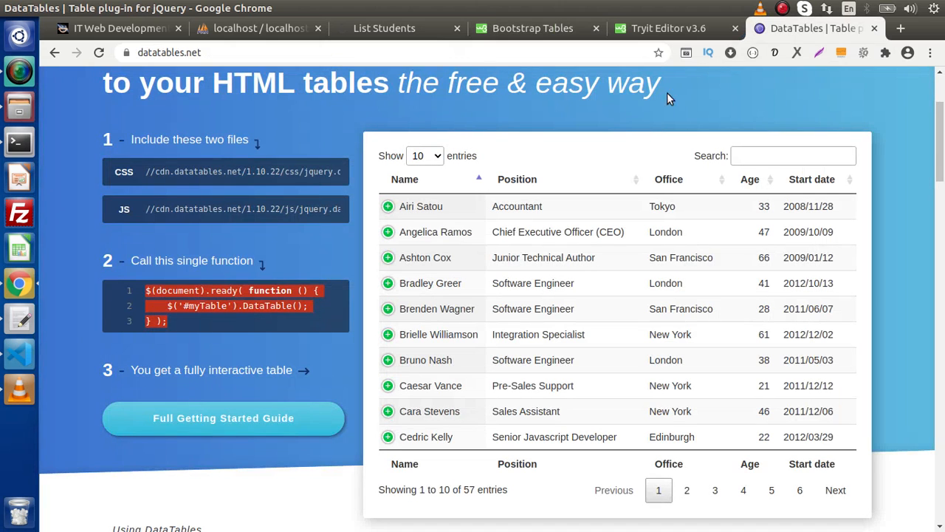
pyautogui.moveTo(338, 214)
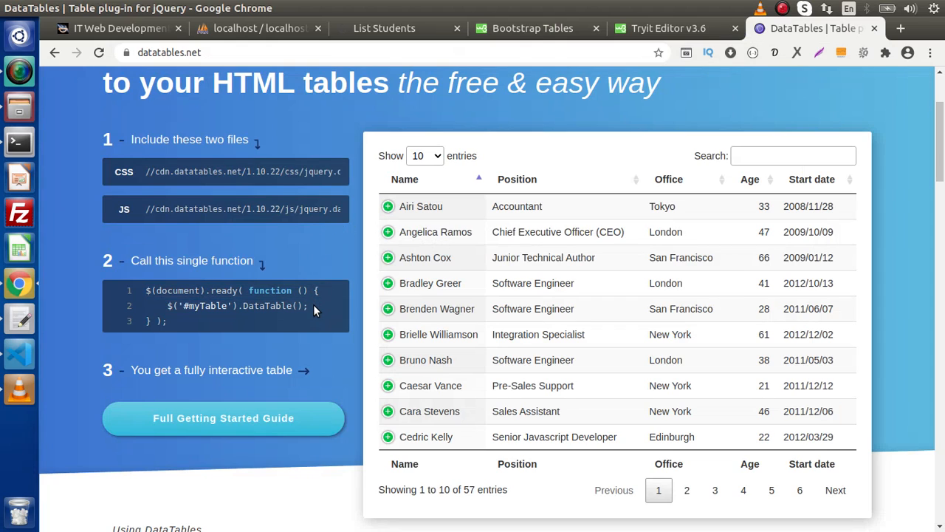
pyautogui.moveTo(425, 43)
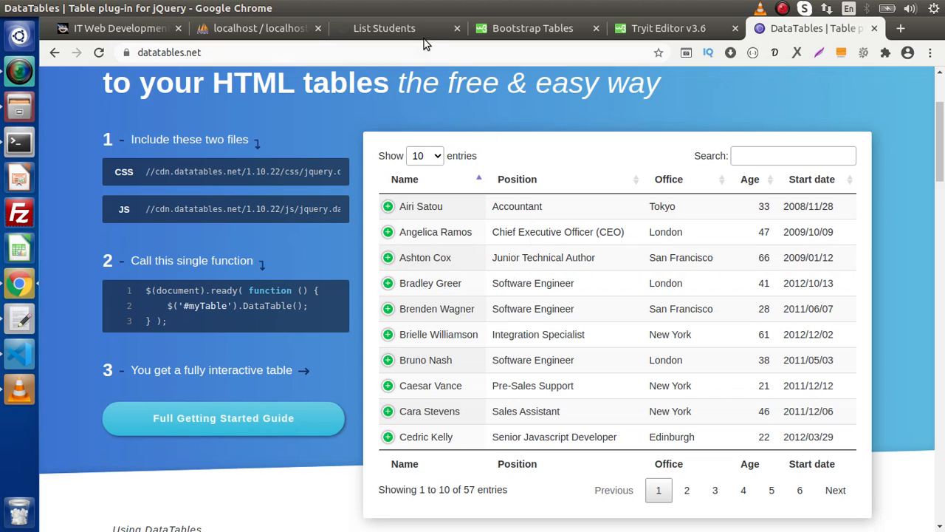
pyautogui.click(384, 28)
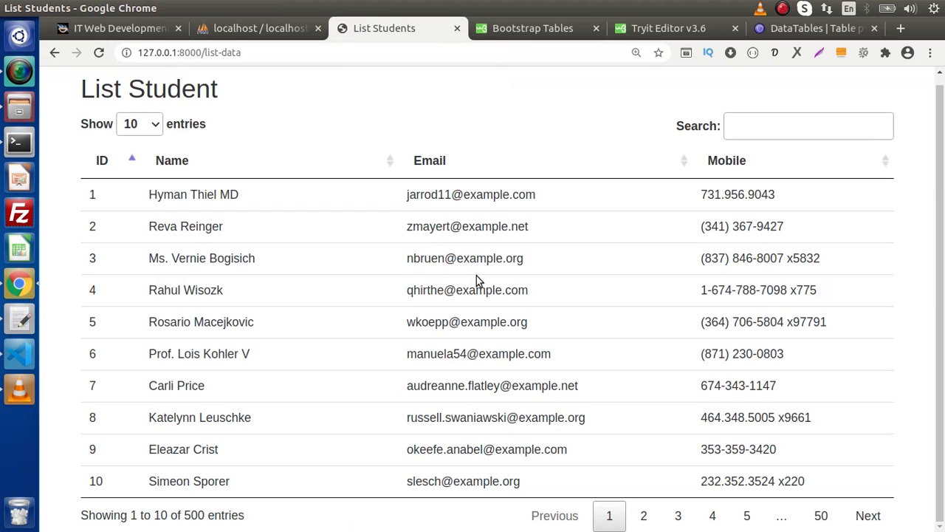